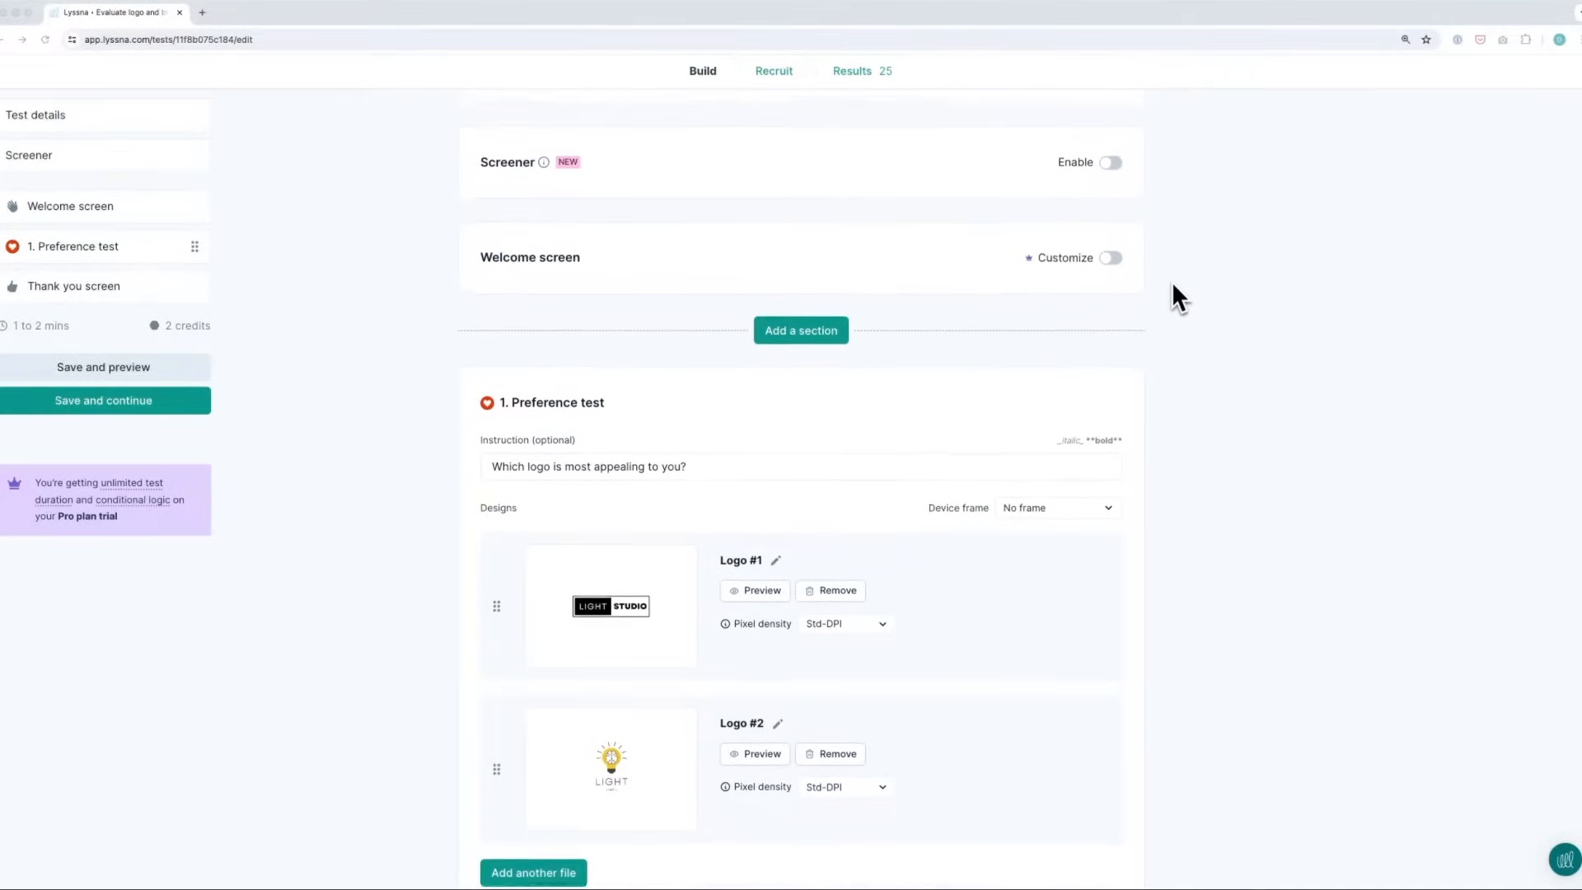
- Scroll through the test page and switch to the Recruit area
{"action": "scroll", "scroll_direction": "down", "scroll_amount": 3}
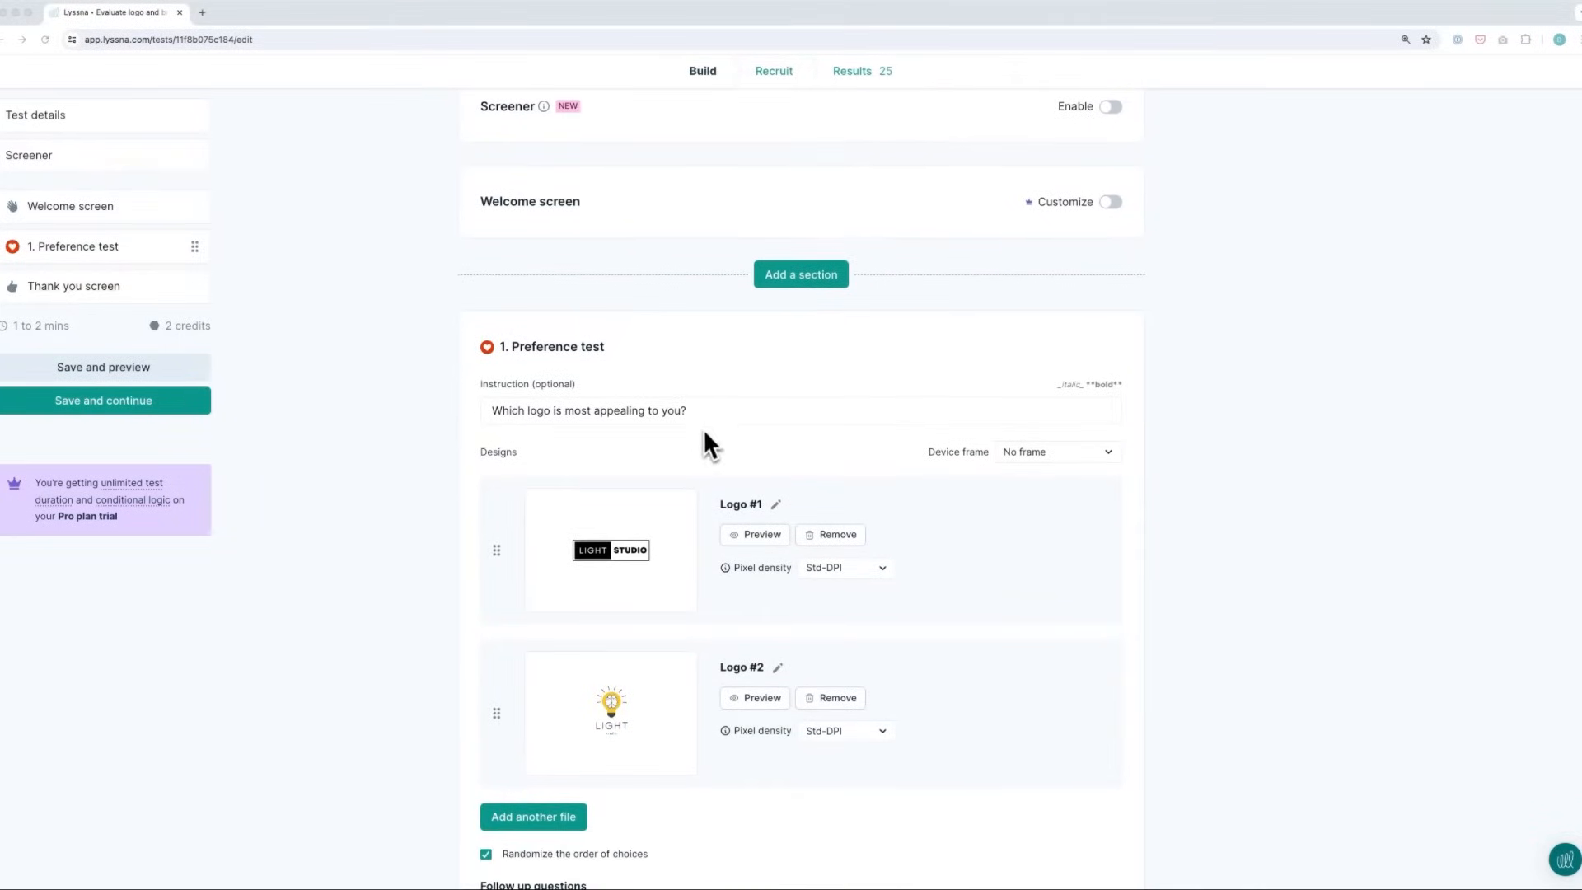
{"action": "scroll", "scroll_direction": "down", "scroll_amount": 3}
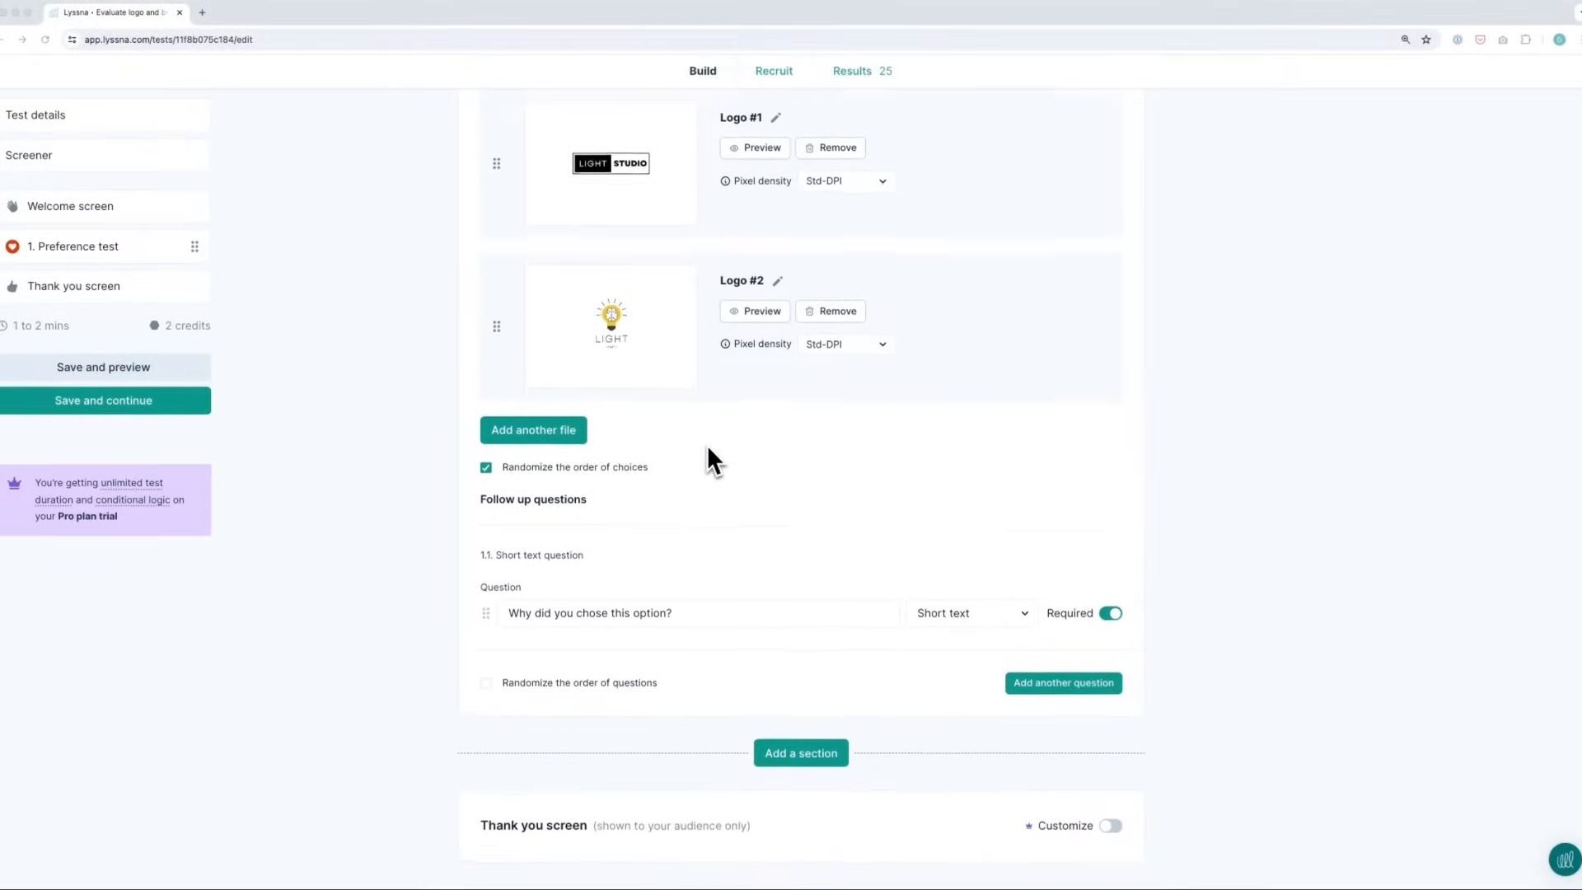
{"action": "left_click", "coordinate": [852, 71]}
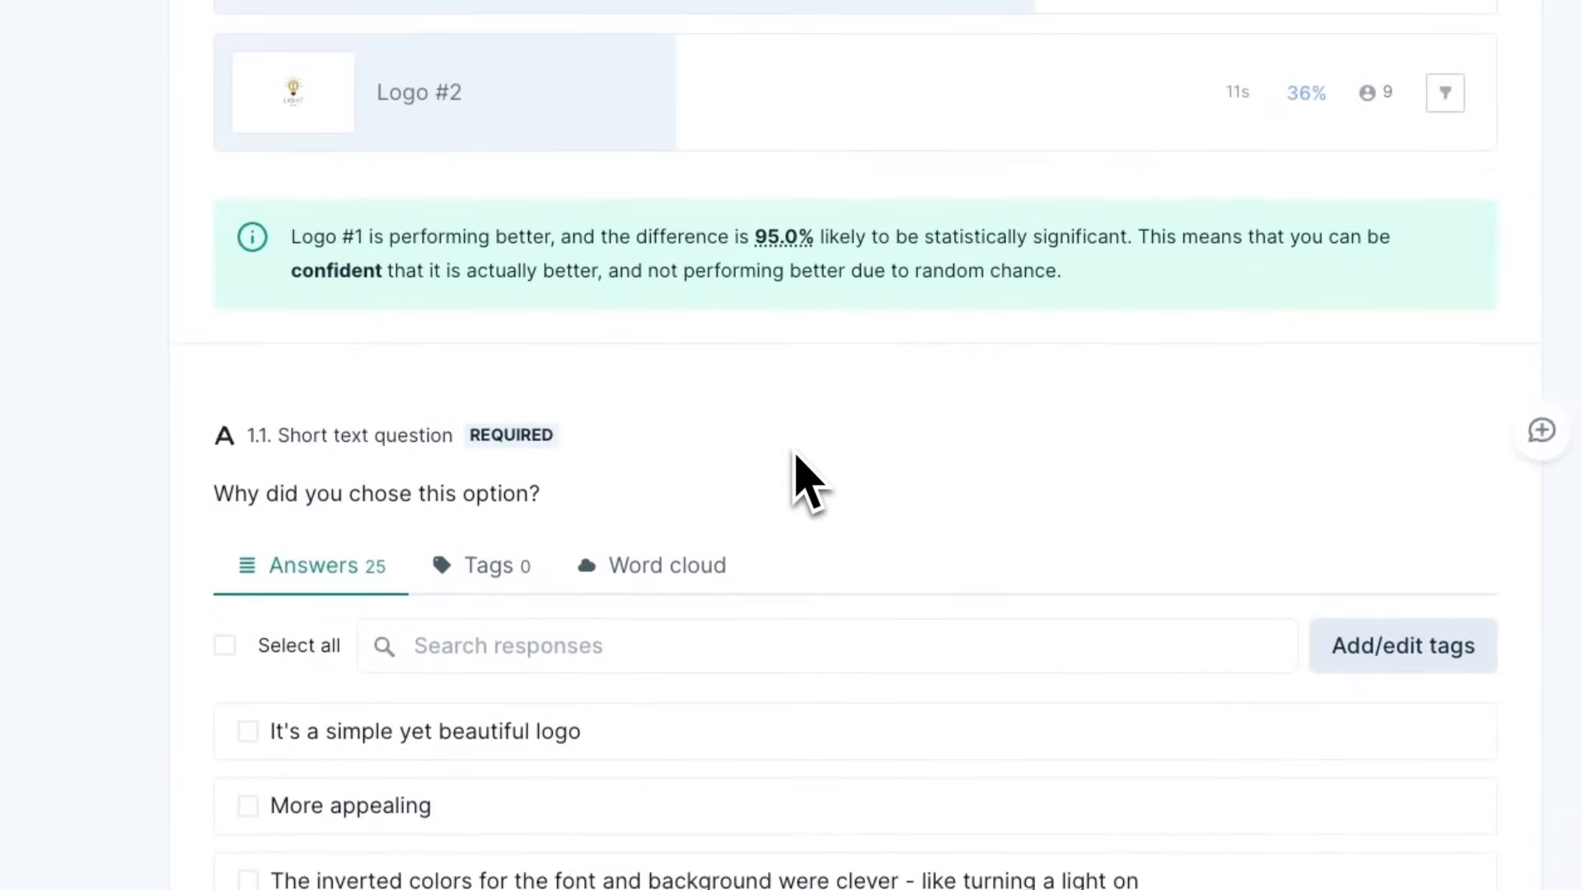
{"action": "scroll", "scroll_direction": "down", "scroll_amount": 3}
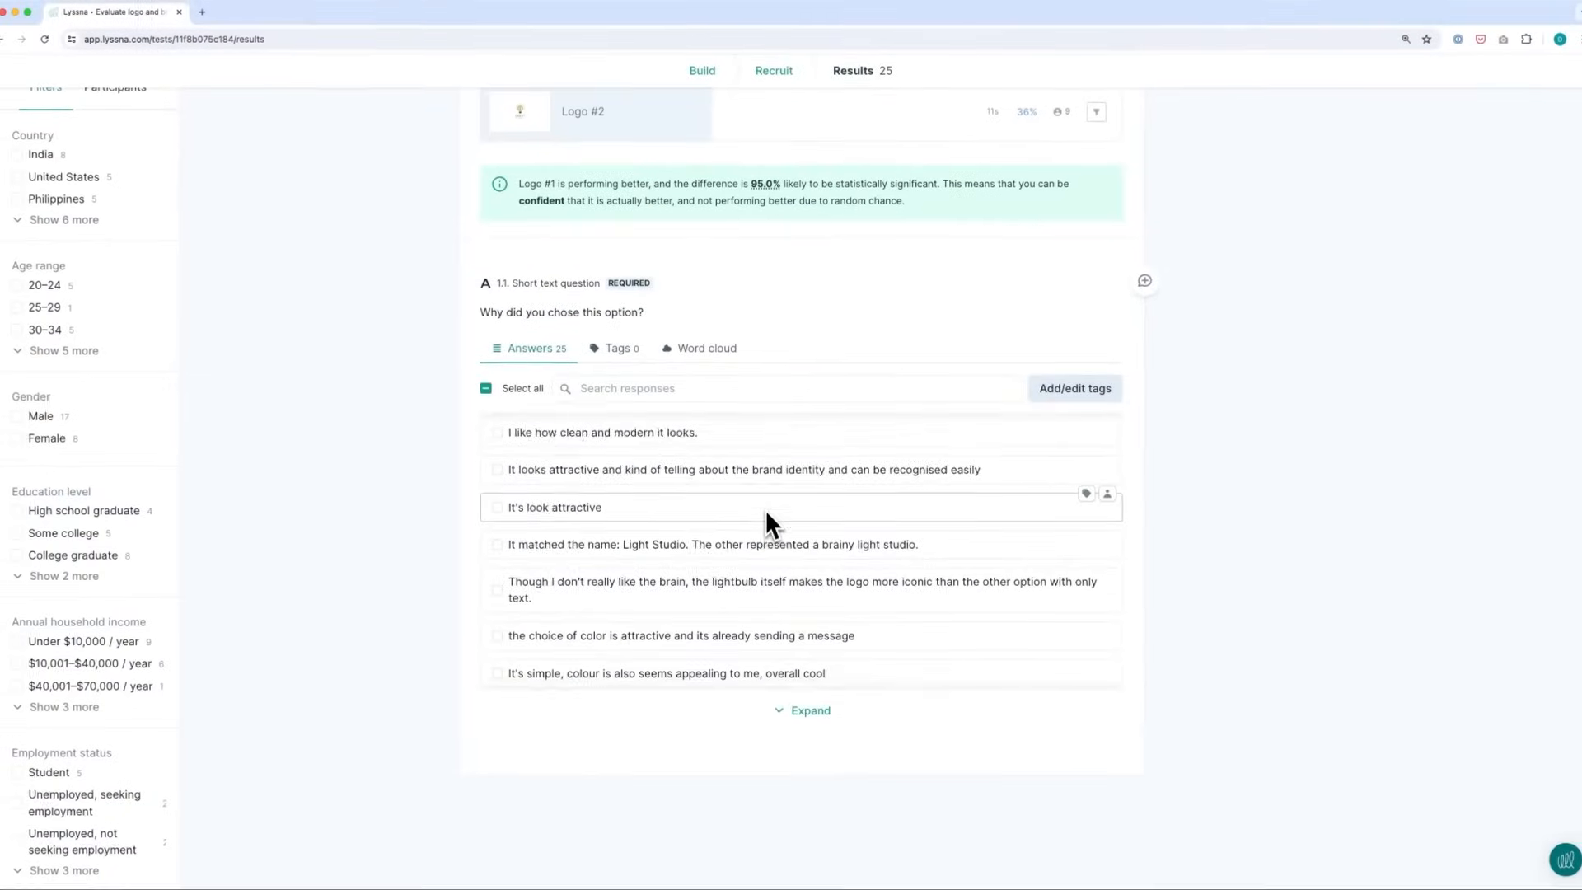
{"action": "scroll", "scroll_direction": "down", "scroll_amount": 3}
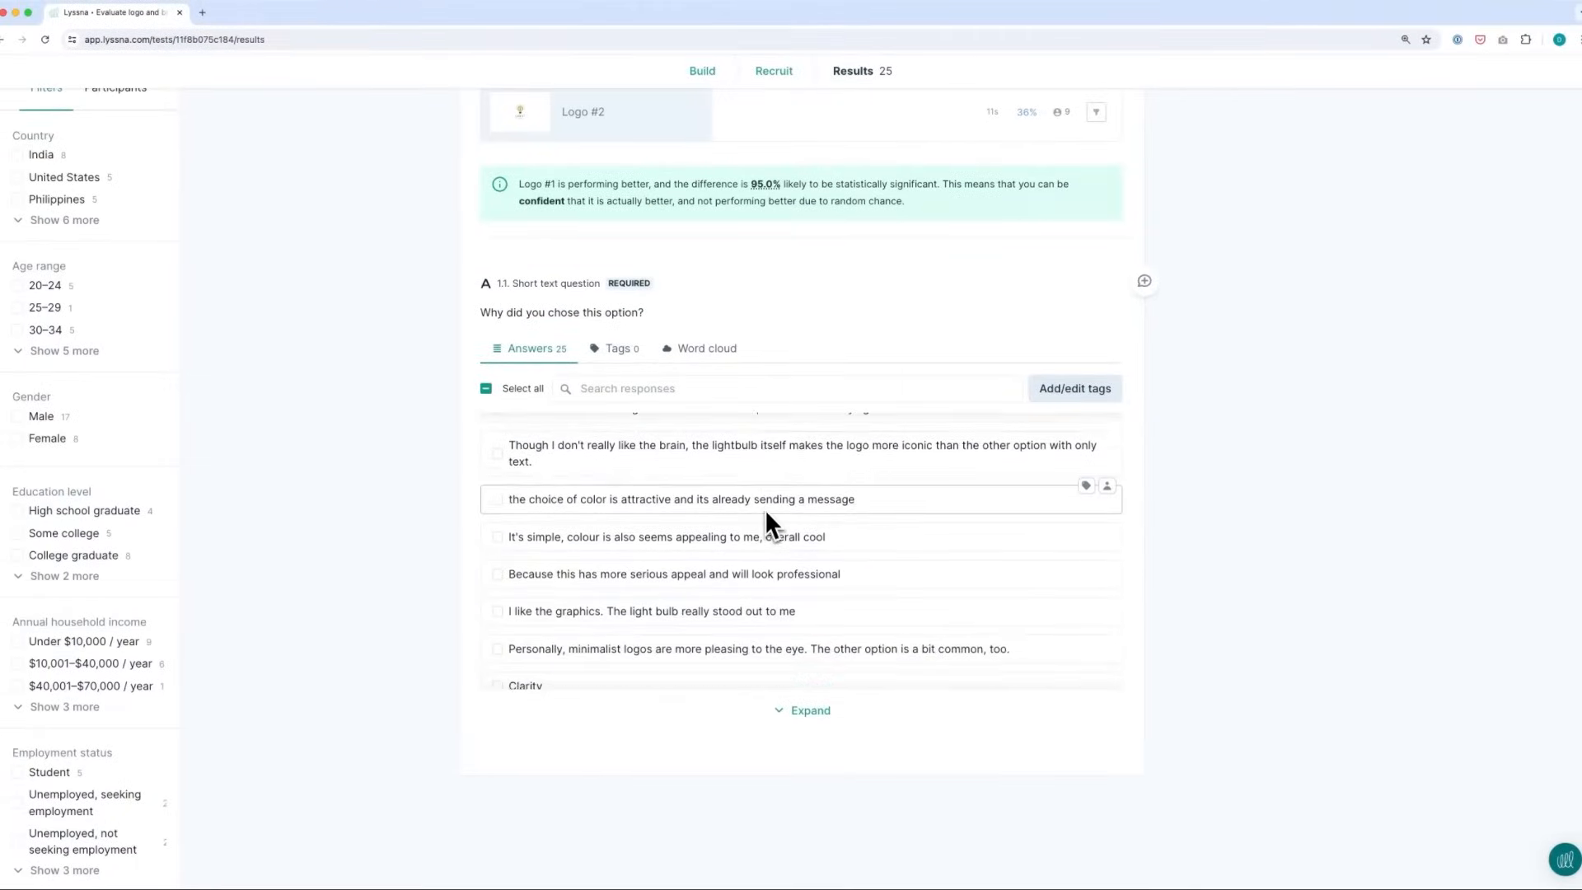
{"action": "scroll", "scroll_direction": "down", "scroll_amount": 3}
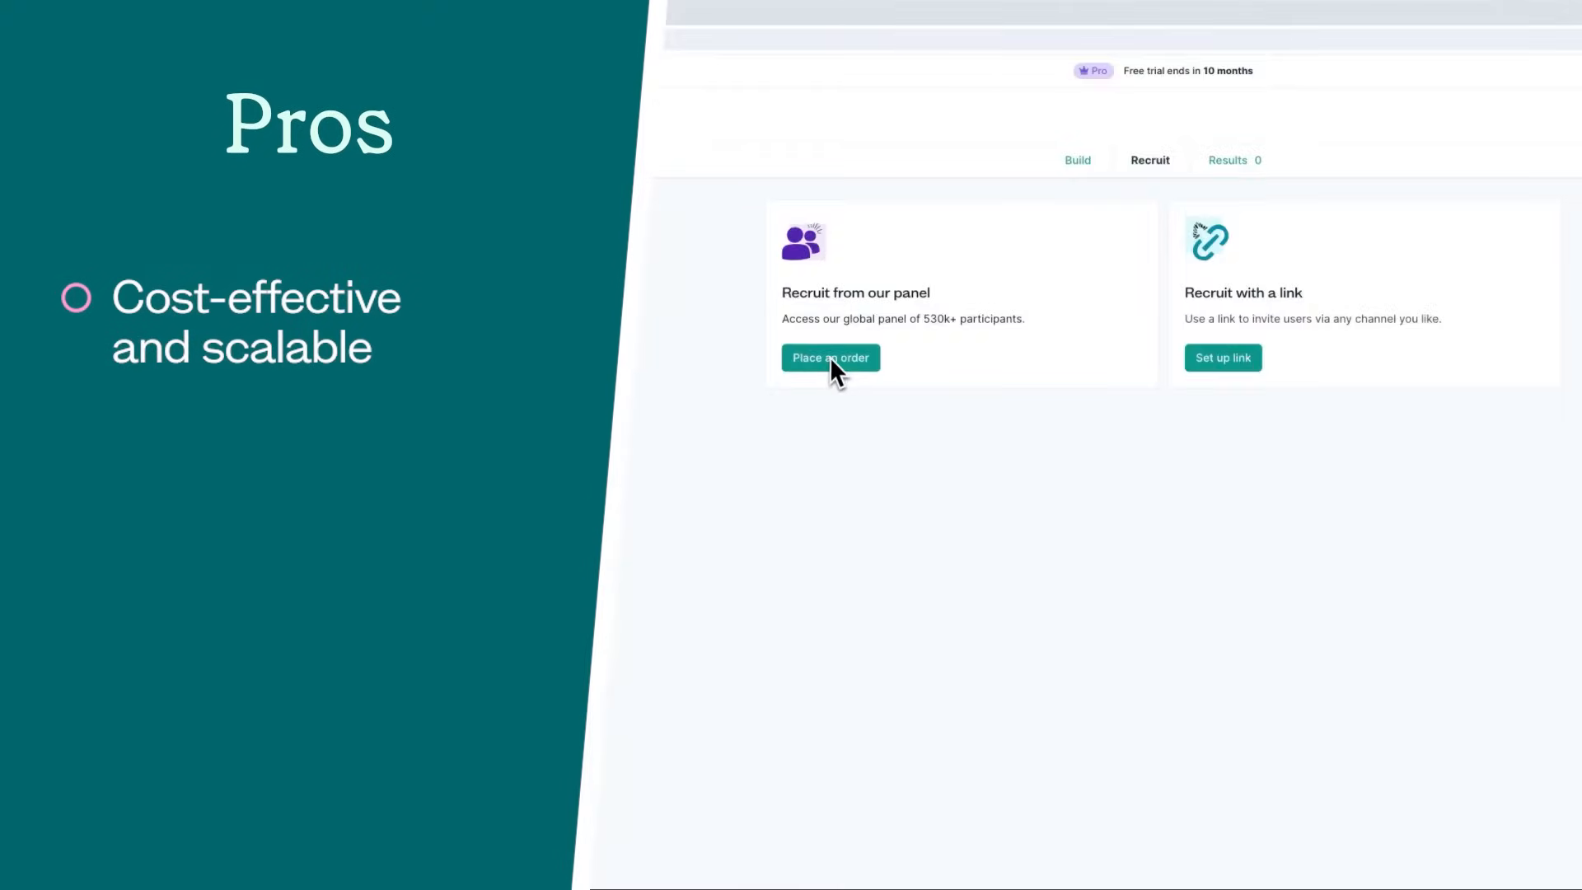
- Start a Lyssna panel order set for 25 participants
{"action": "left_click", "coordinate": [829, 358]}
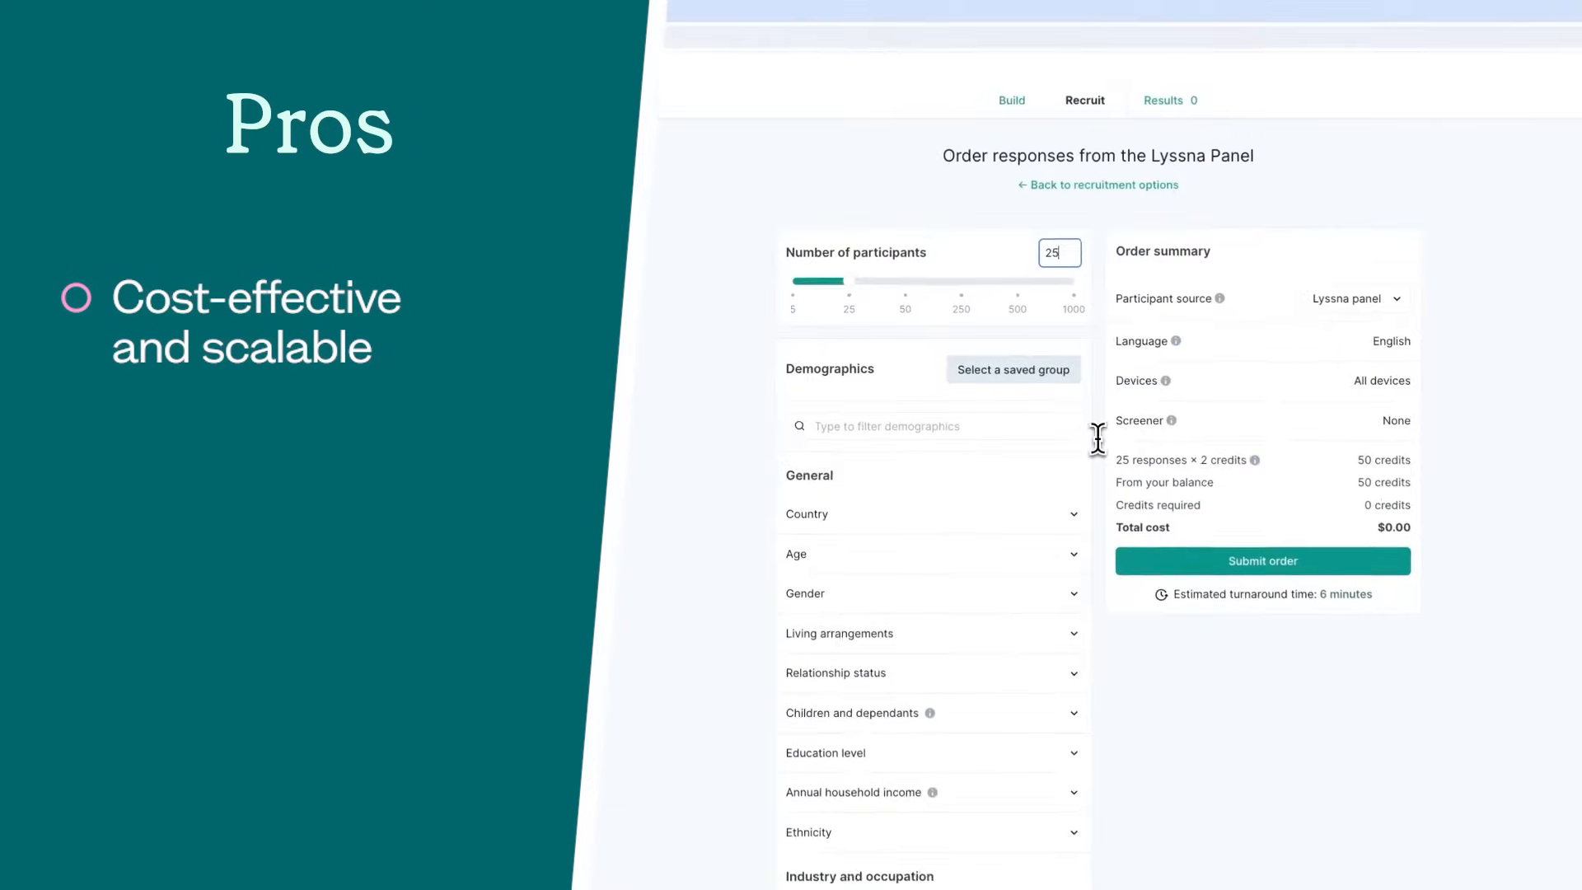
{"action": "scroll", "scroll_direction": "down", "scroll_amount": 3}
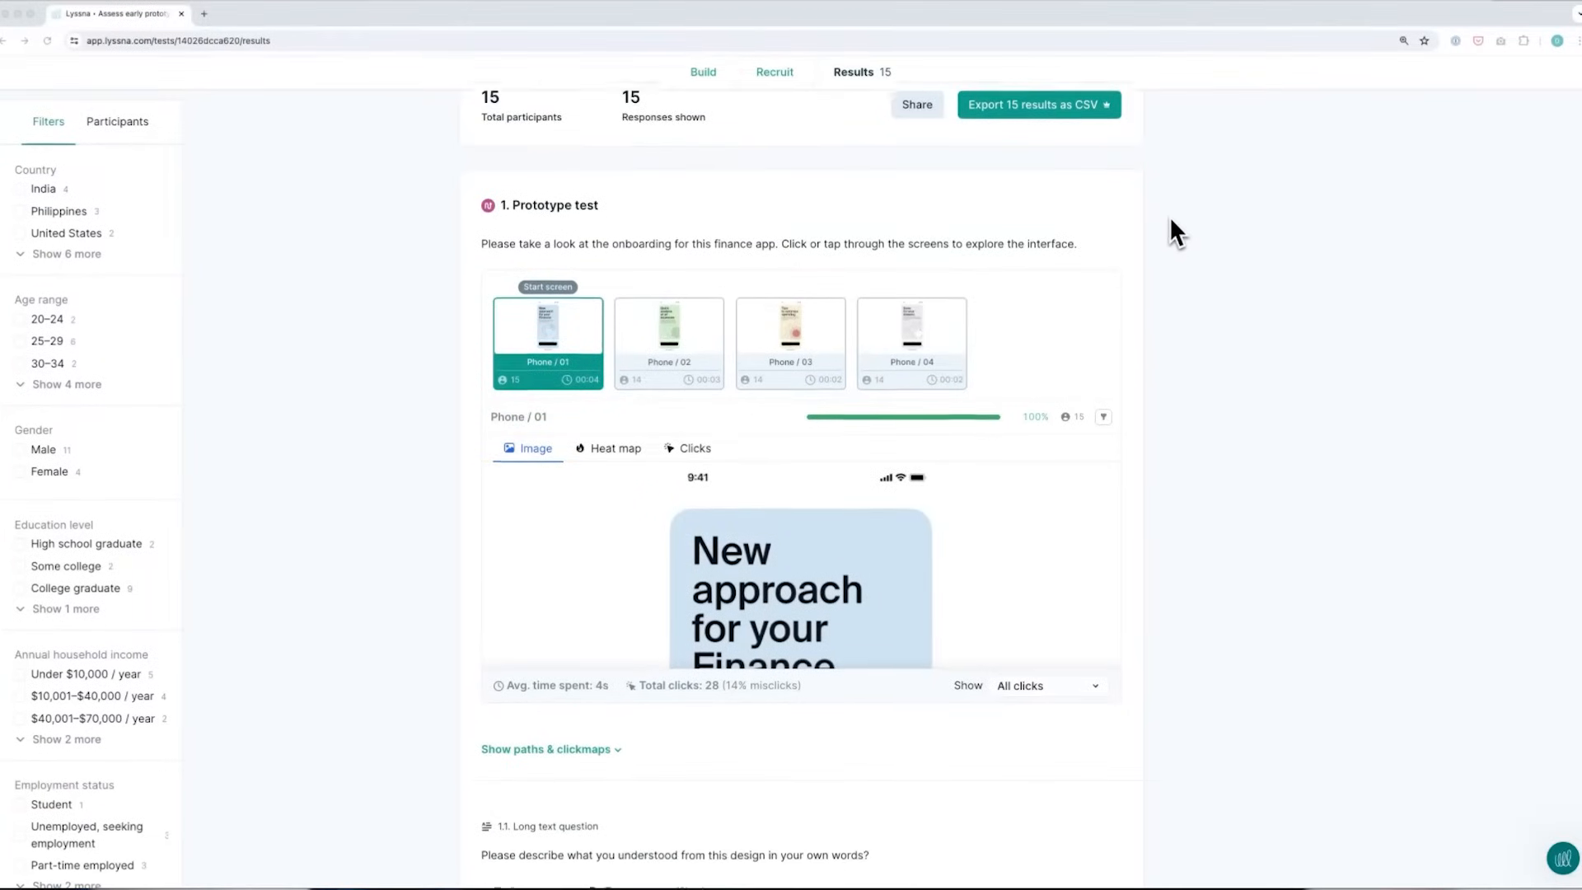
- Show the paths and clickmaps participants took through the prototype screens
{"action": "scroll", "scroll_direction": "down", "scroll_amount": 3}
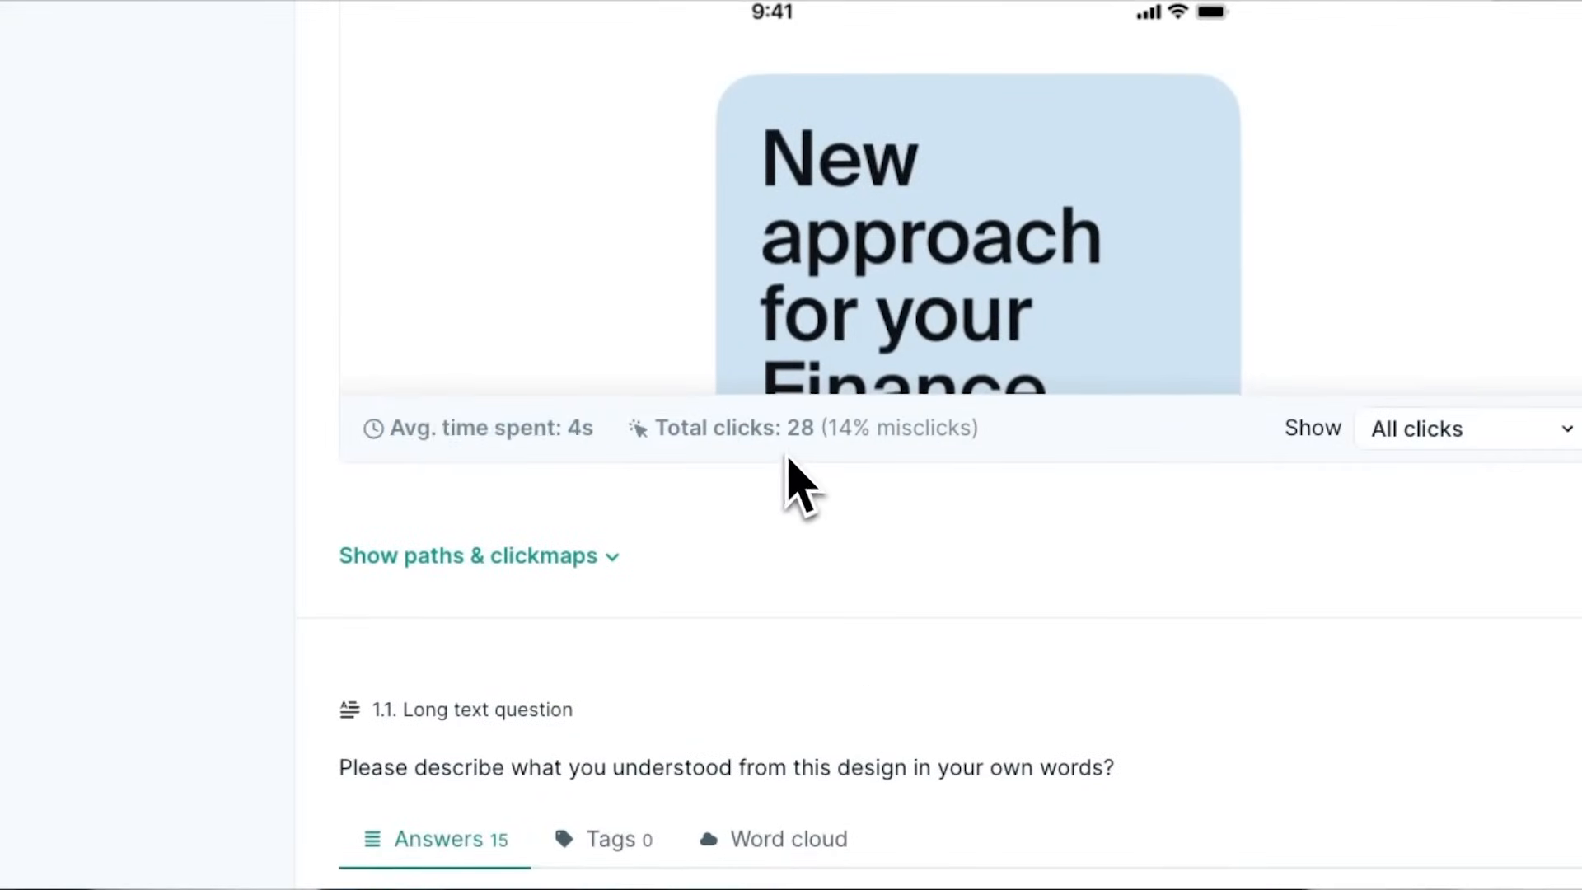
{"action": "left_click", "coordinate": [467, 555]}
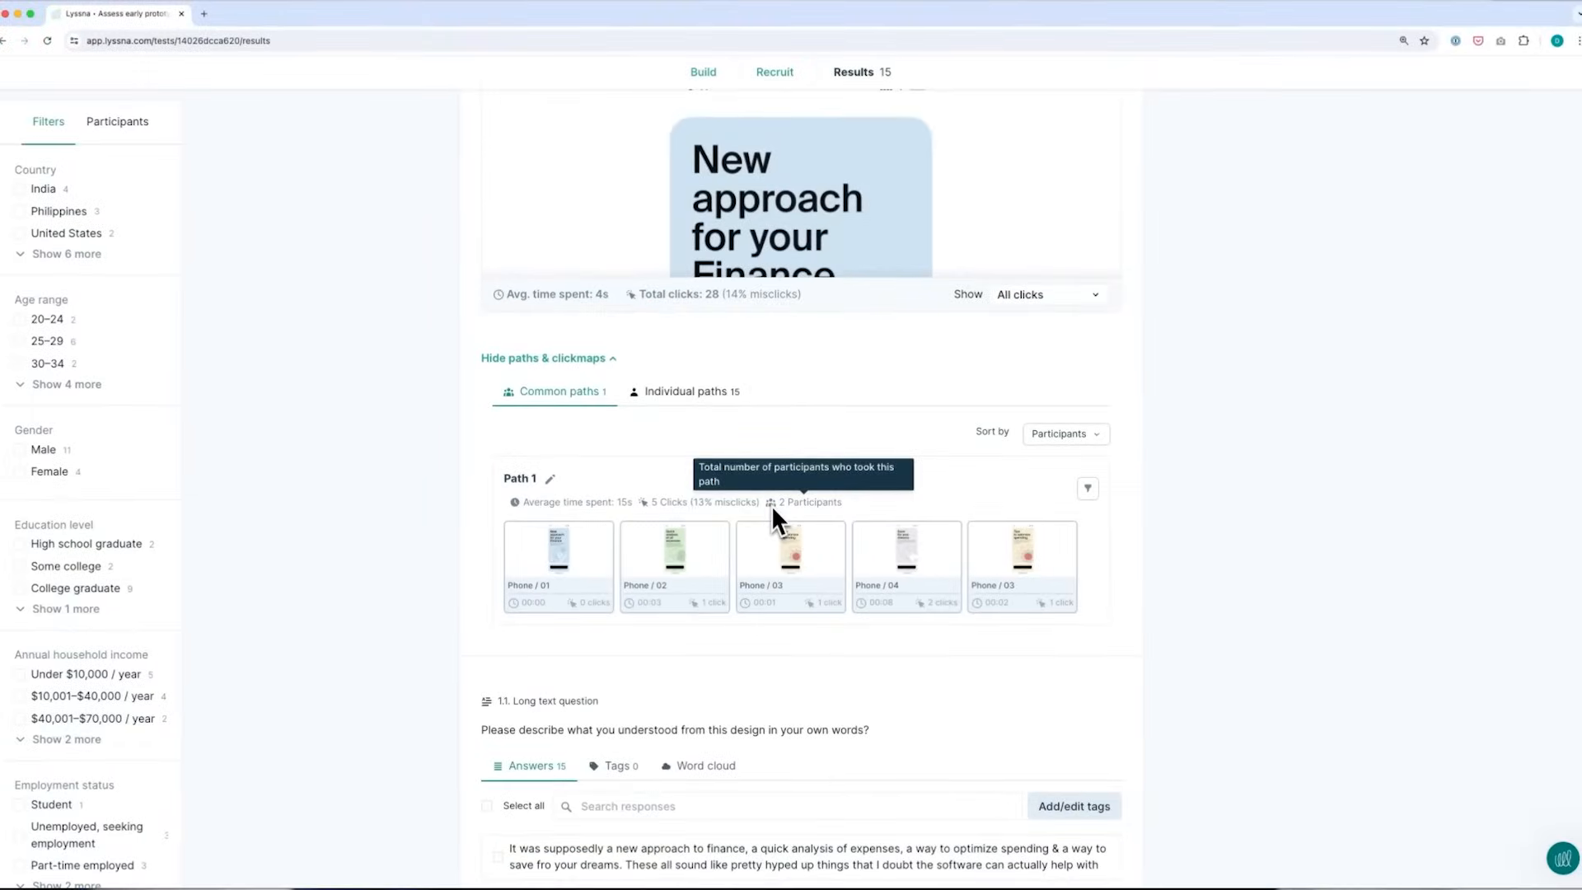
{"action": "mouse_move", "coordinate": [600, 519]}
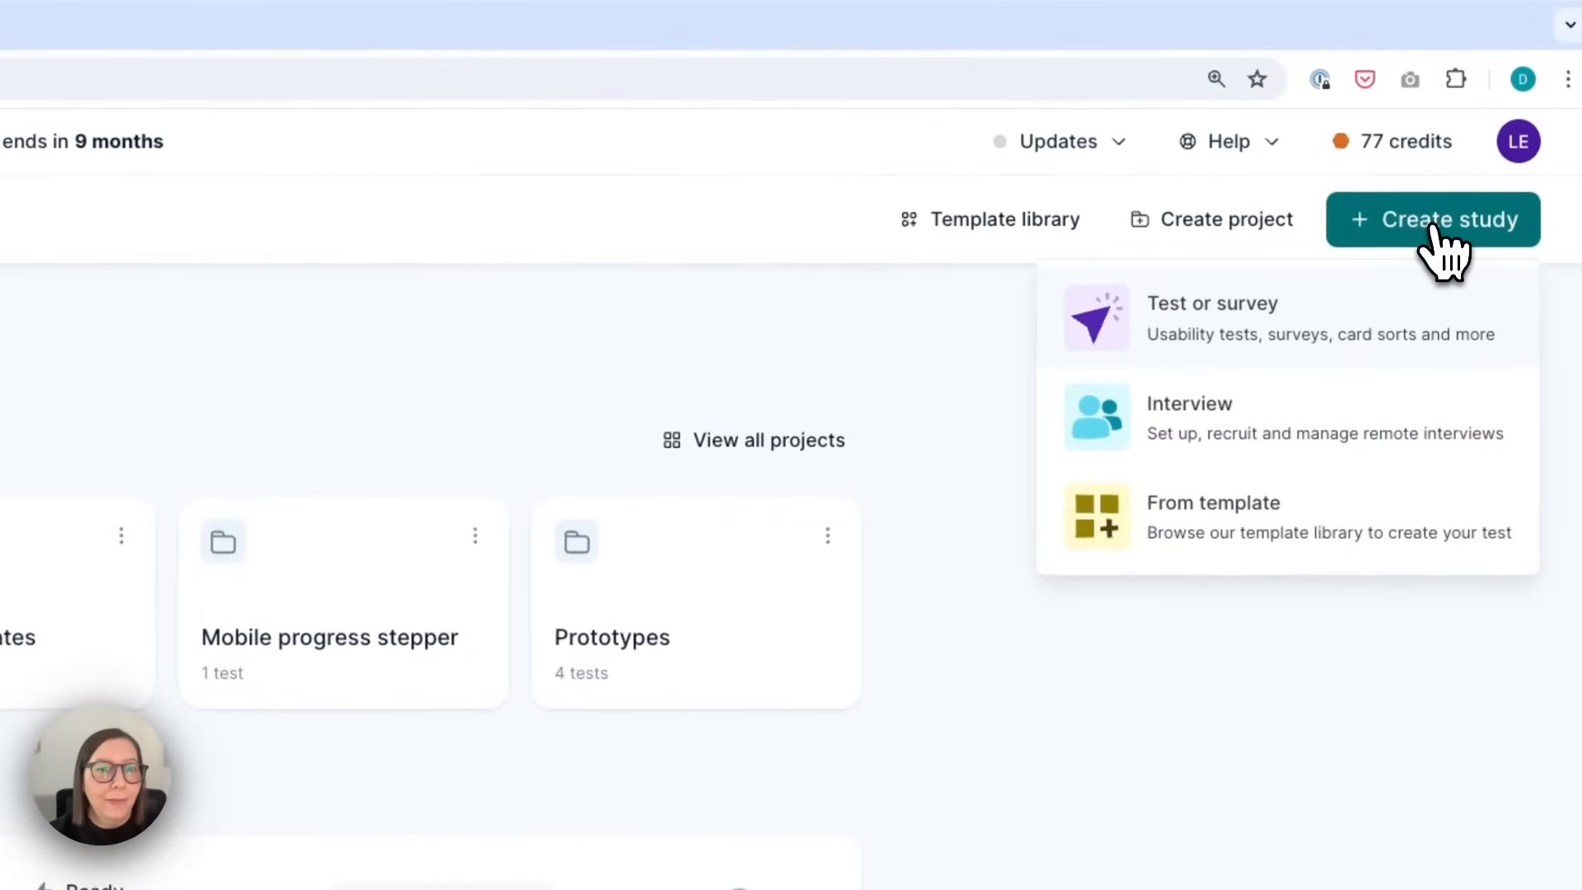
{"action": "mouse_move", "coordinate": [1427, 333]}
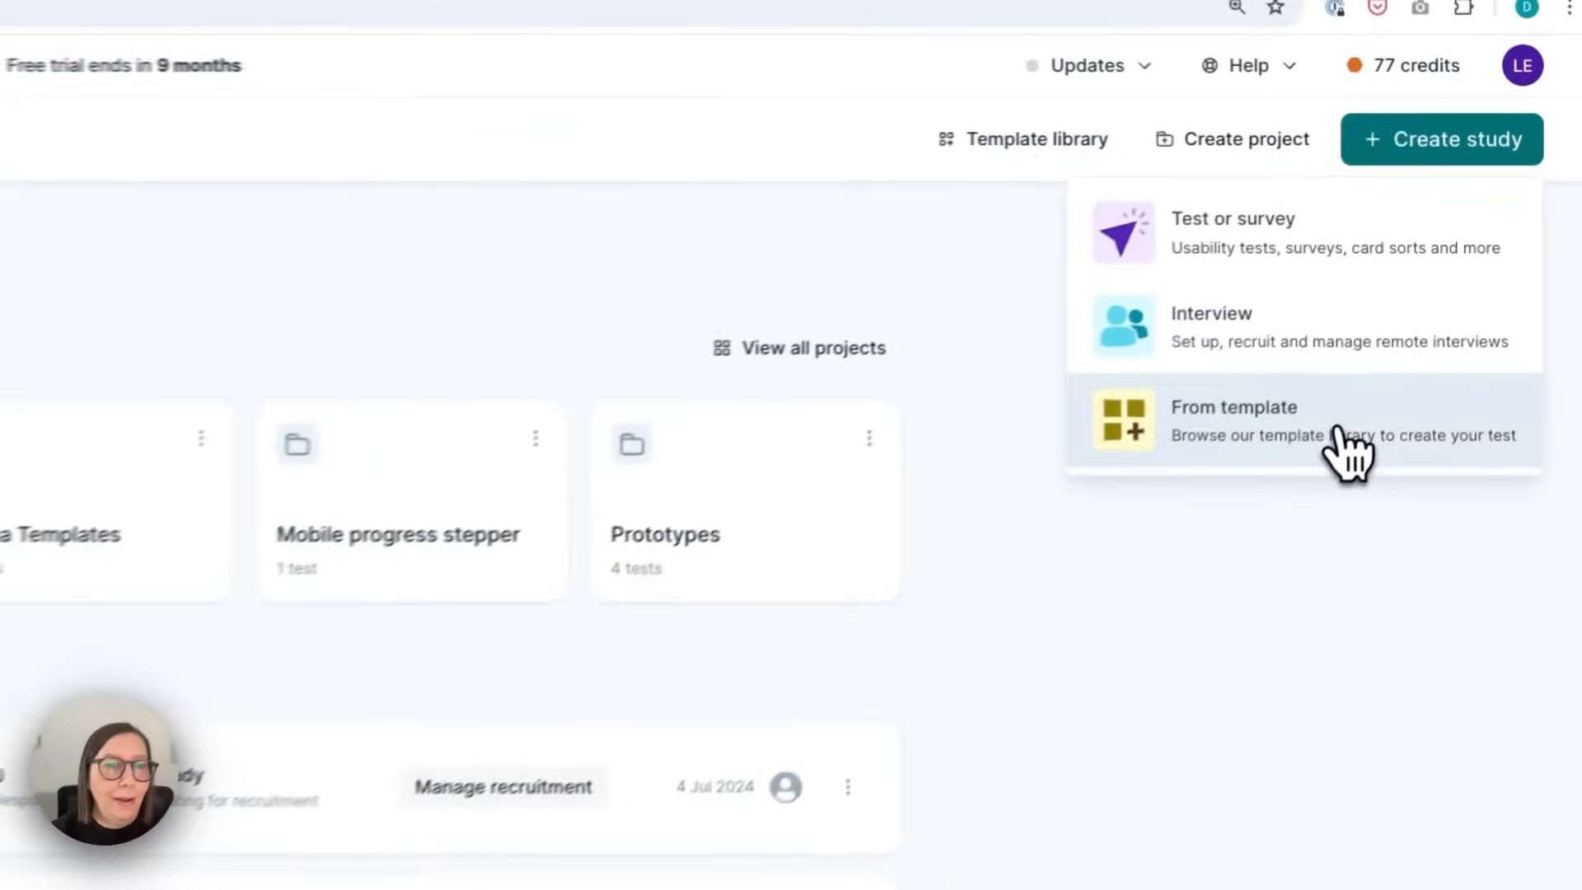
- Browse the 36-template library and expand the Methodology categories with their counts
{"action": "left_click", "coordinate": [1232, 407]}
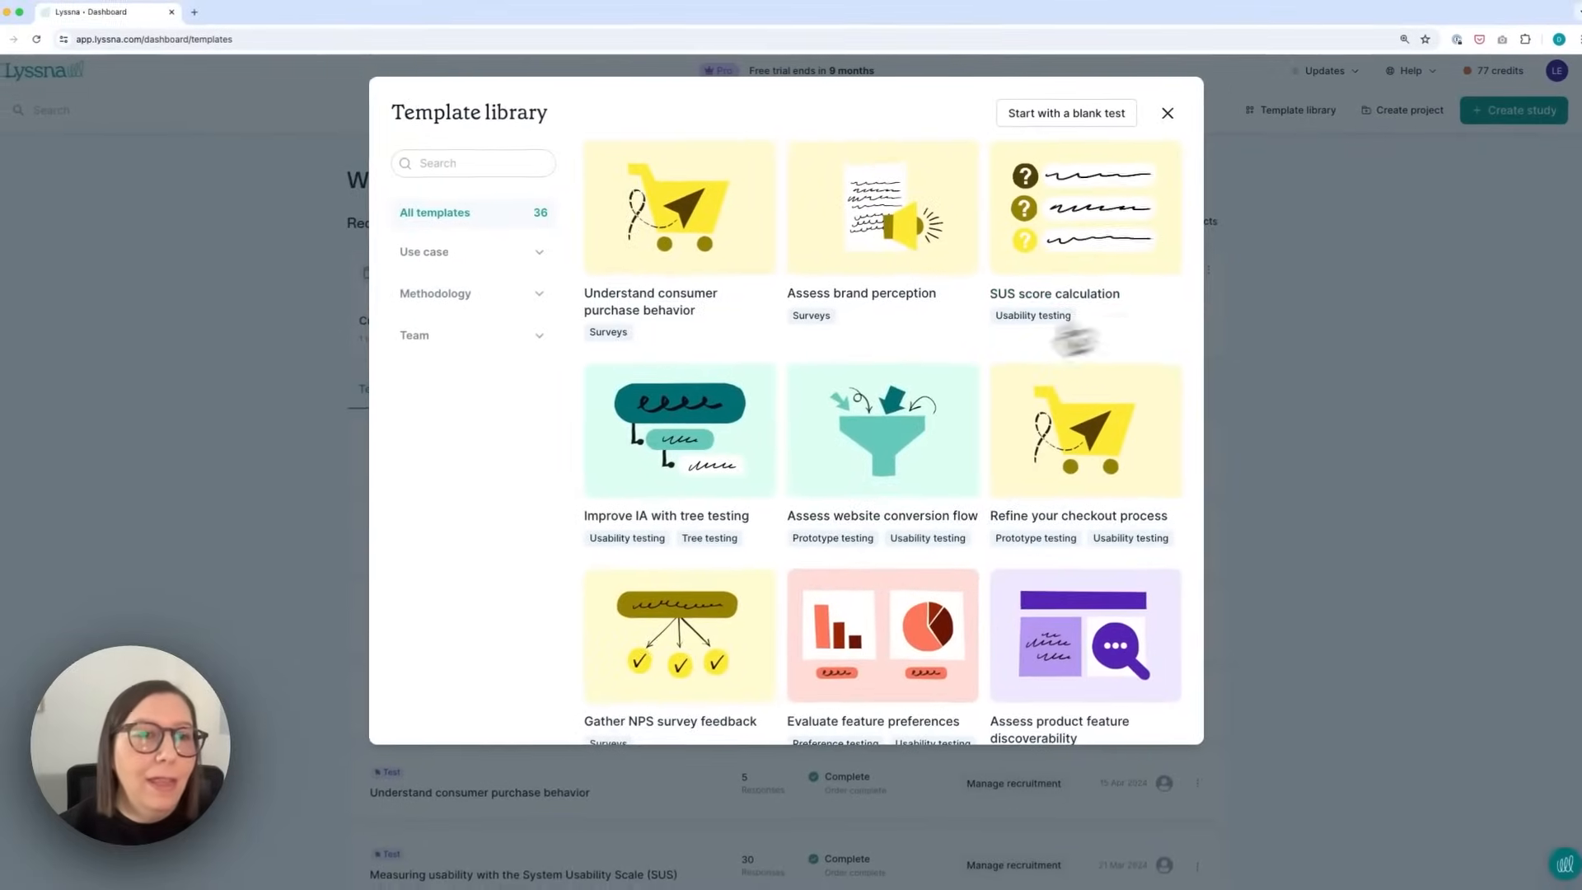
{"action": "scroll", "scroll_direction": "down", "scroll_amount": 3}
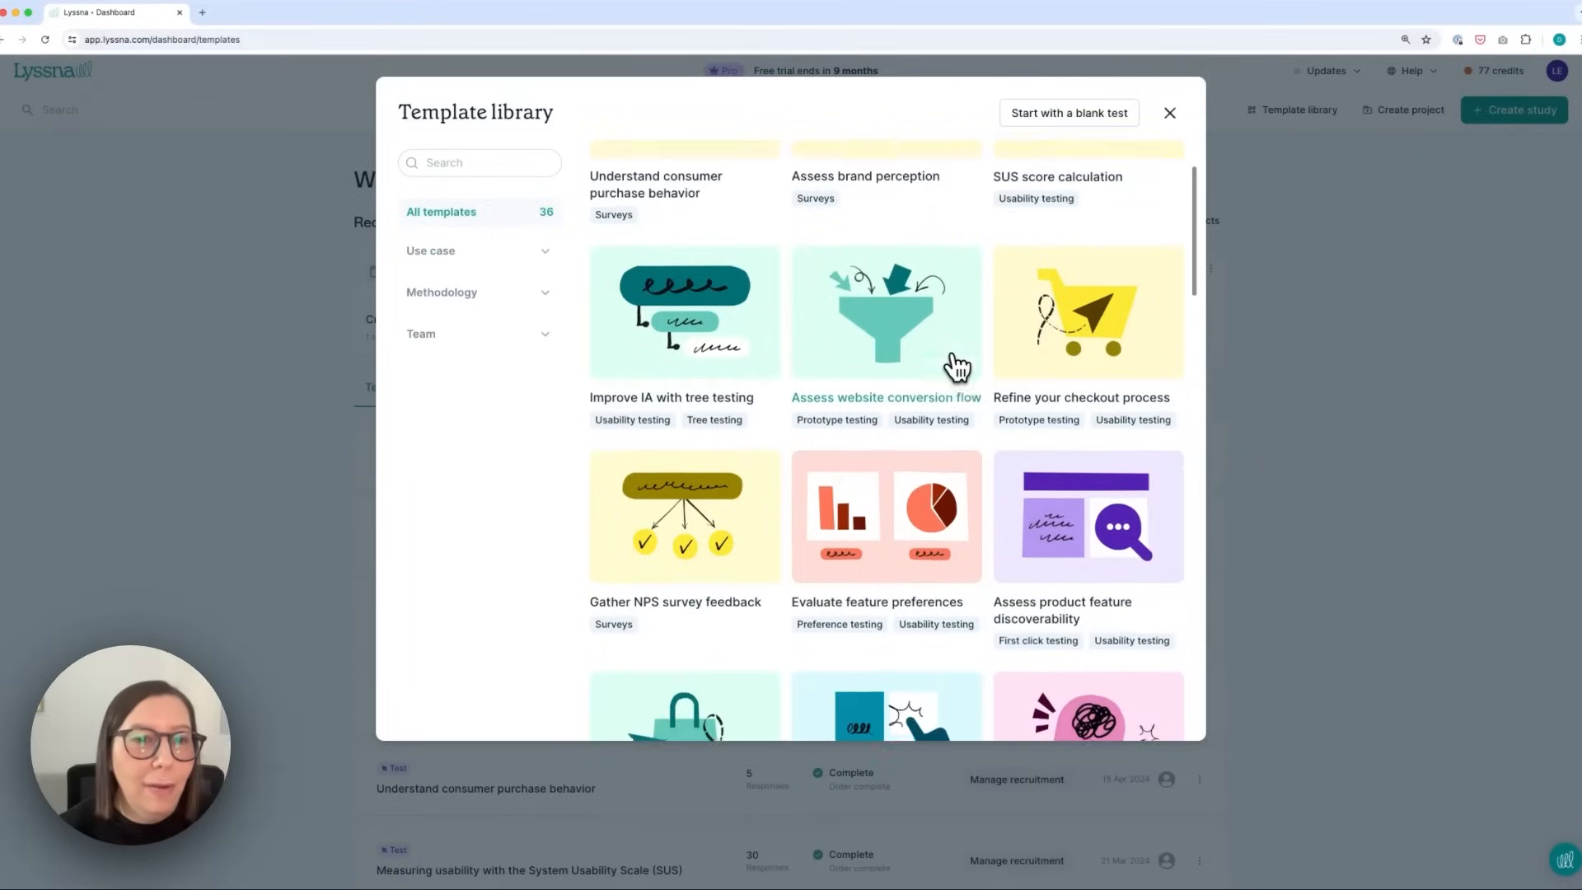
{"action": "scroll", "scroll_direction": "down", "scroll_amount": 3}
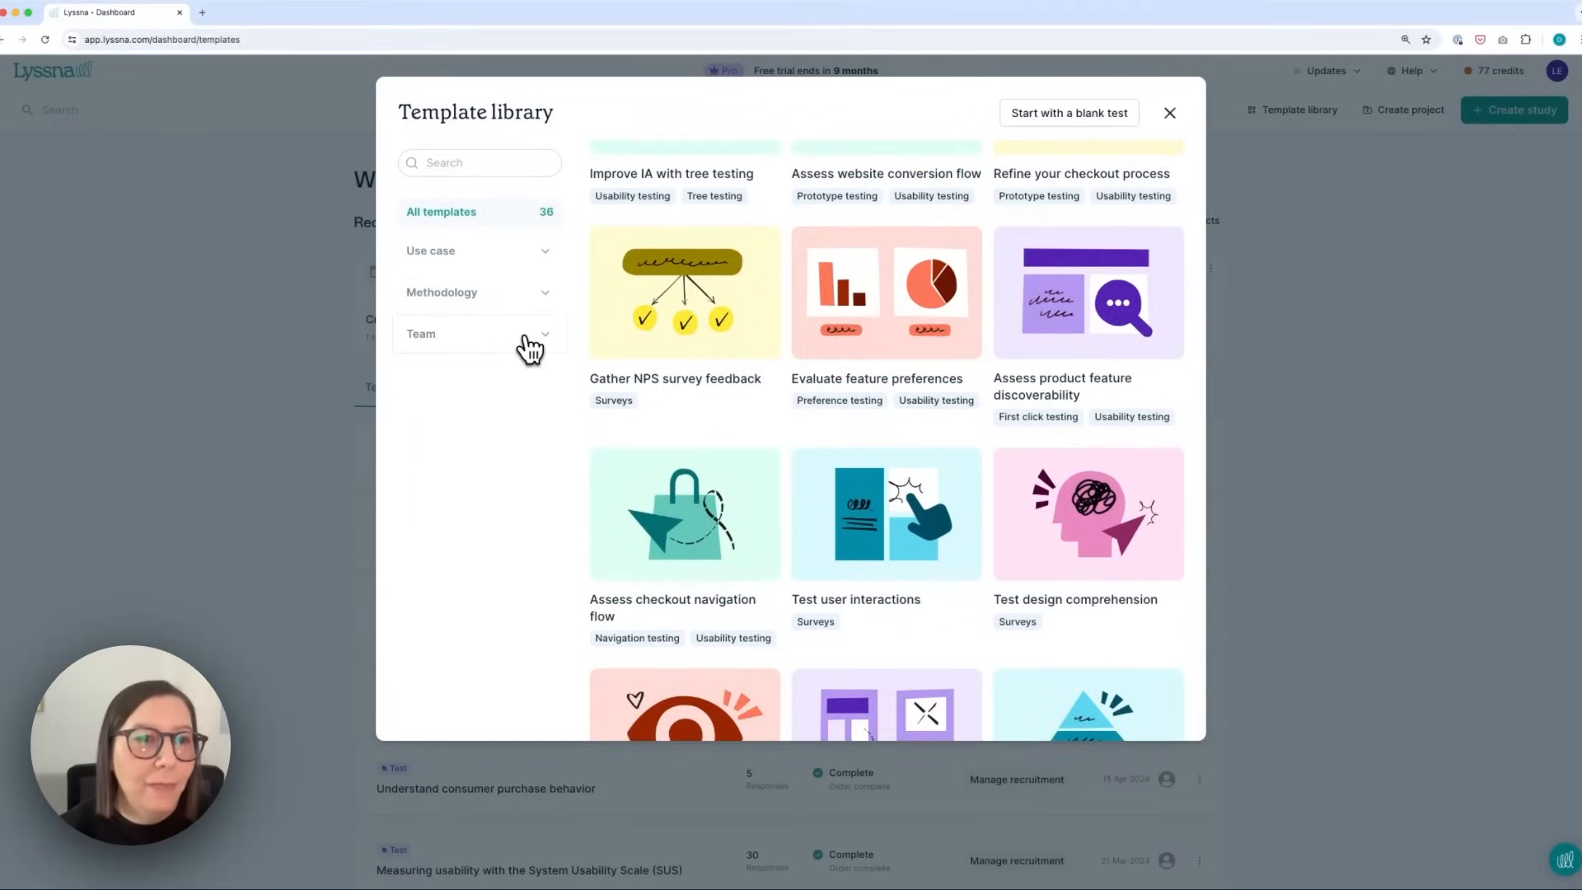
{"action": "left_click", "coordinate": [442, 292]}
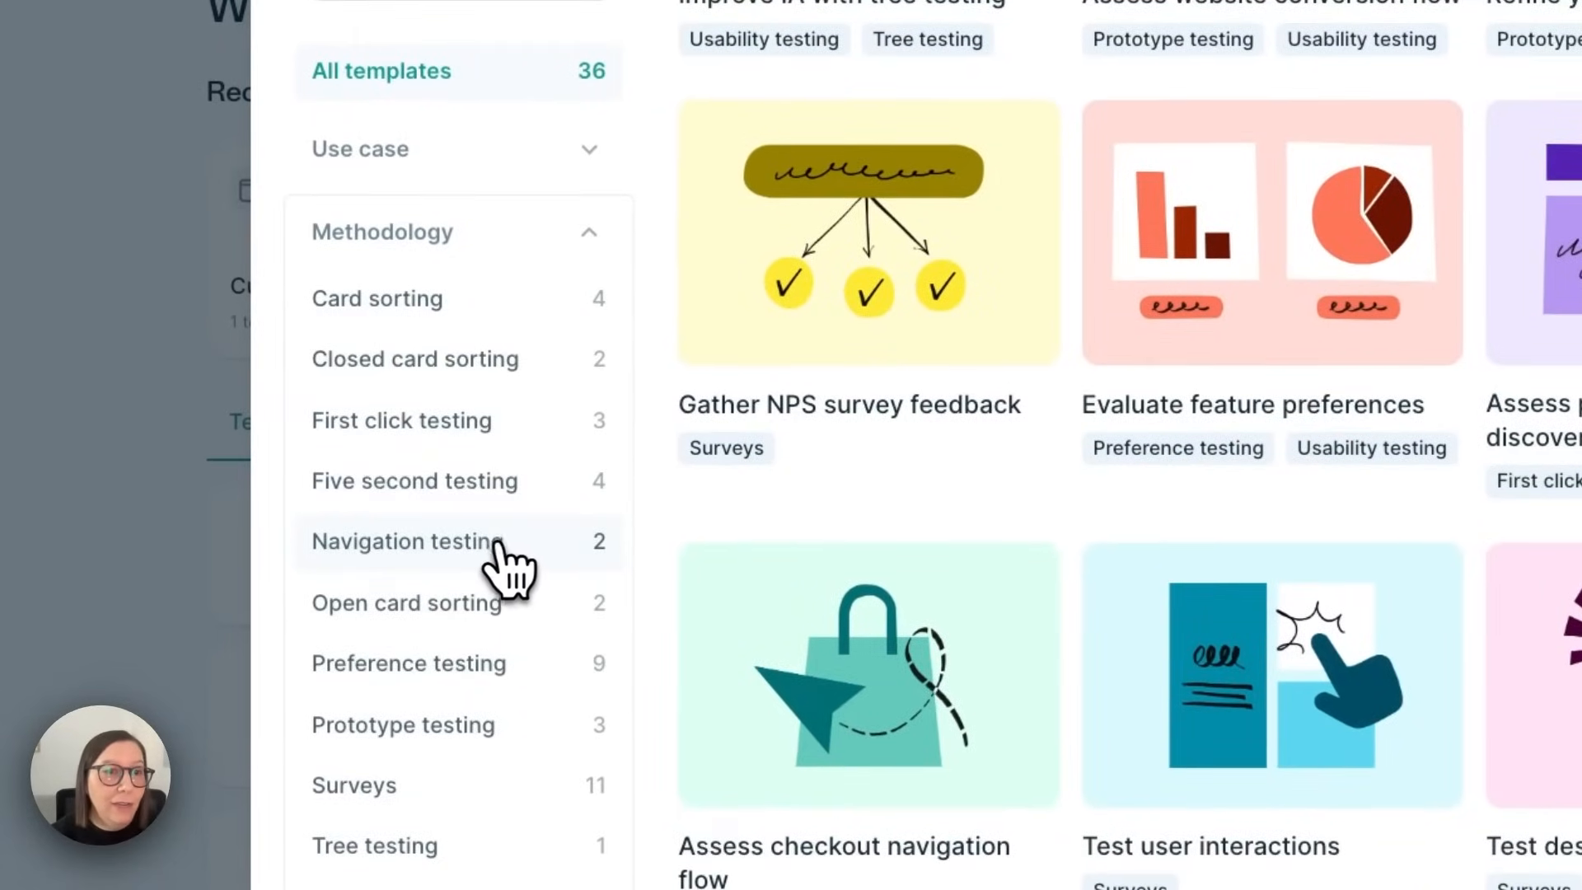
{"action": "mouse_move", "coordinate": [433, 556]}
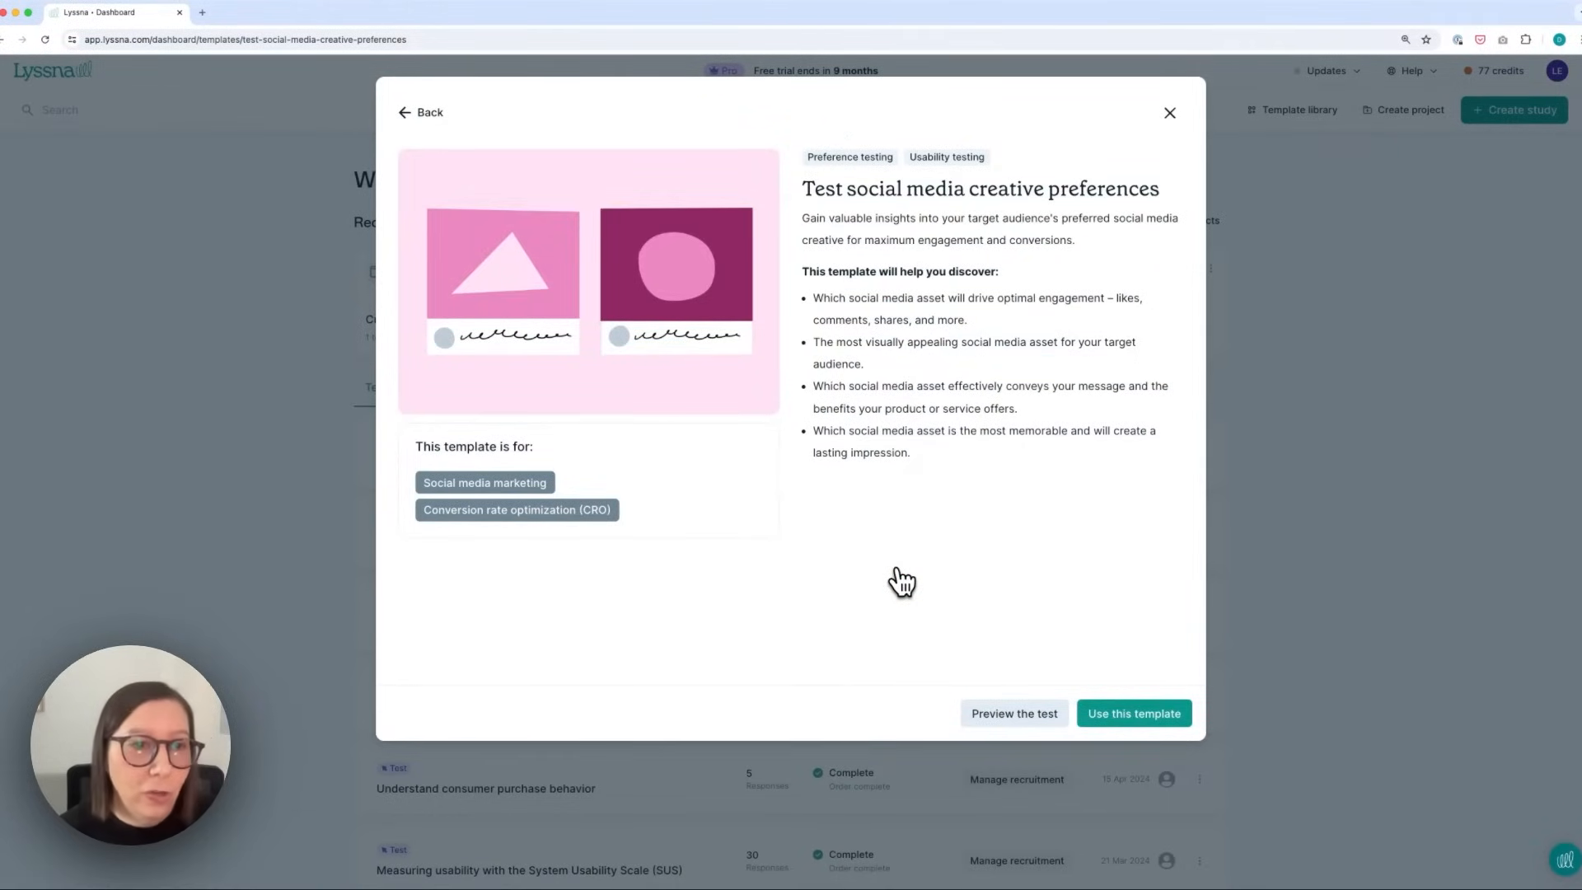
{"action": "mouse_move", "coordinate": [1074, 587]}
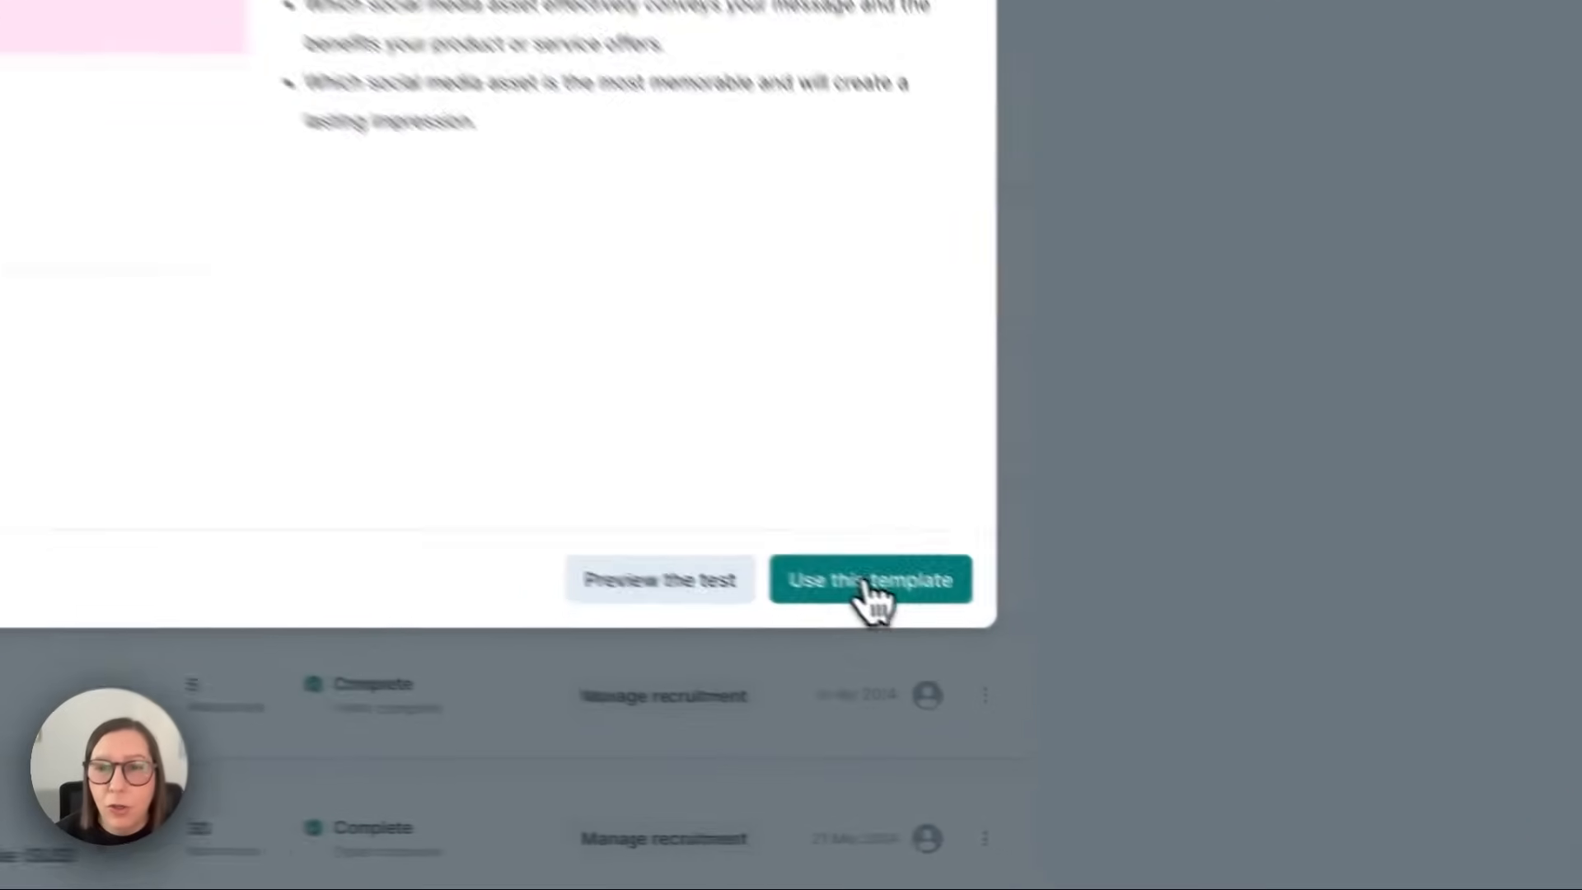
- Create a new test from the 'Test social media creative preferences' template
{"action": "left_click", "coordinate": [870, 579]}
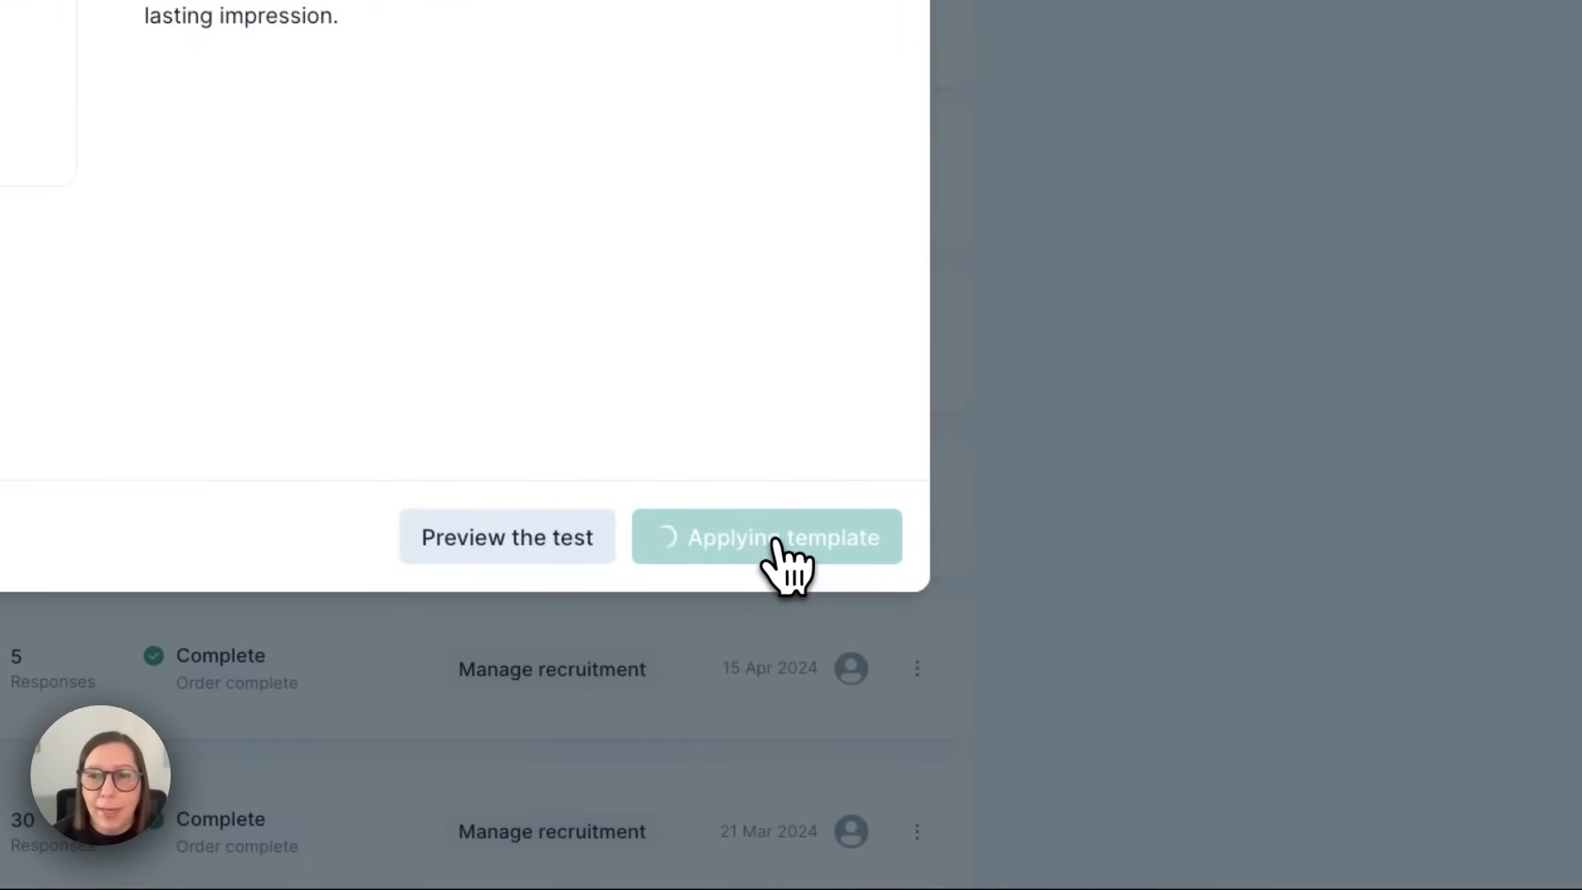
{"action": "left_click", "coordinate": [767, 537]}
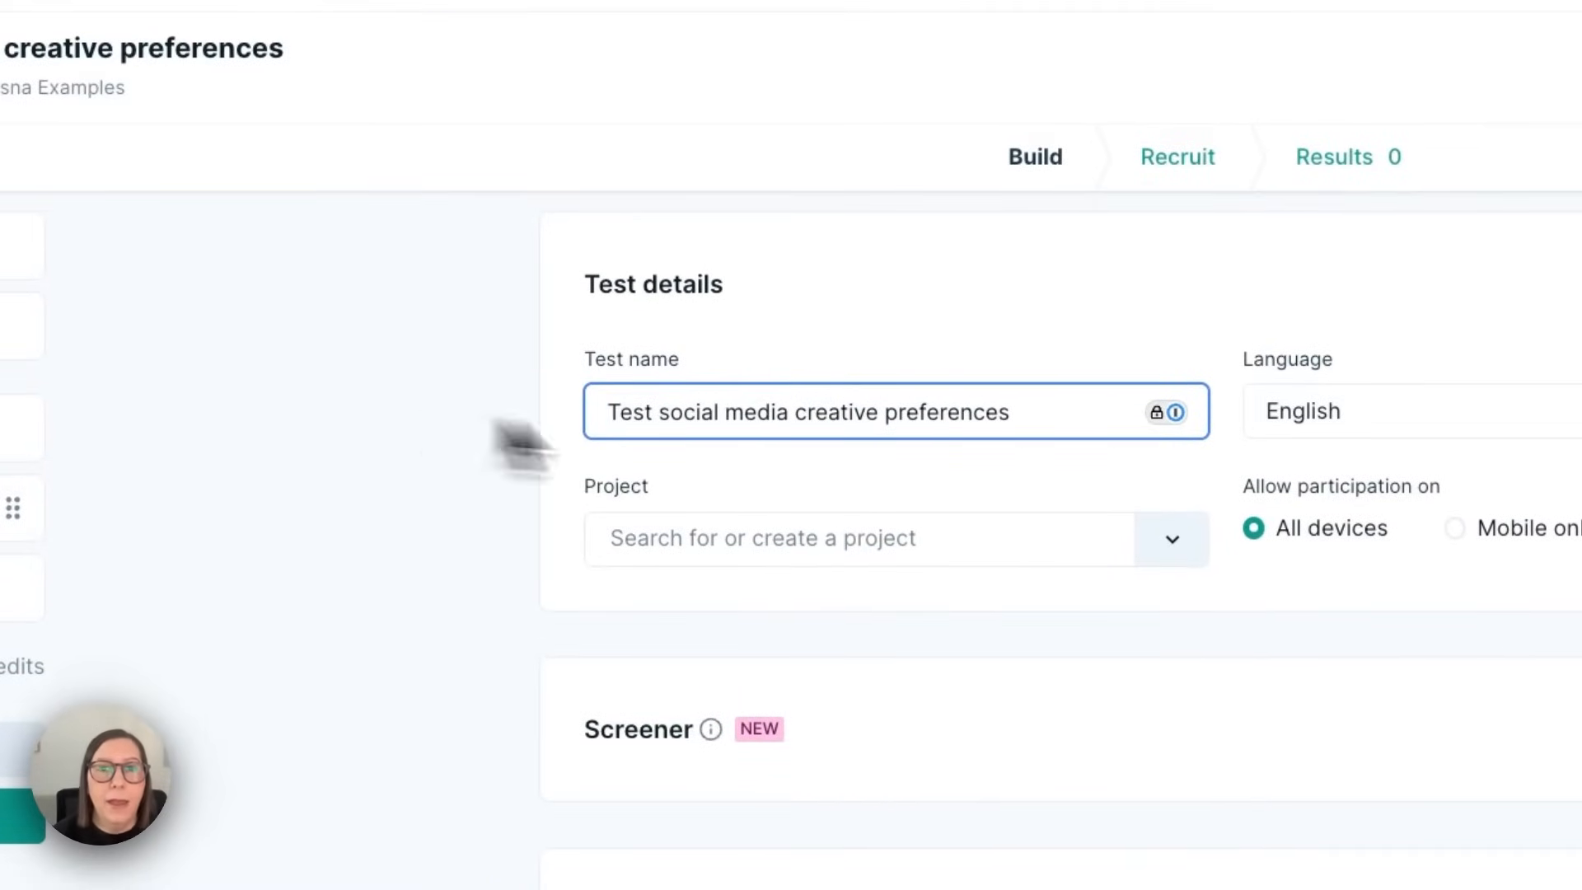
- Keep English as the test language
{"action": "left_click", "coordinate": [1402, 410]}
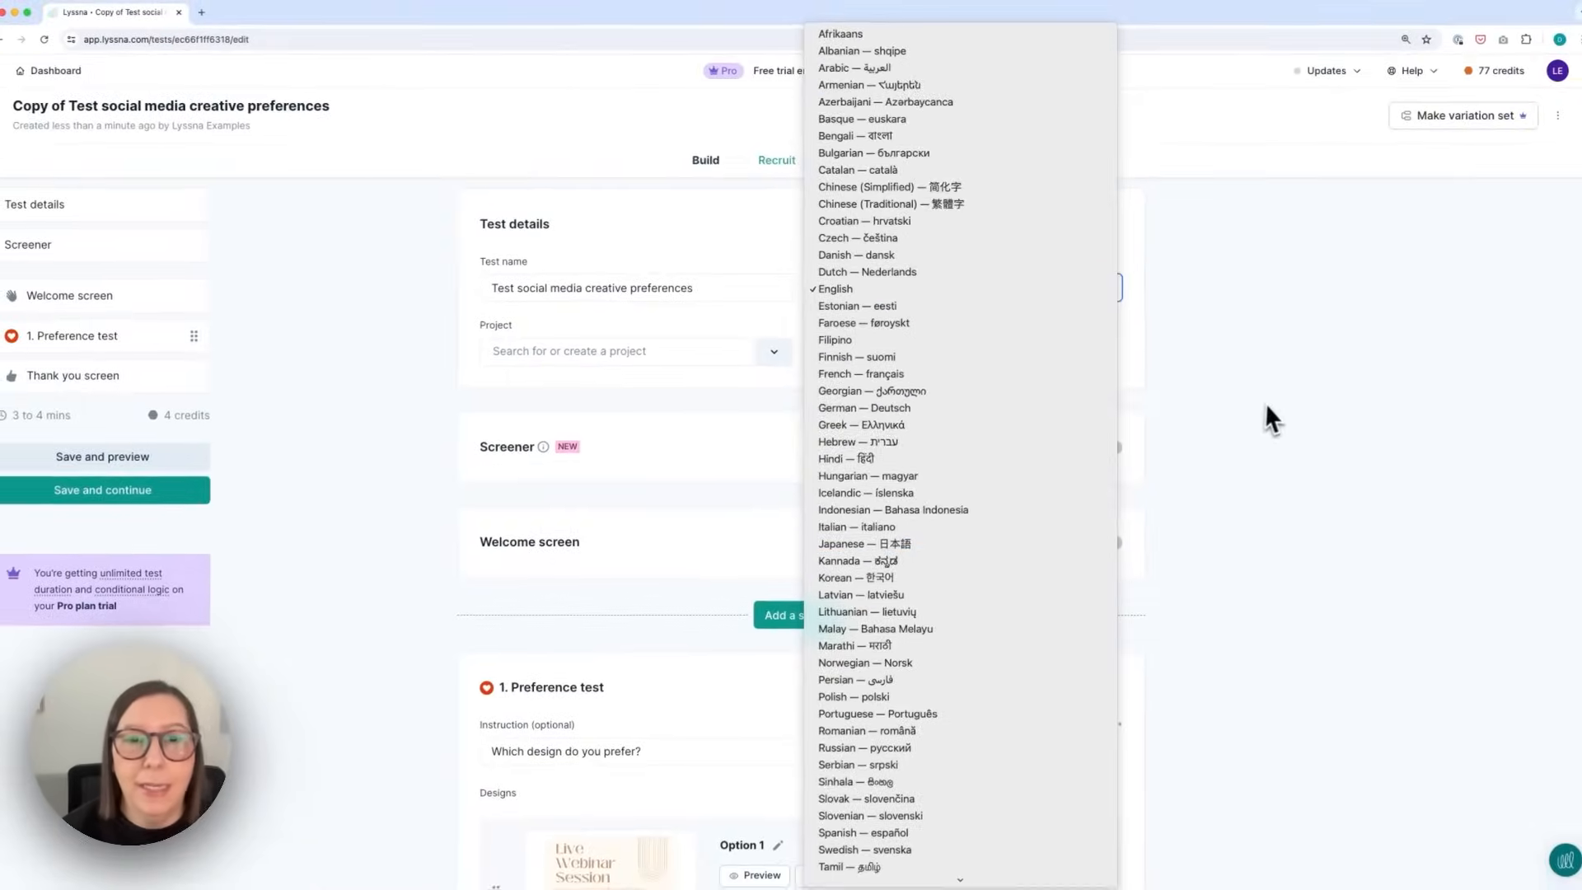
{"action": "left_click", "coordinate": [836, 288]}
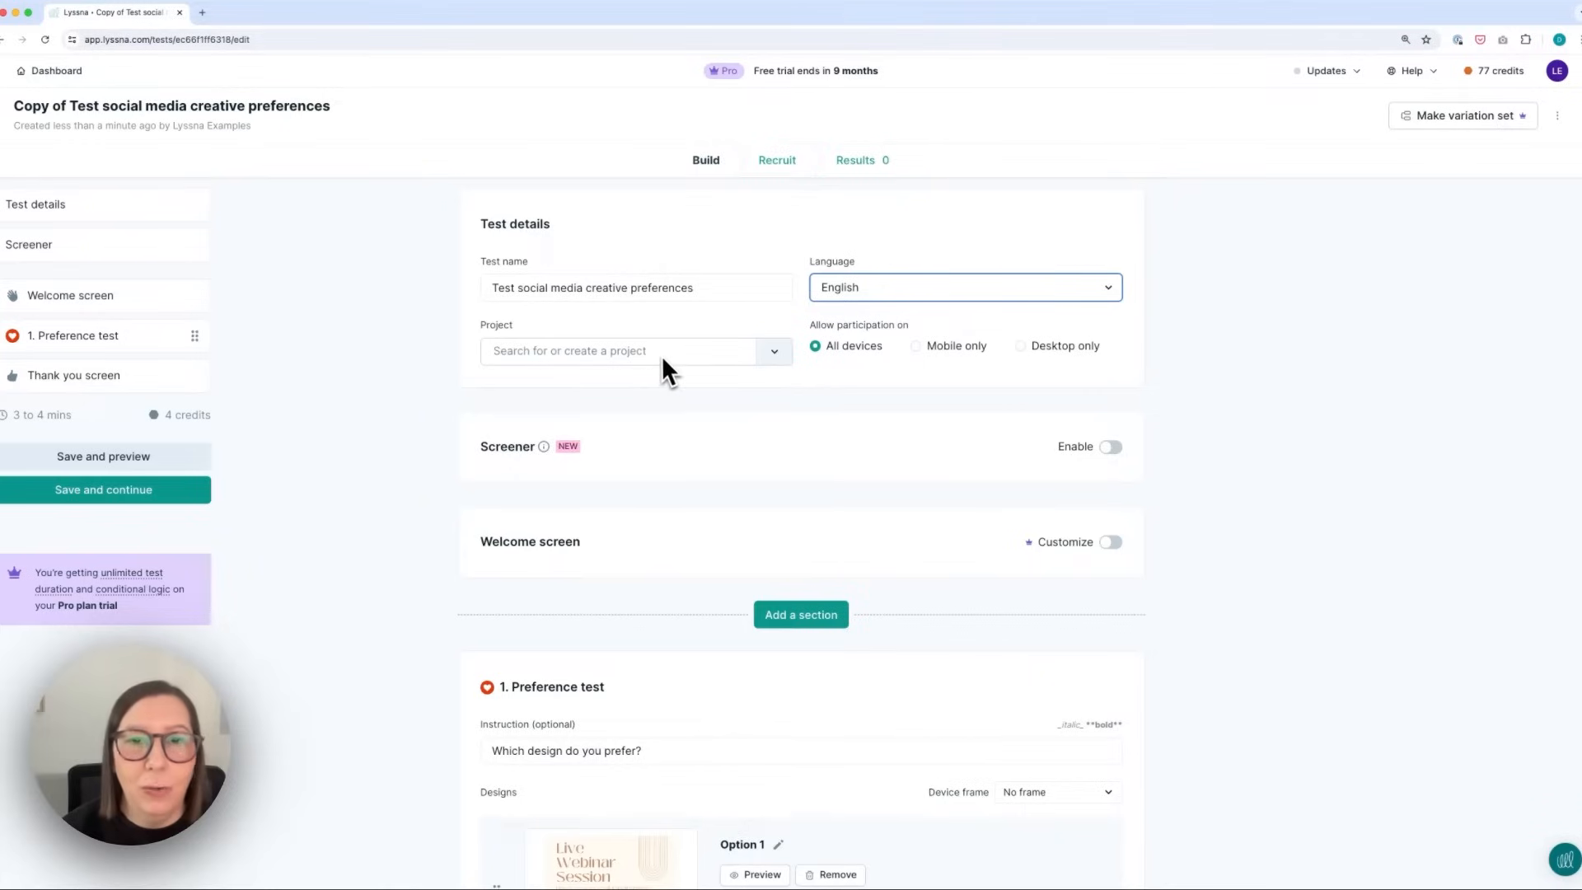
{"action": "mouse_move", "coordinate": [1122, 371]}
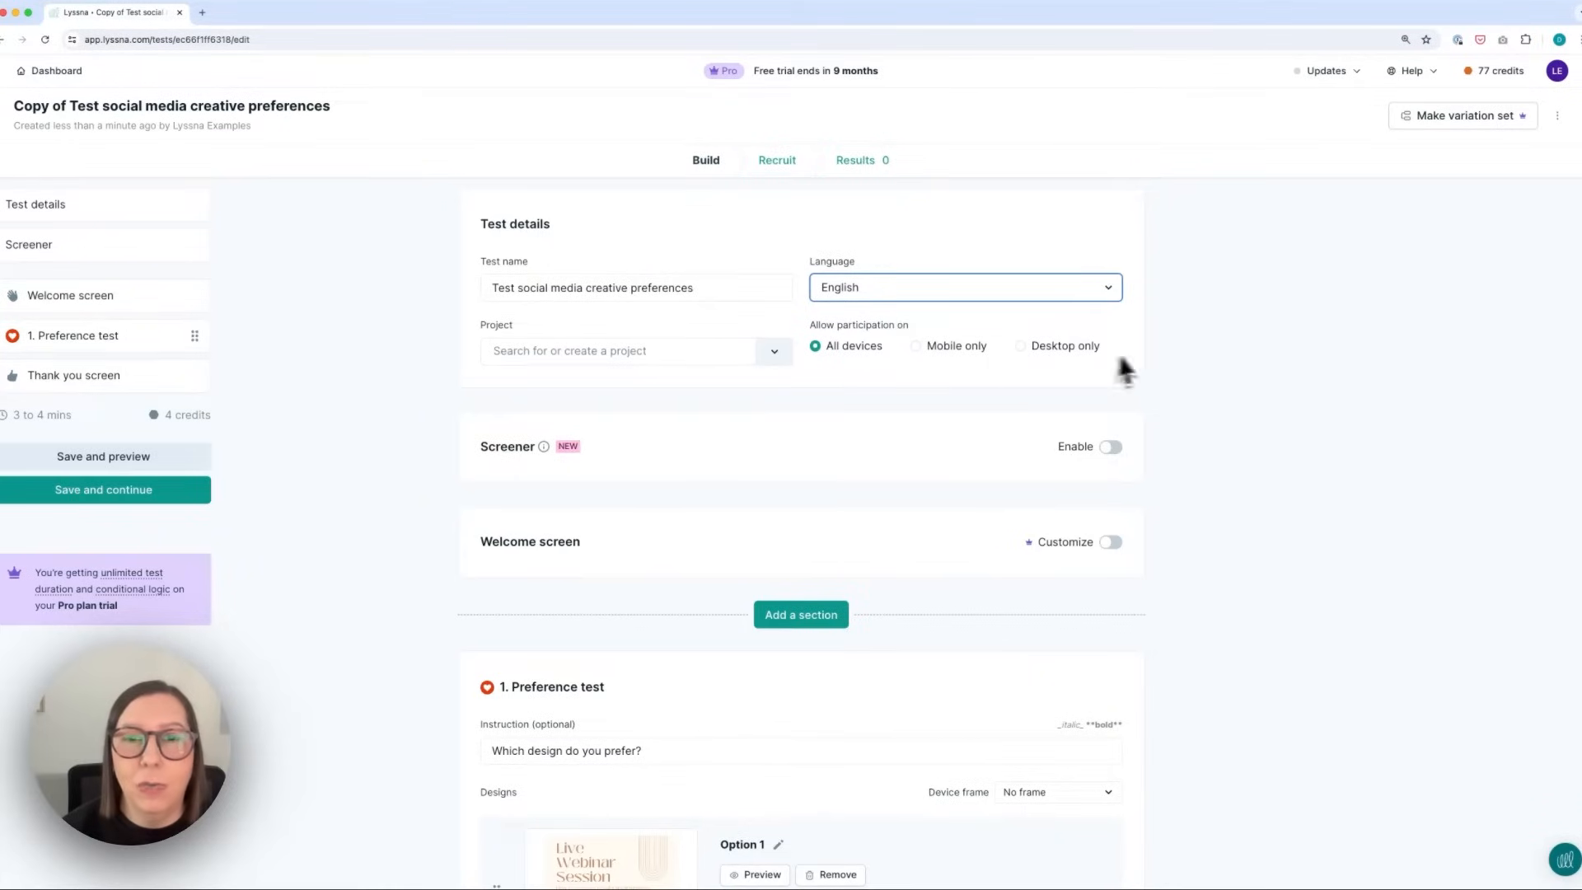
{"action": "mouse_move", "coordinate": [1157, 366]}
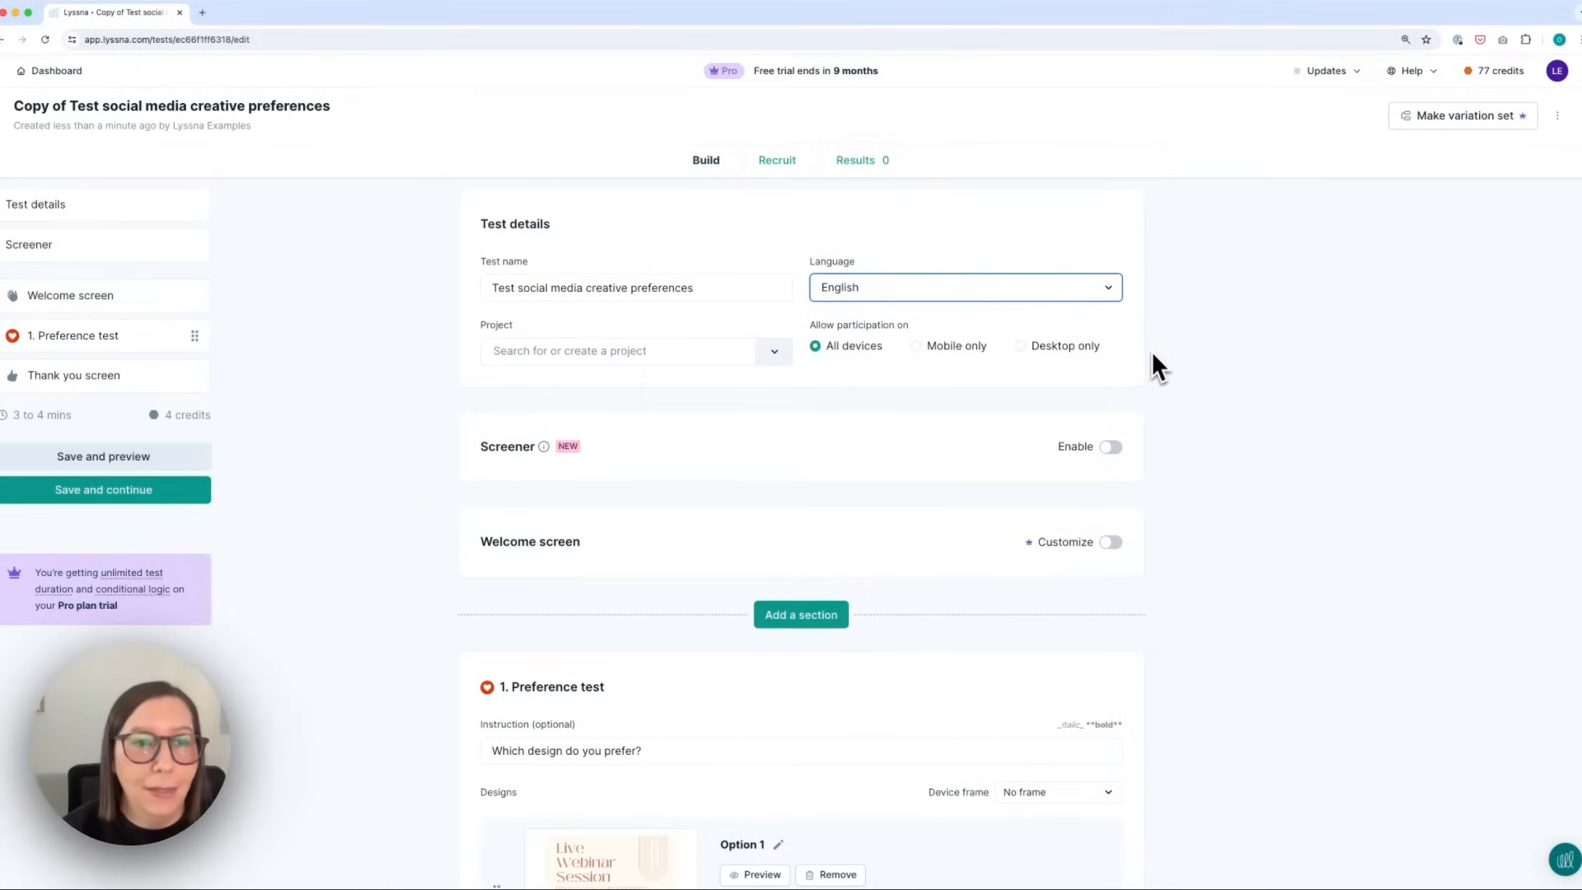
{"action": "scroll", "scroll_direction": "down", "scroll_amount": 3}
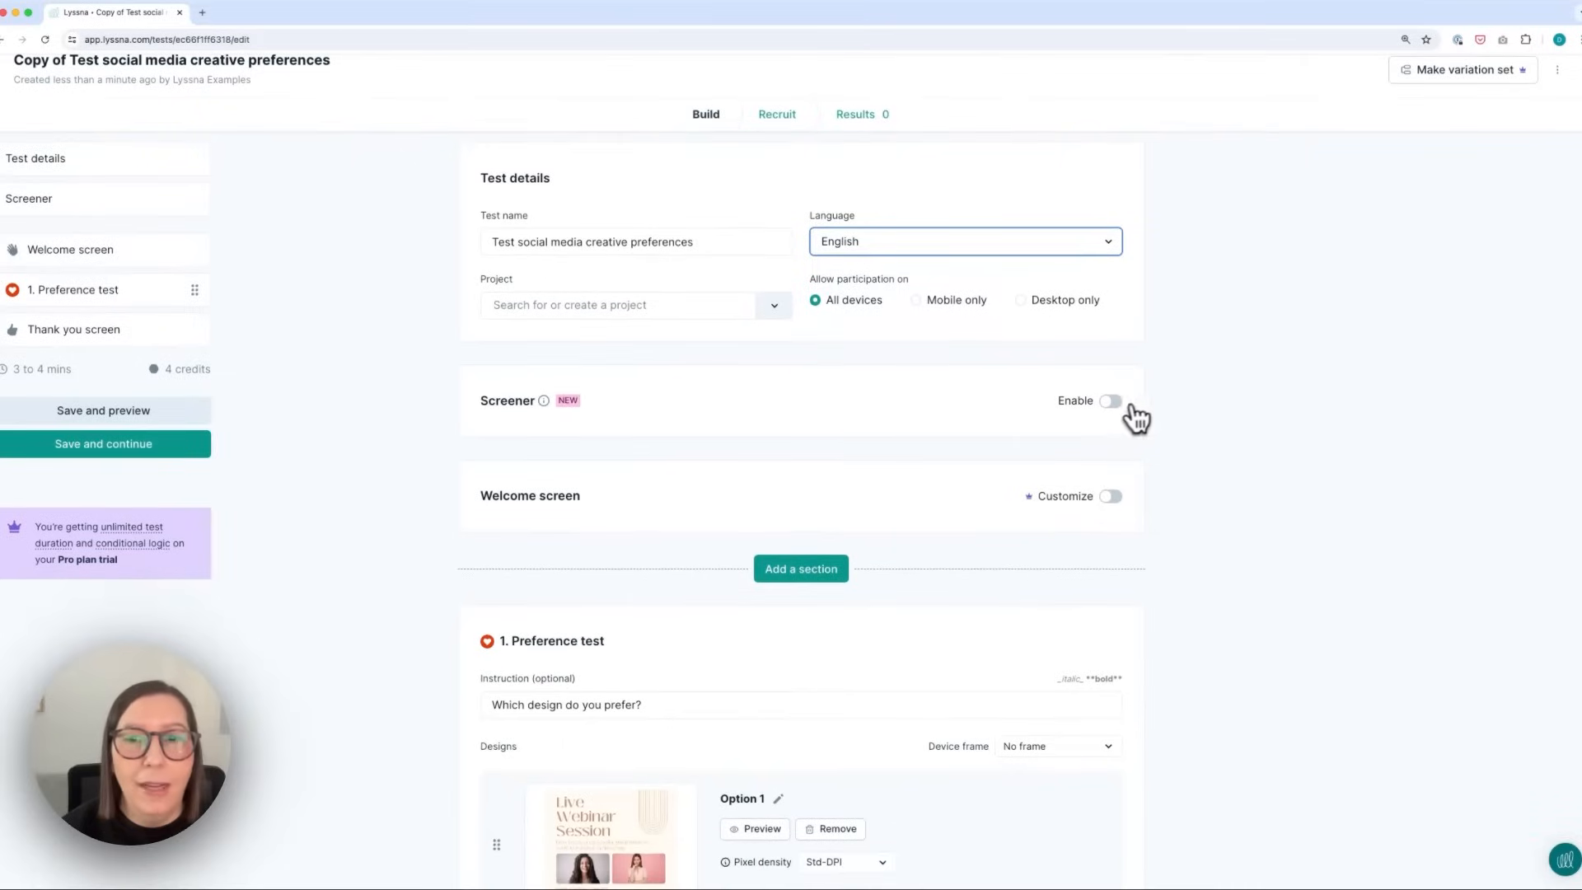
- Leave the screener and welcome-screen customization switched off after trying each toggle
{"action": "left_click", "coordinate": [1110, 400]}
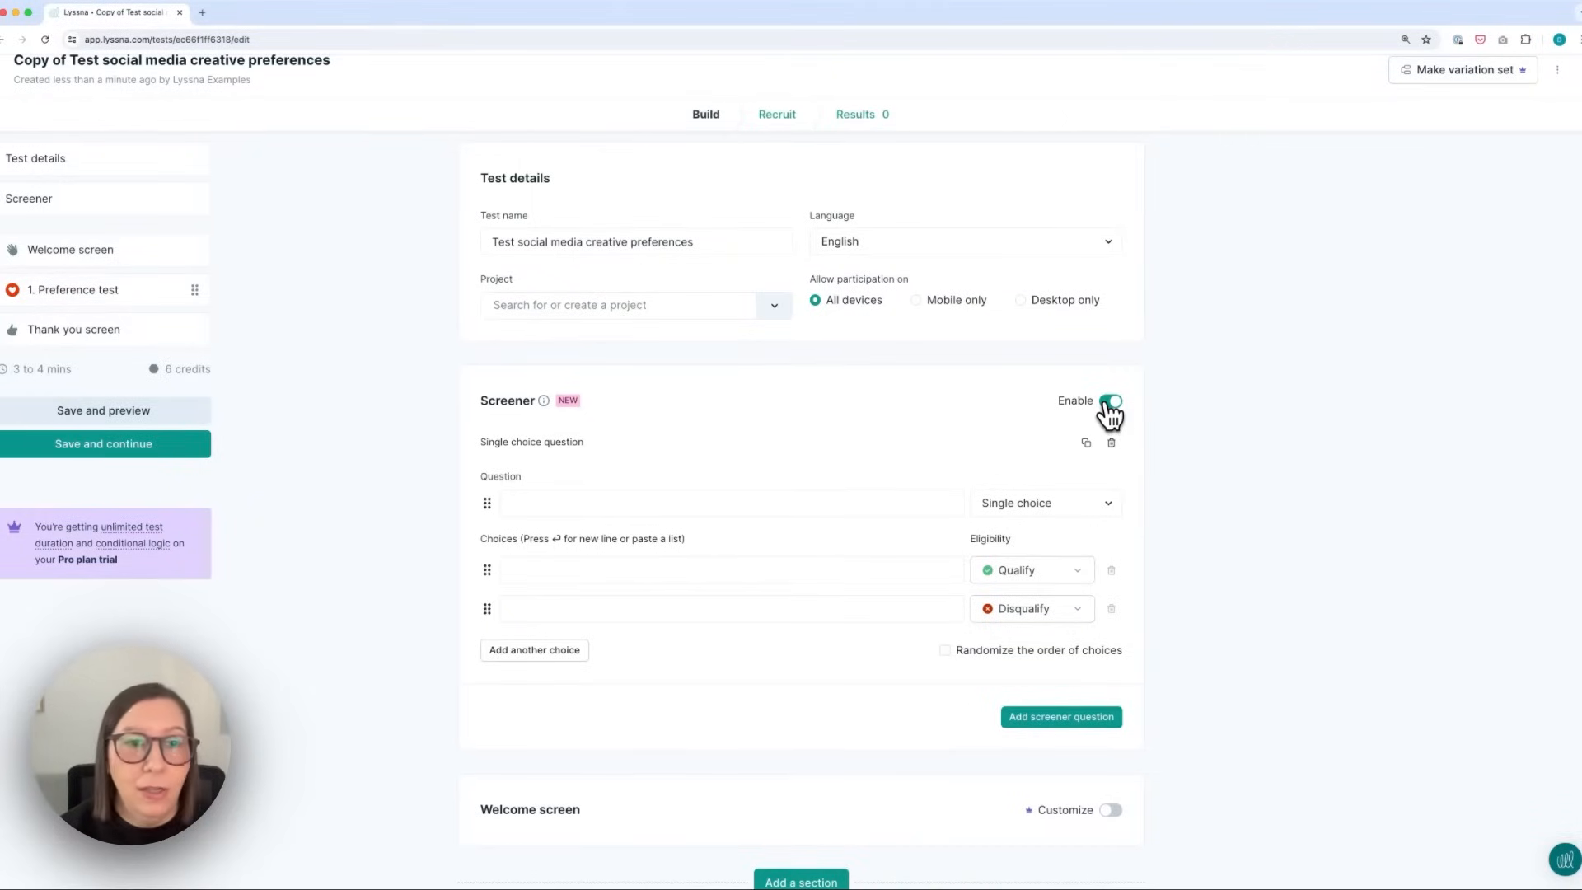
{"action": "left_click", "coordinate": [1109, 401]}
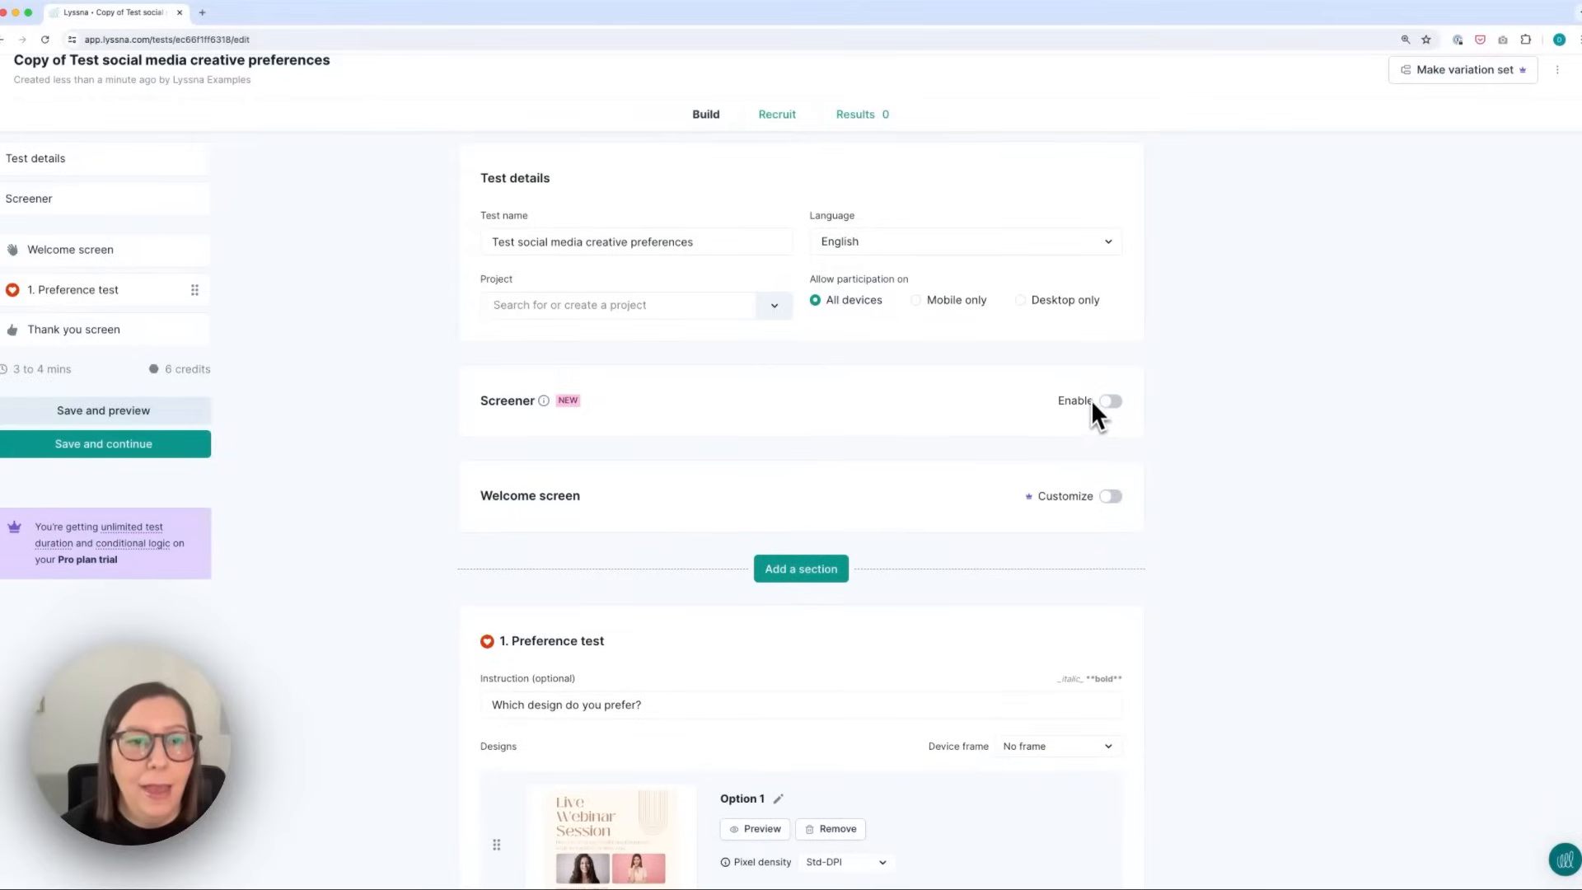
{"action": "left_click", "coordinate": [1109, 496]}
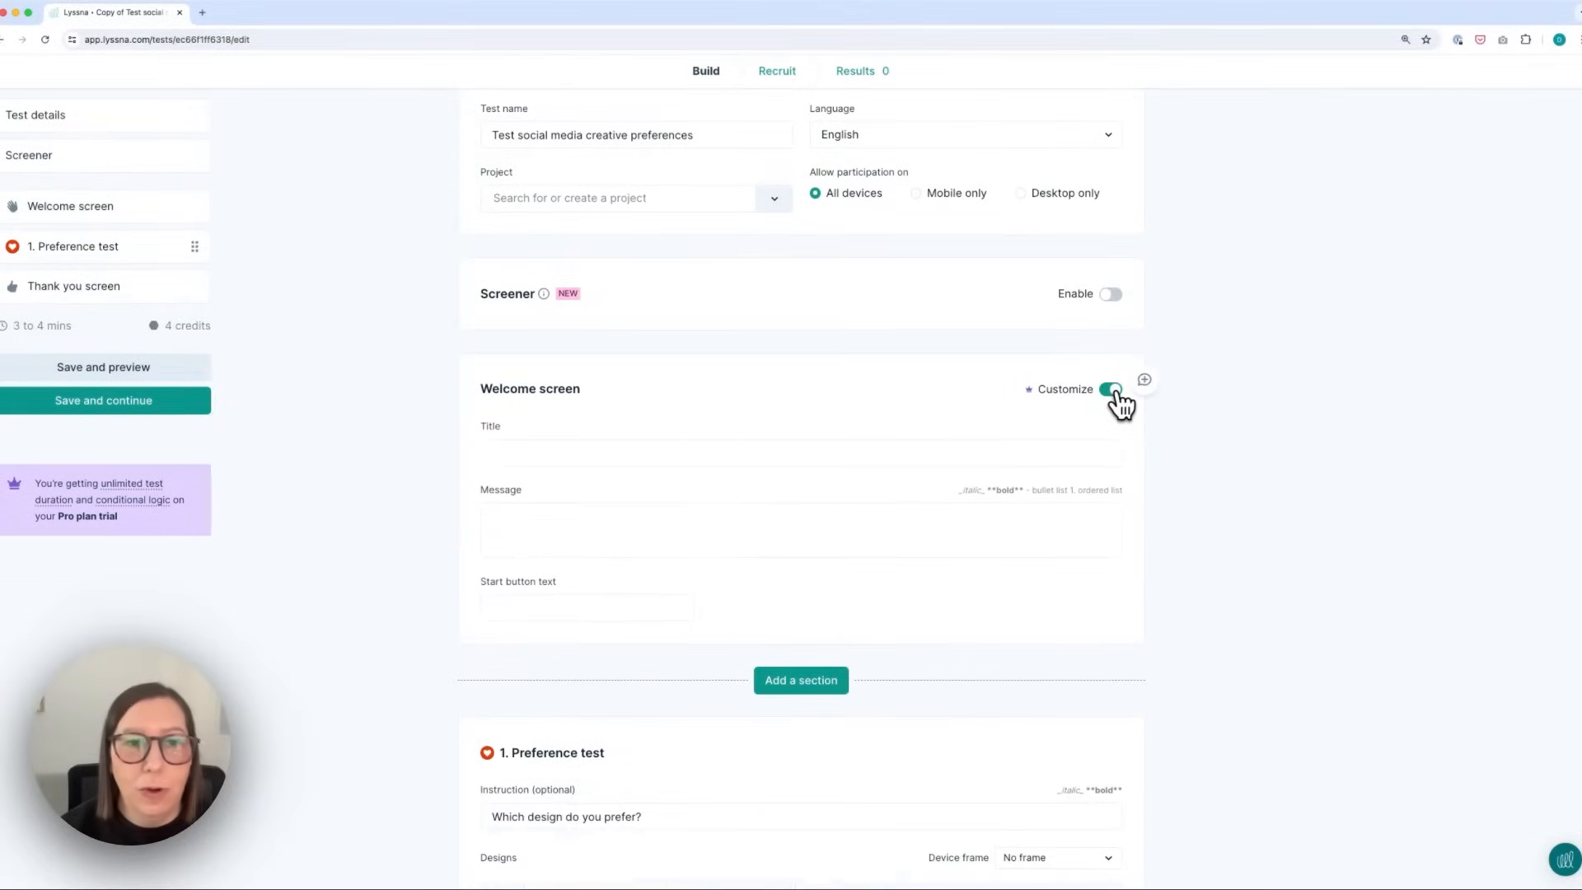
{"action": "left_click", "coordinate": [1111, 389]}
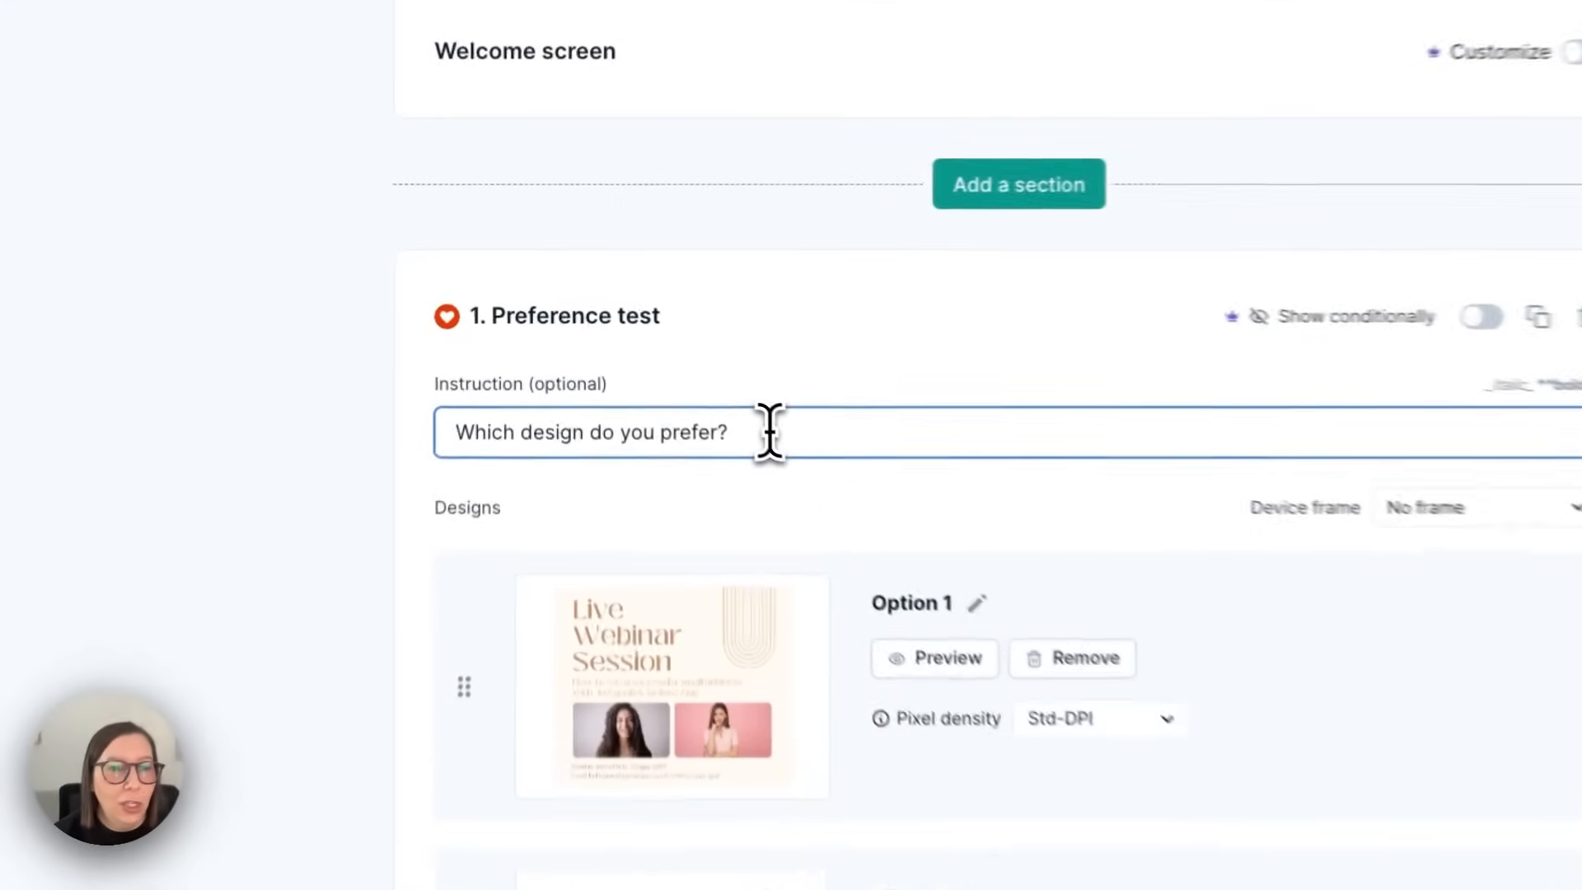
{"action": "scroll", "scroll_direction": "down", "scroll_amount": 3}
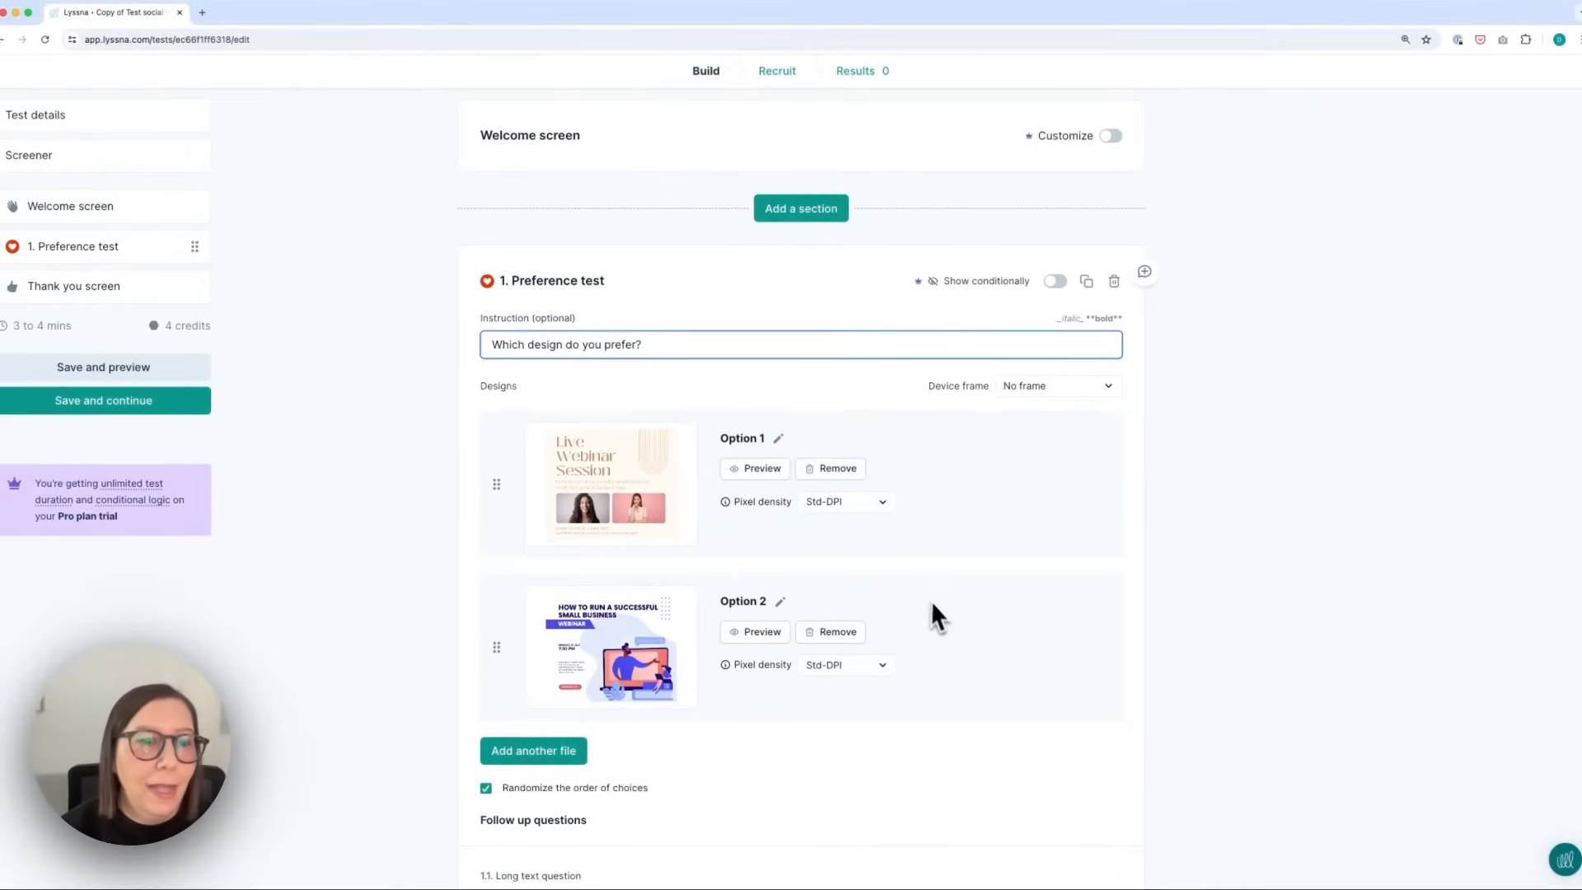
{"action": "mouse_move", "coordinate": [926, 619]}
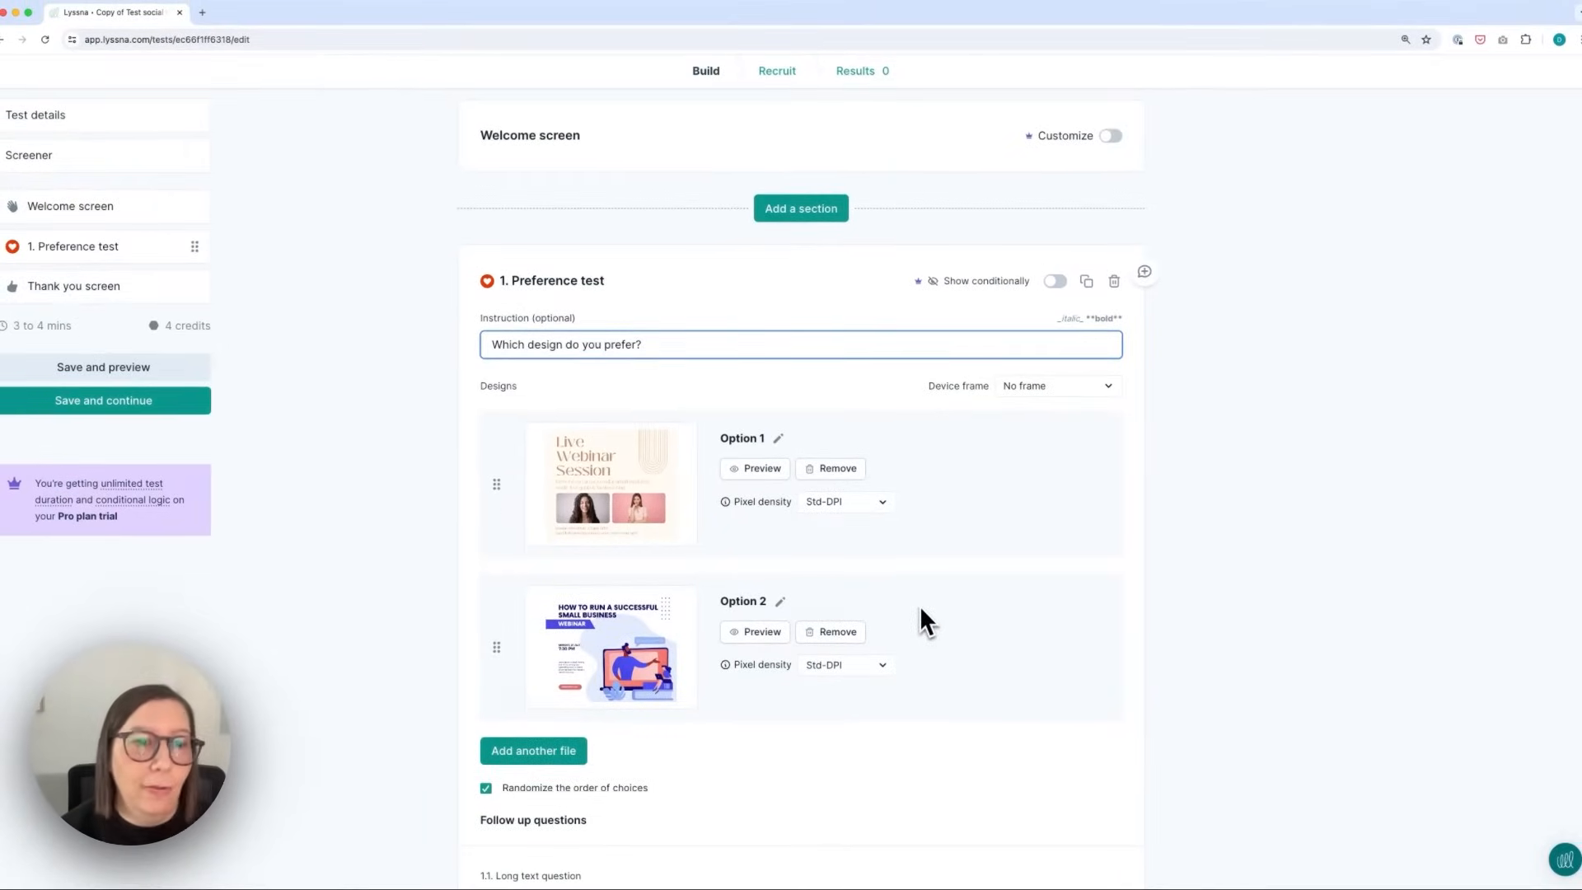
{"action": "mouse_move", "coordinate": [837, 468]}
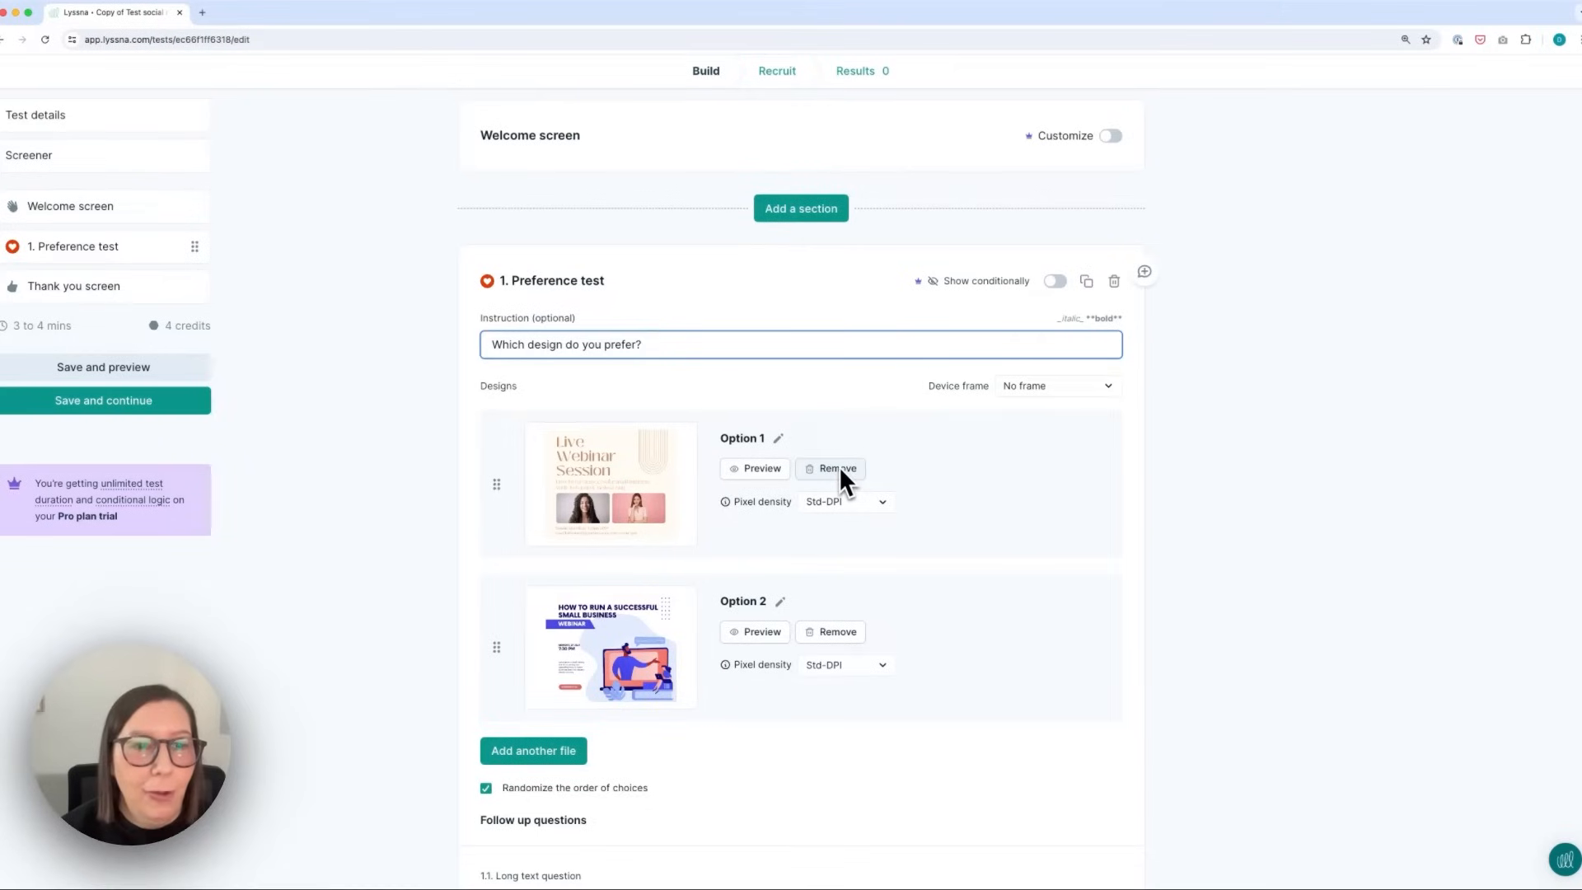
{"action": "scroll", "scroll_direction": "down", "scroll_amount": 3}
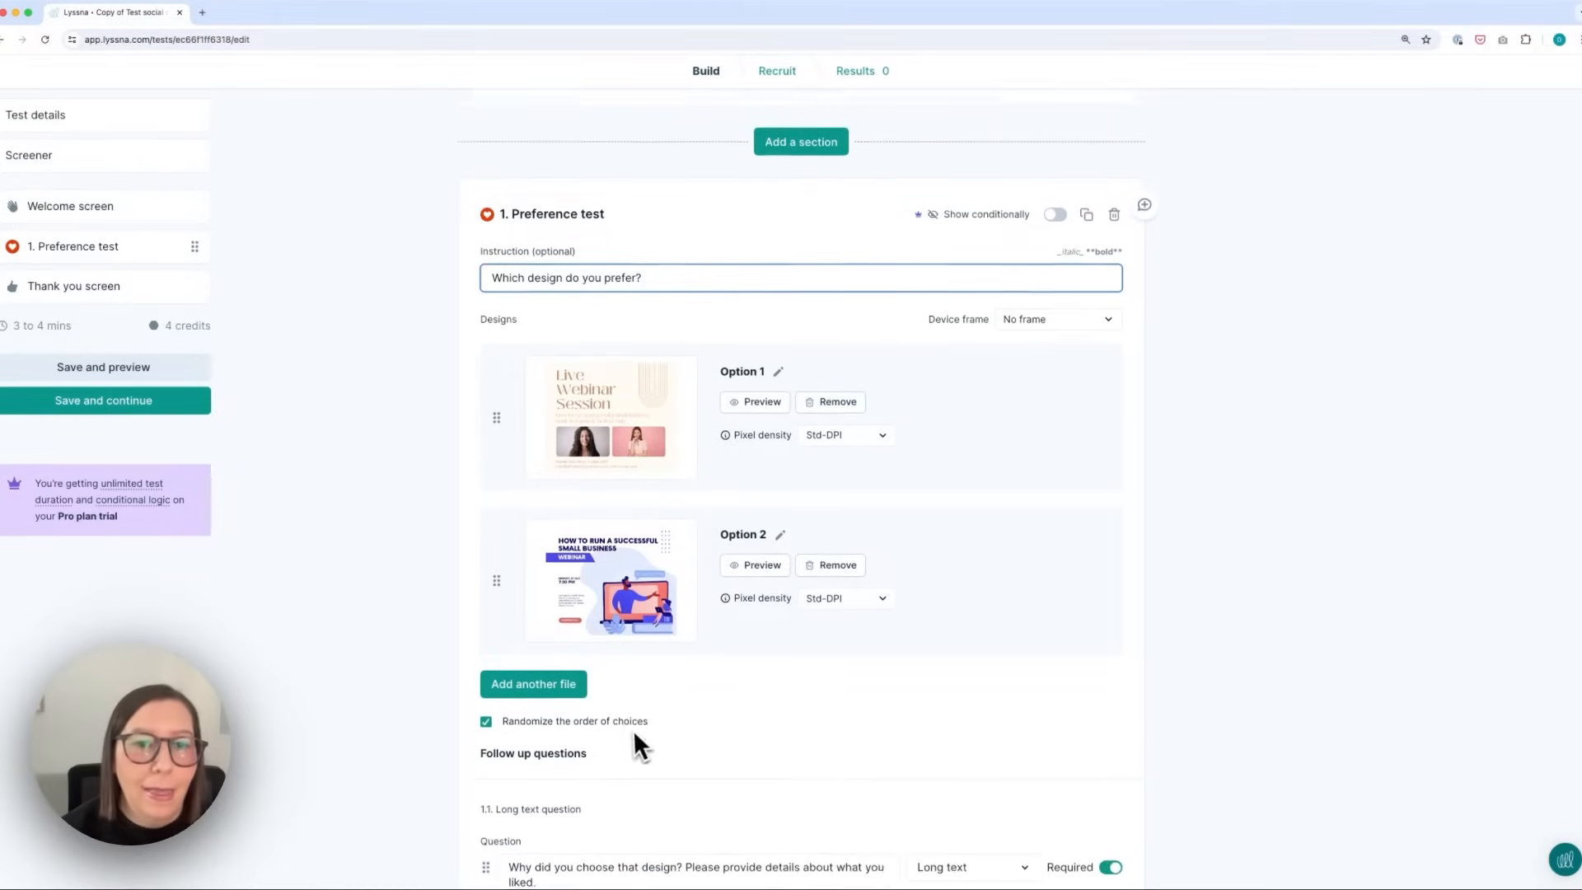
{"action": "scroll", "scroll_direction": "up", "scroll_amount": 3}
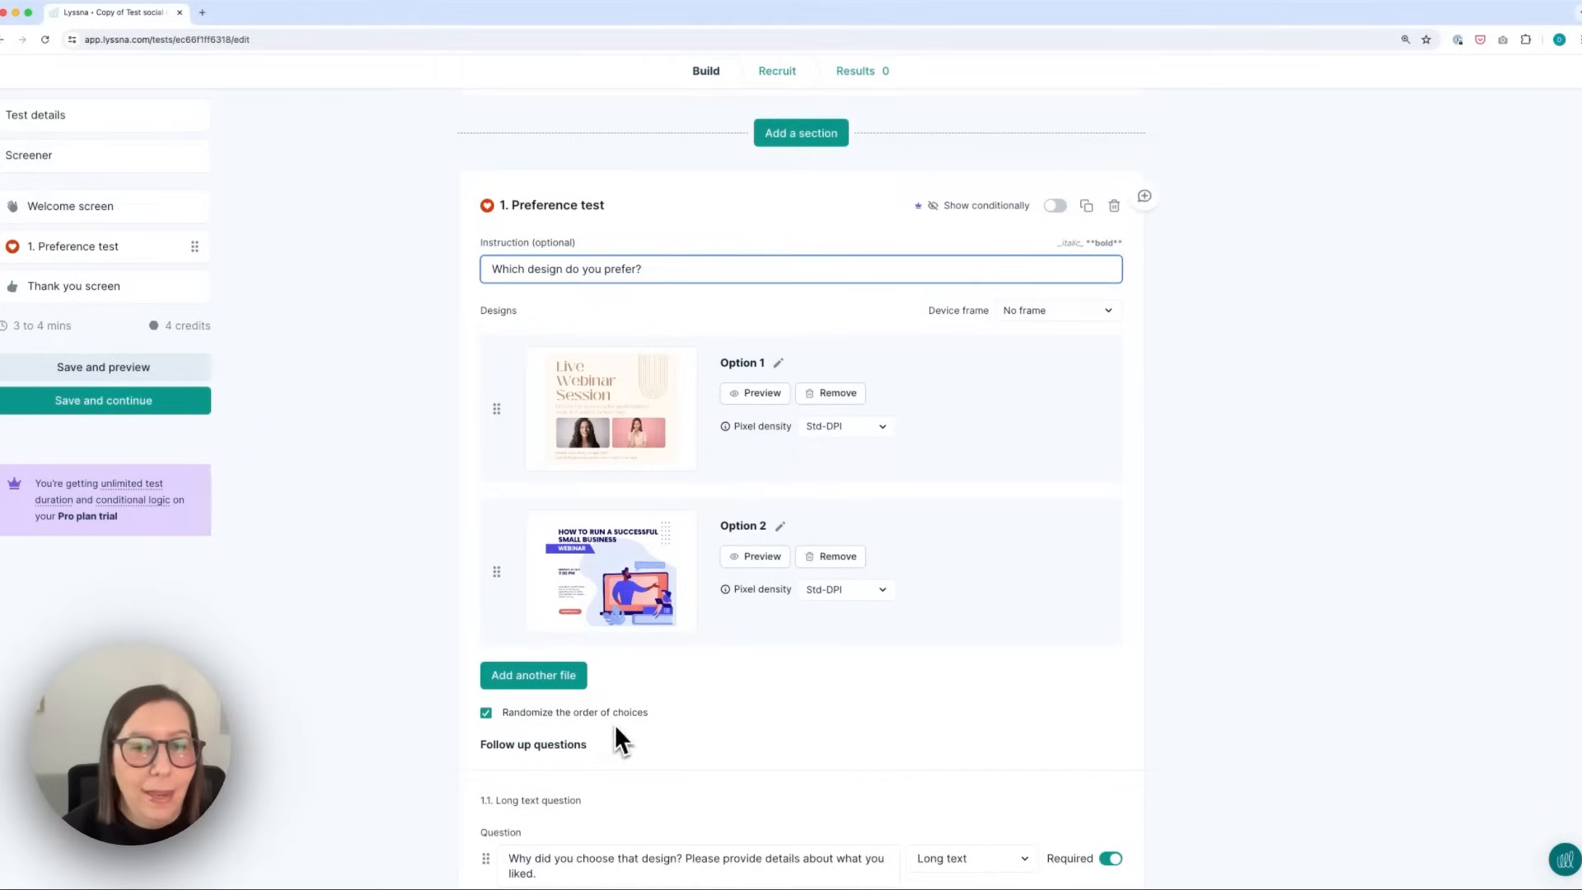
{"action": "scroll", "scroll_direction": "down", "scroll_amount": 3}
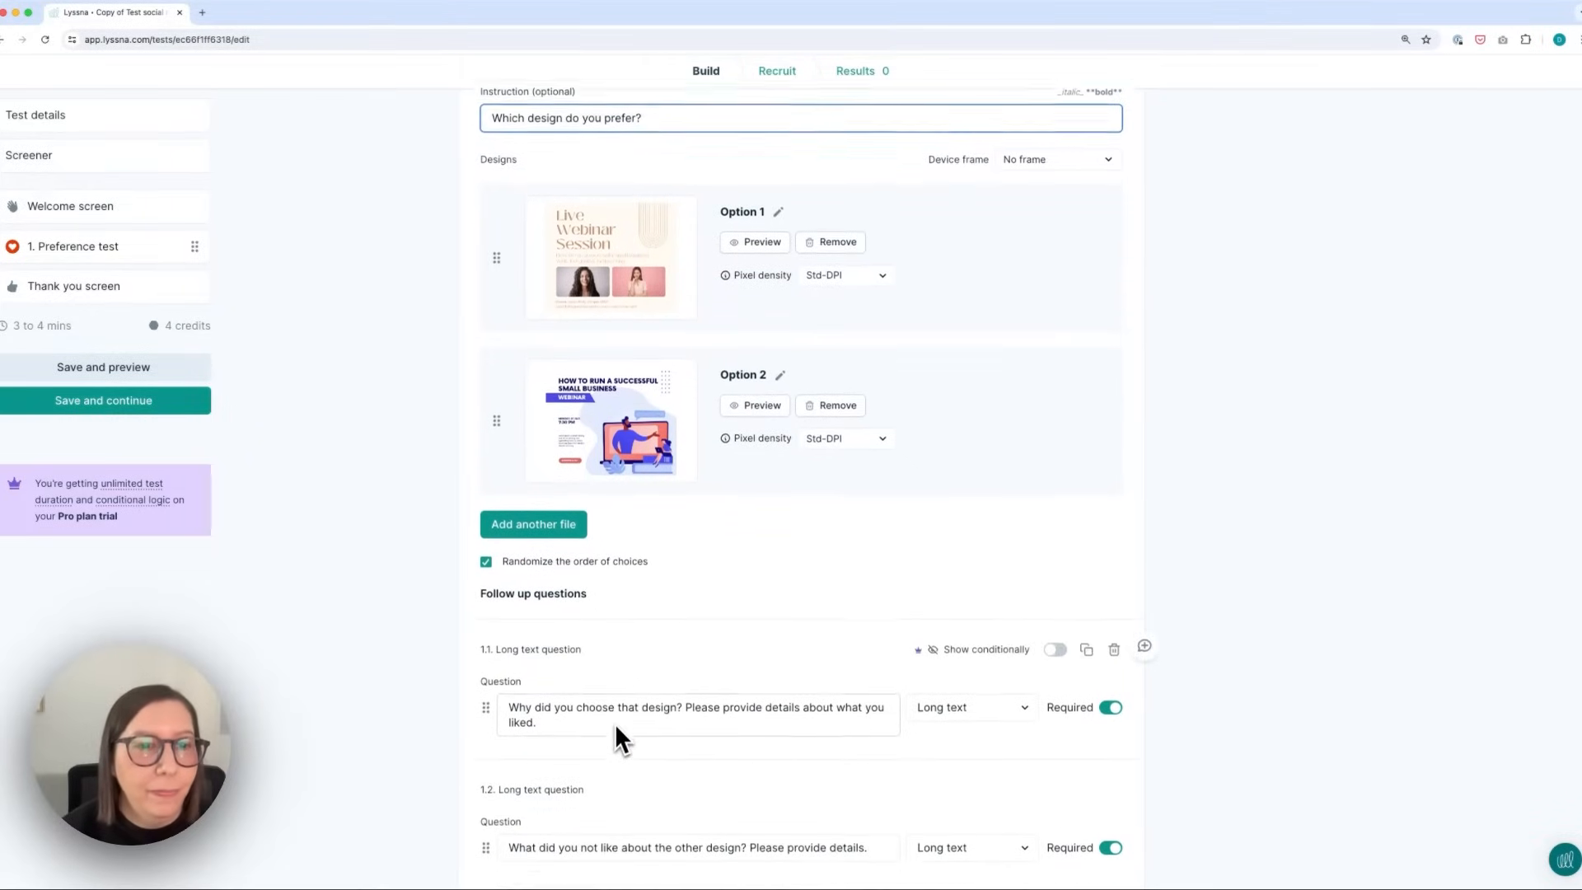
{"action": "scroll", "scroll_direction": "up", "scroll_amount": 3}
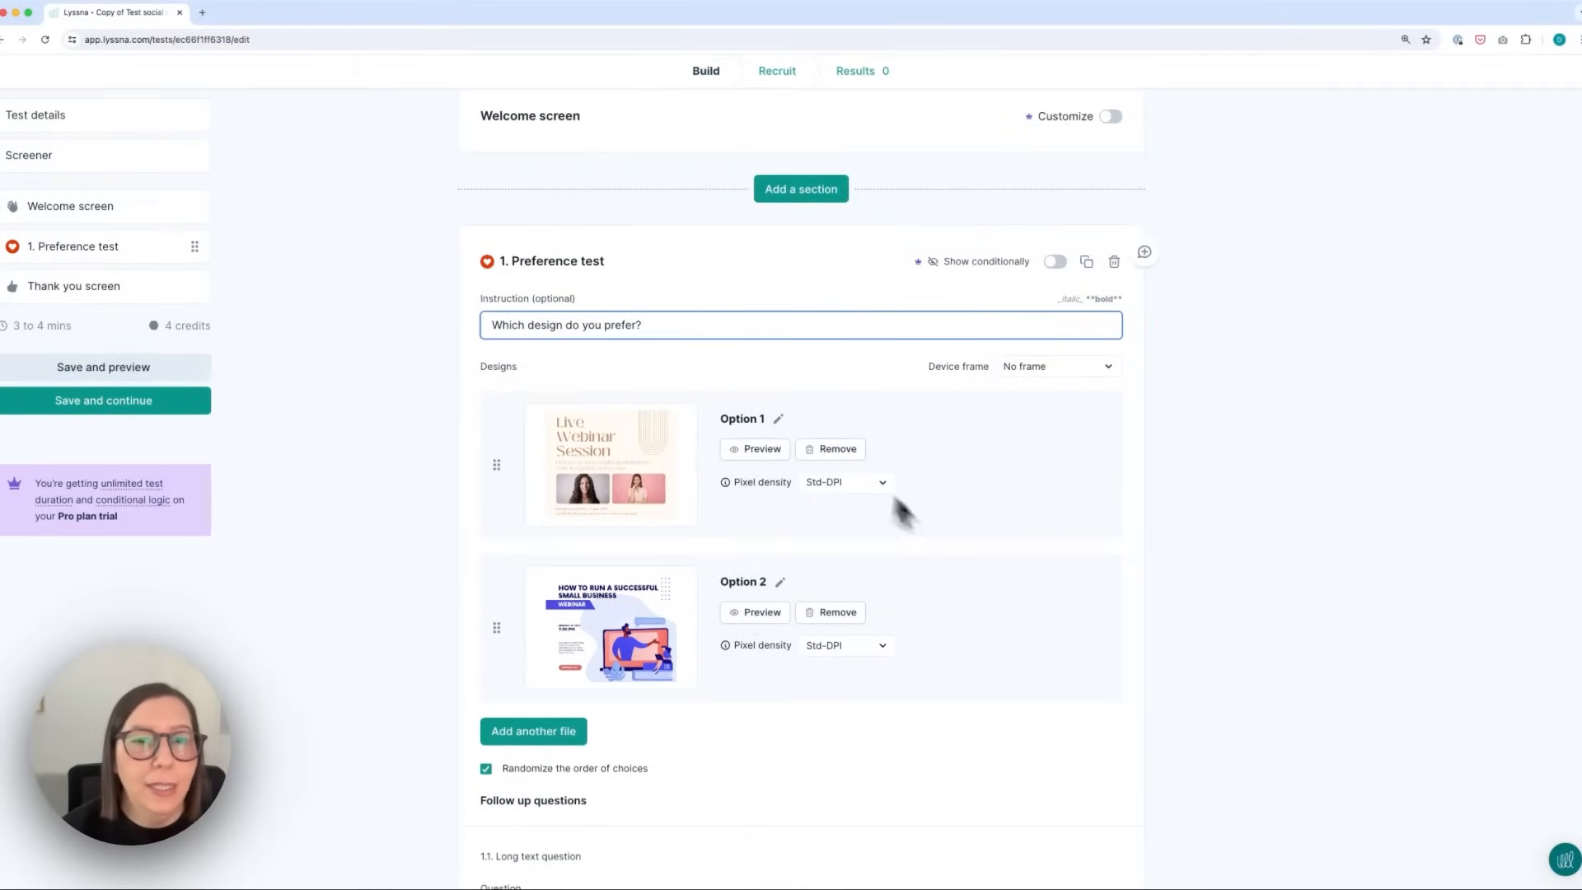
{"action": "mouse_move", "coordinate": [852, 641]}
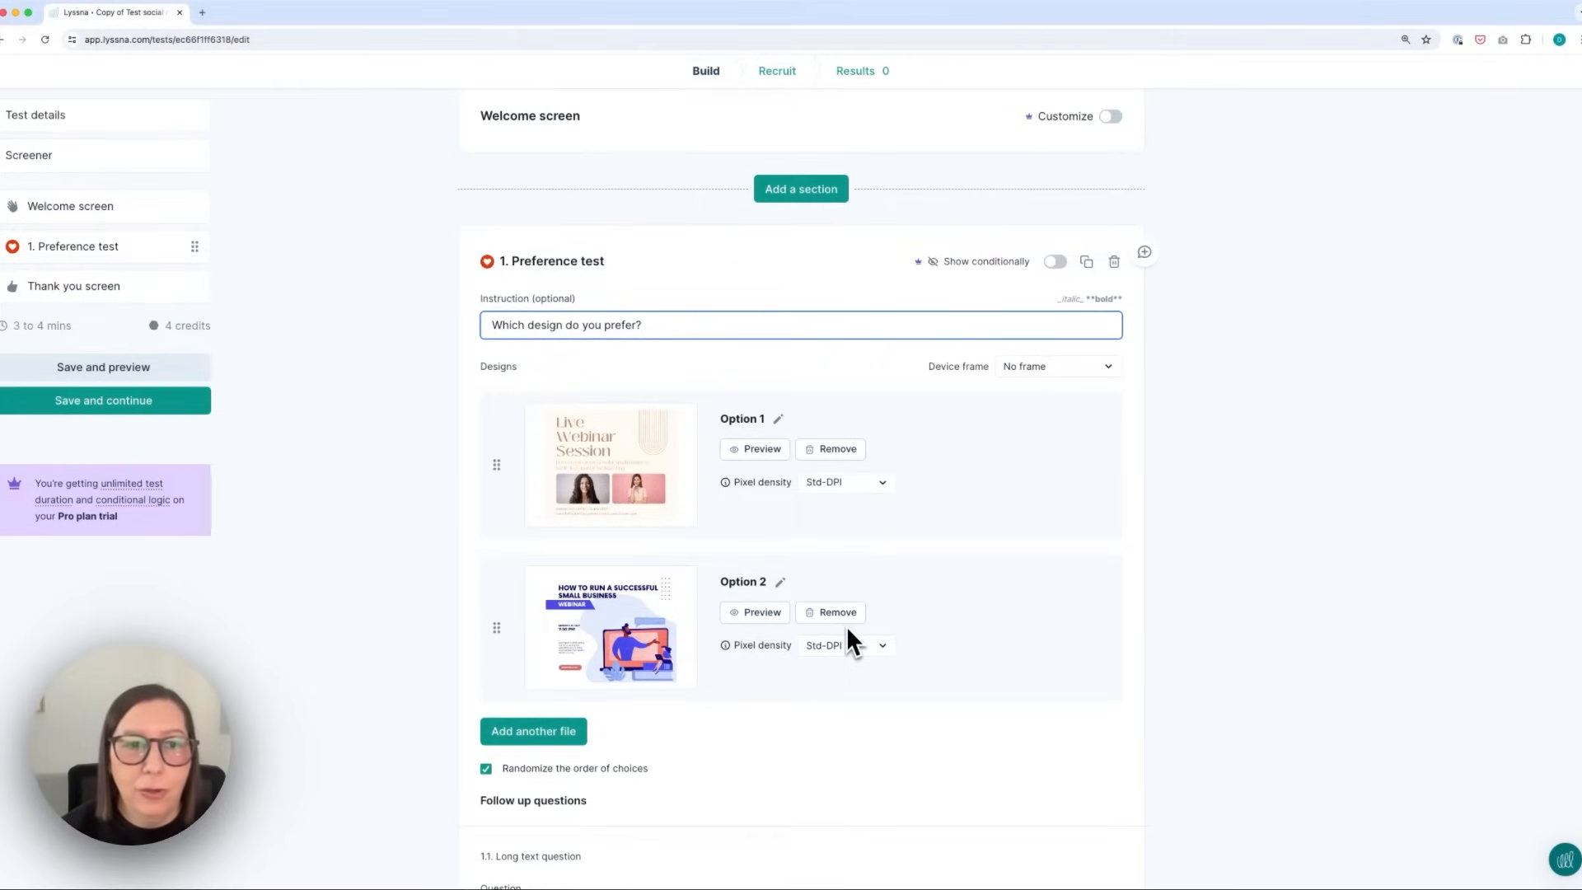
{"action": "scroll", "scroll_direction": "down", "scroll_amount": 3}
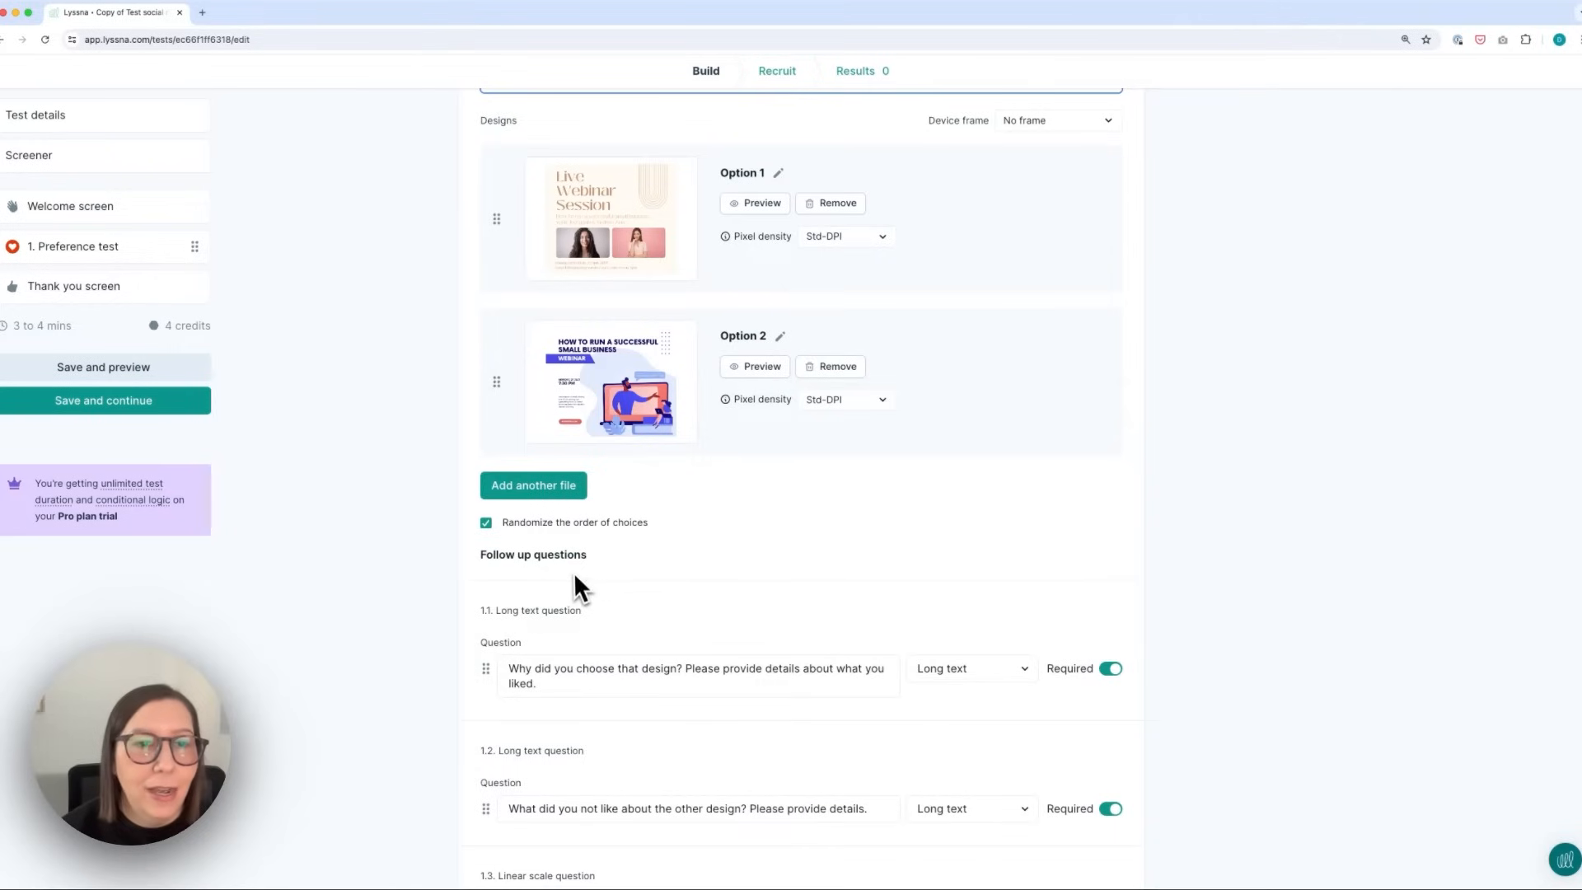
{"action": "scroll", "scroll_direction": "up", "scroll_amount": 3}
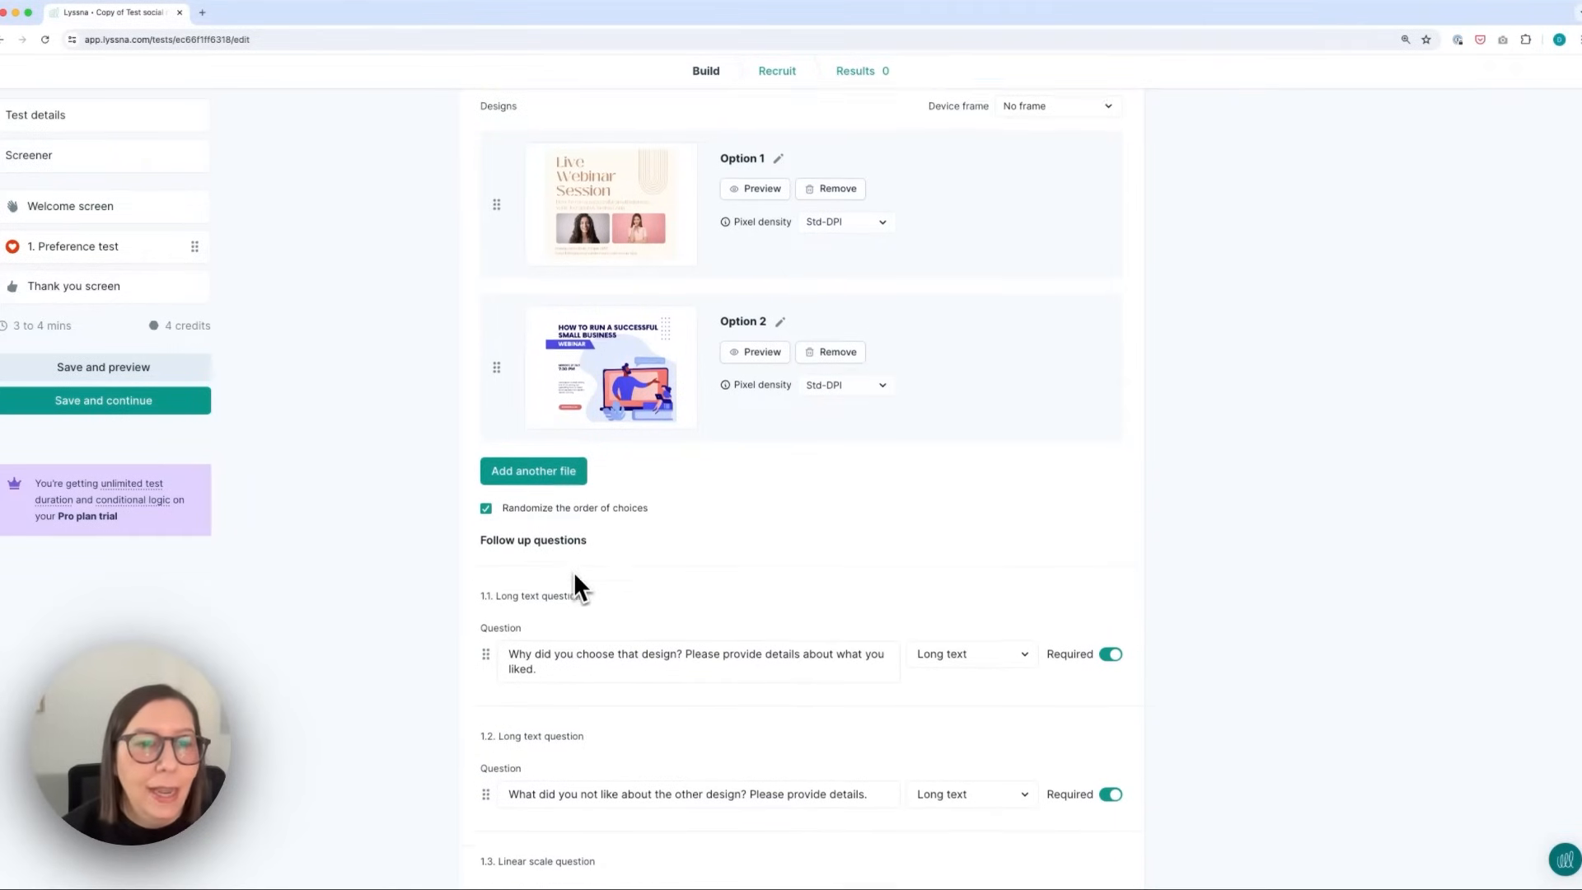
{"action": "scroll", "scroll_direction": "down", "scroll_amount": 3}
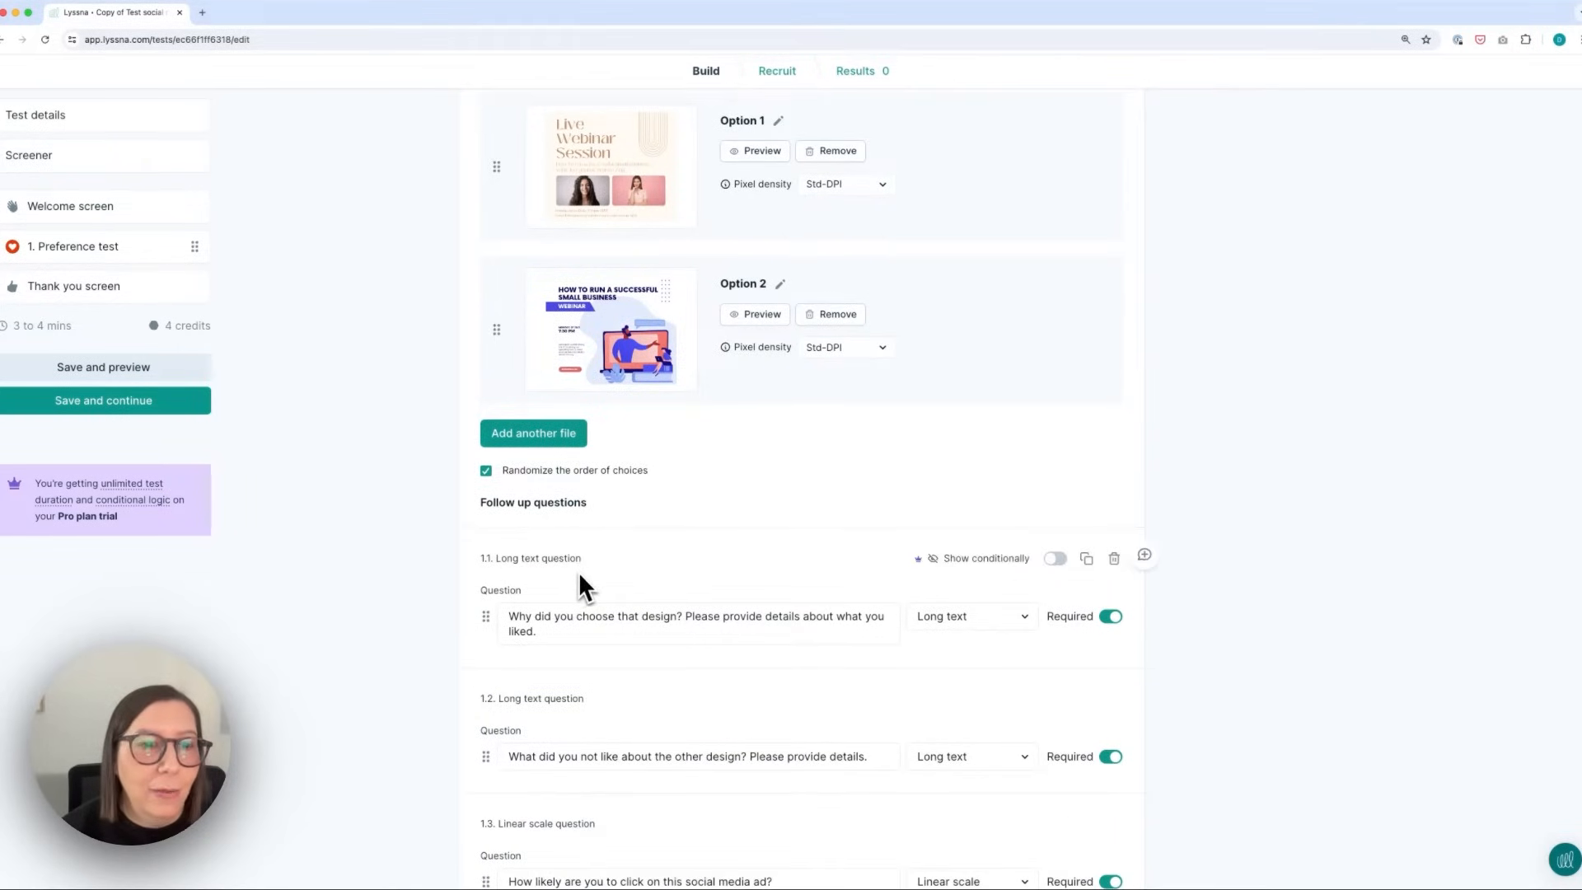
{"action": "mouse_move", "coordinate": [333, 618]}
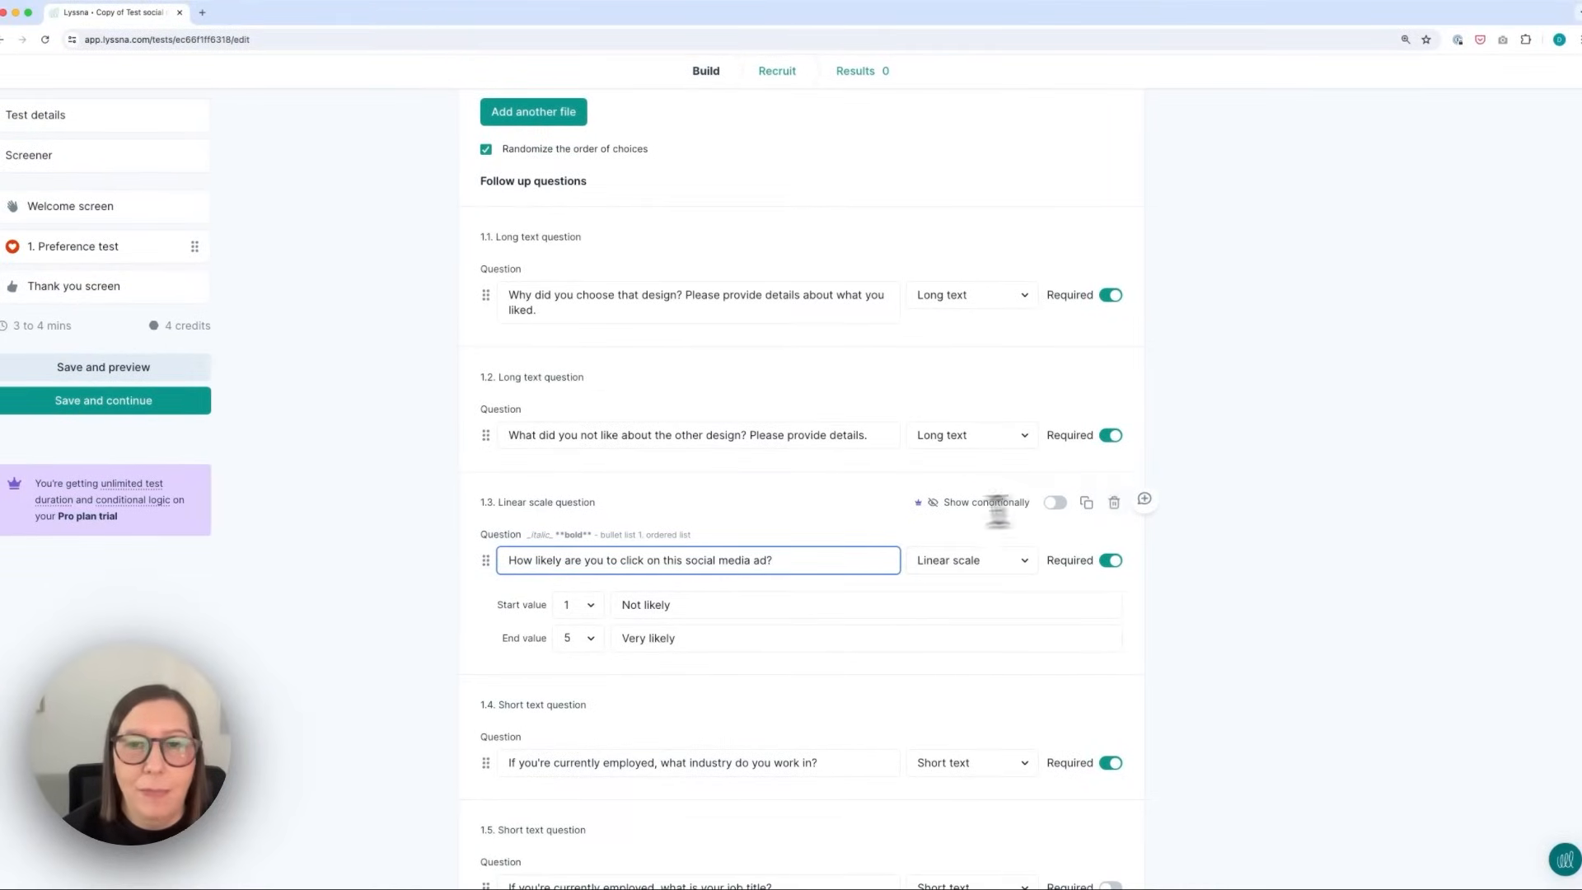
{"action": "mouse_move", "coordinate": [1115, 503]}
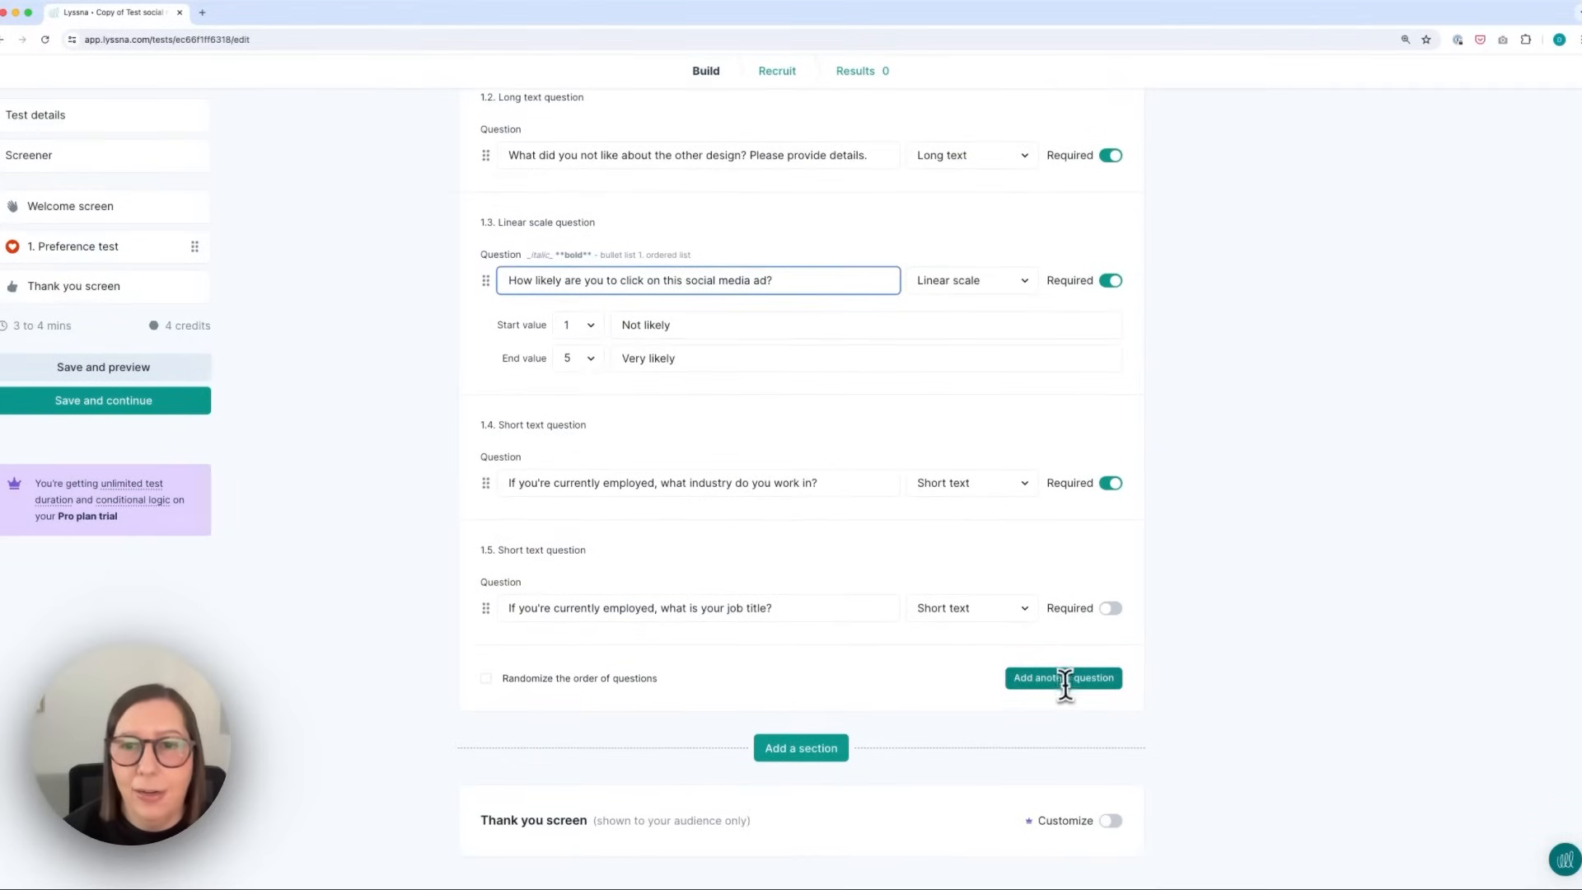
{"action": "mouse_move", "coordinate": [652, 712]}
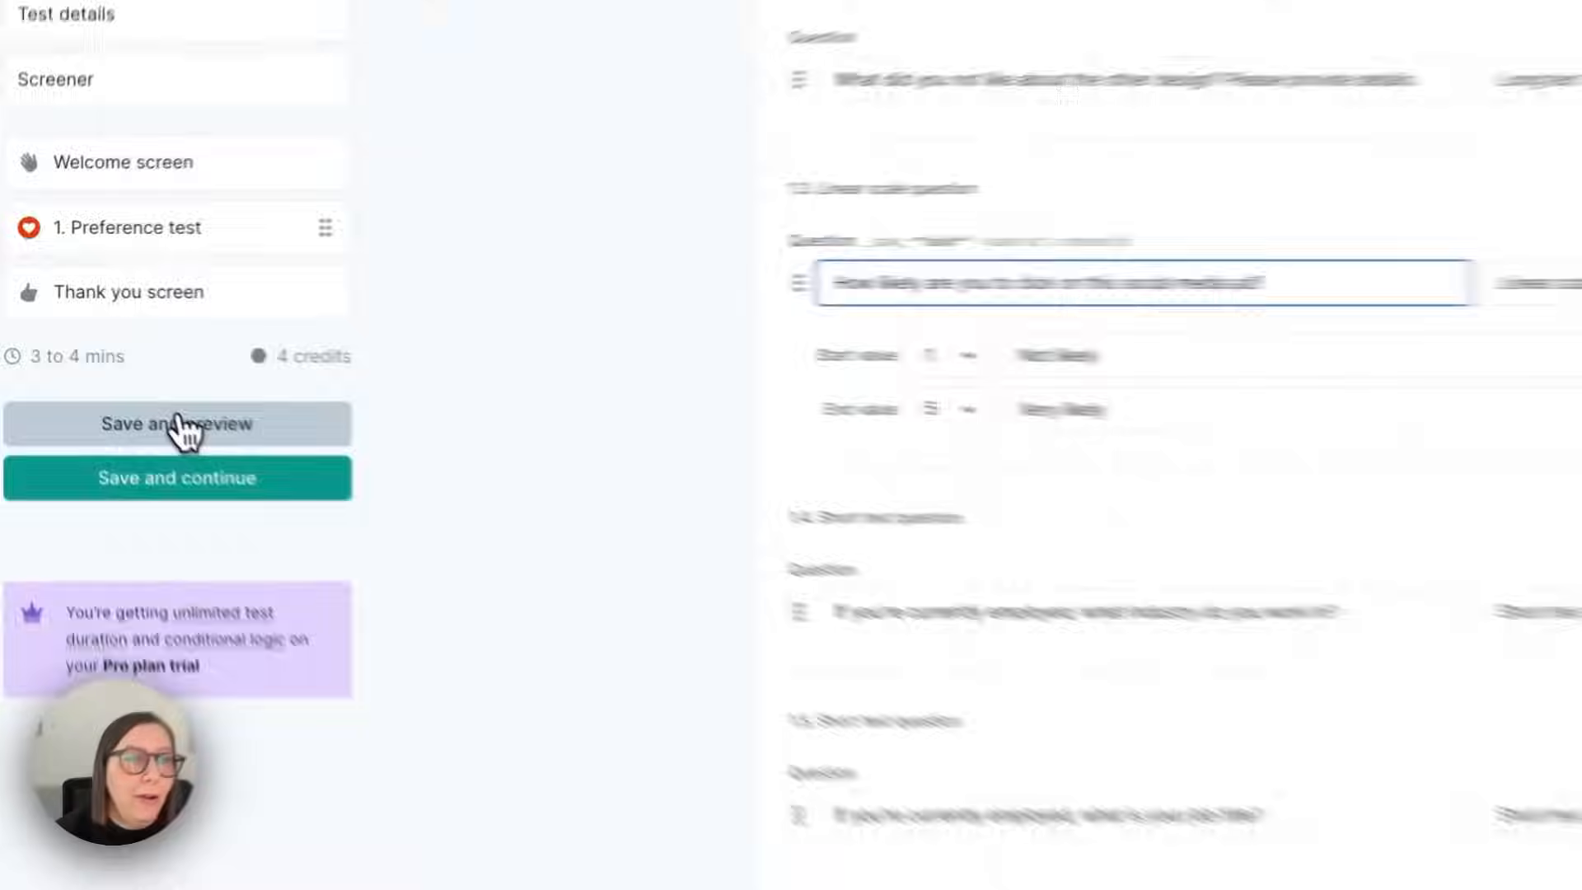
- Save the test and start the participant preview, revealing both webinar designs
{"action": "left_click", "coordinate": [176, 423]}
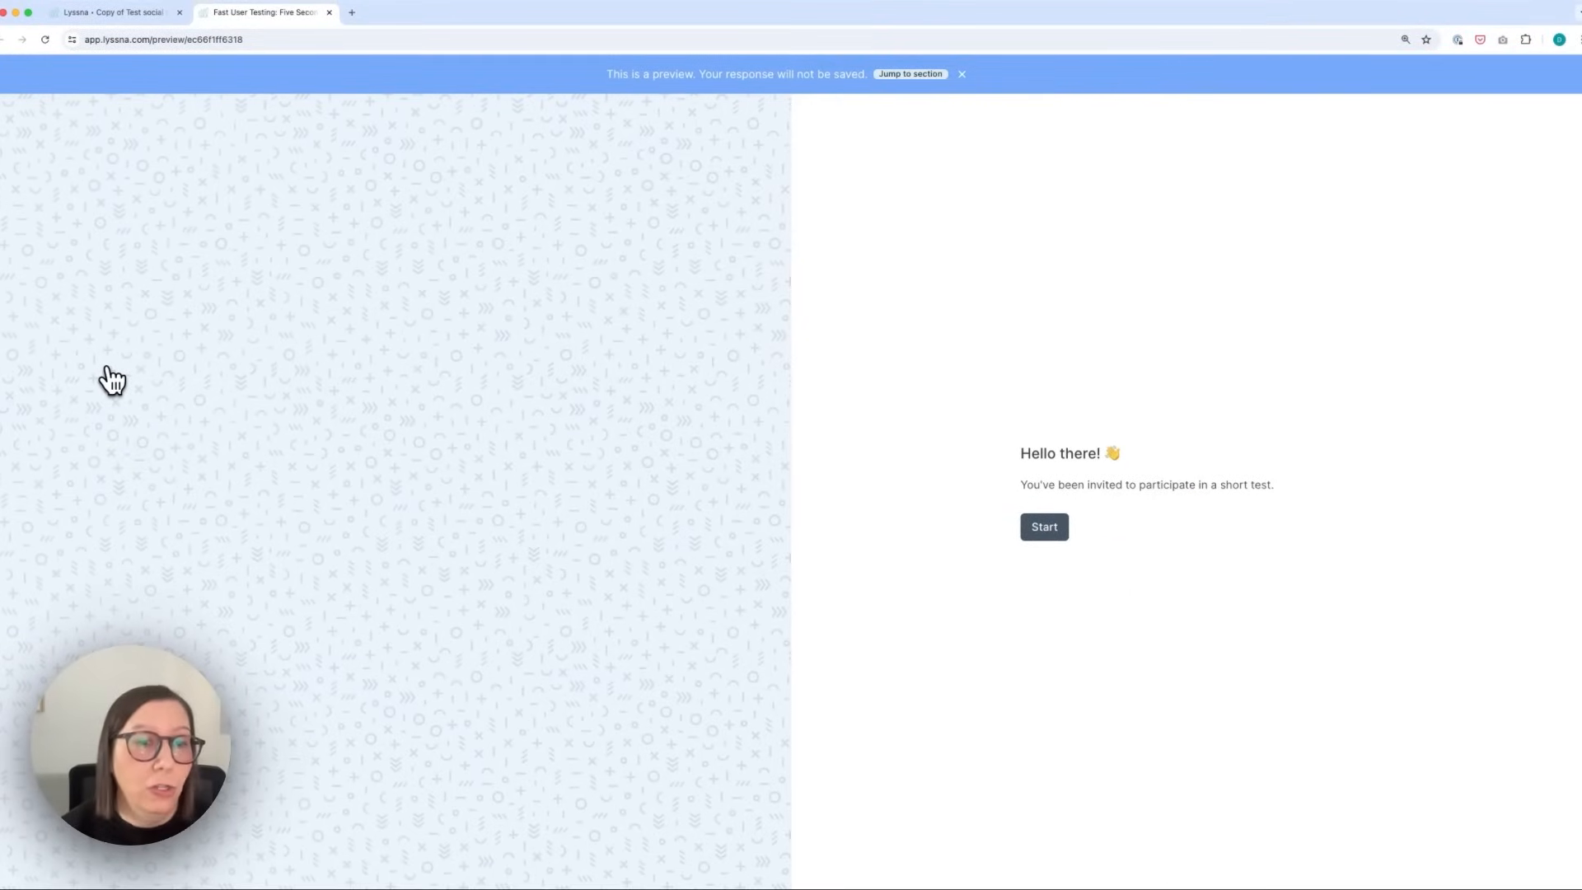
{"action": "mouse_move", "coordinate": [932, 603]}
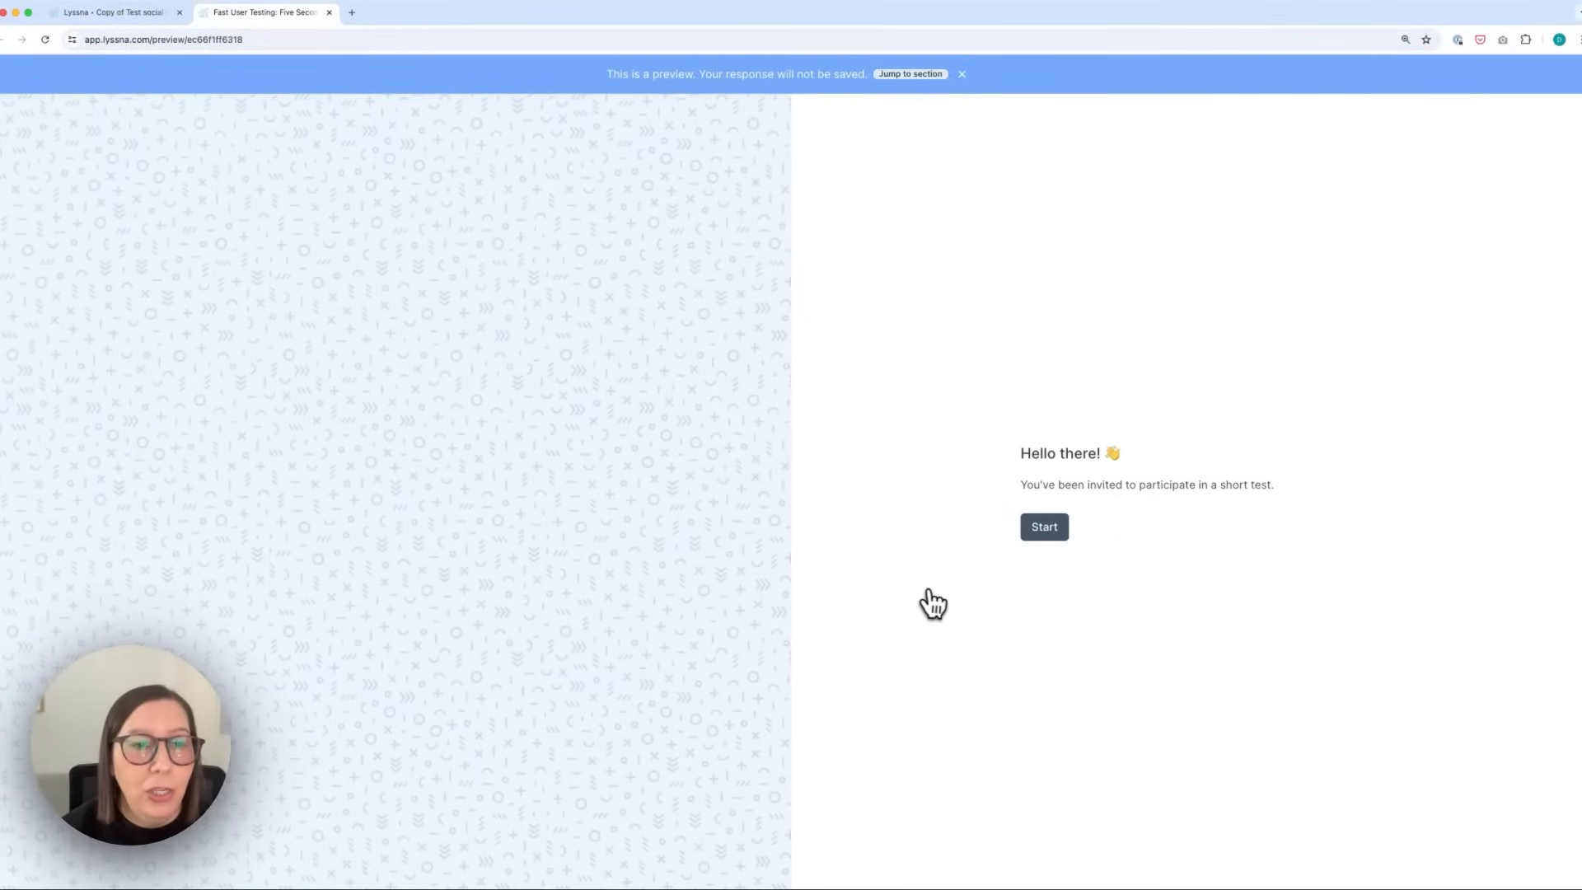
{"action": "mouse_move", "coordinate": [1084, 621]}
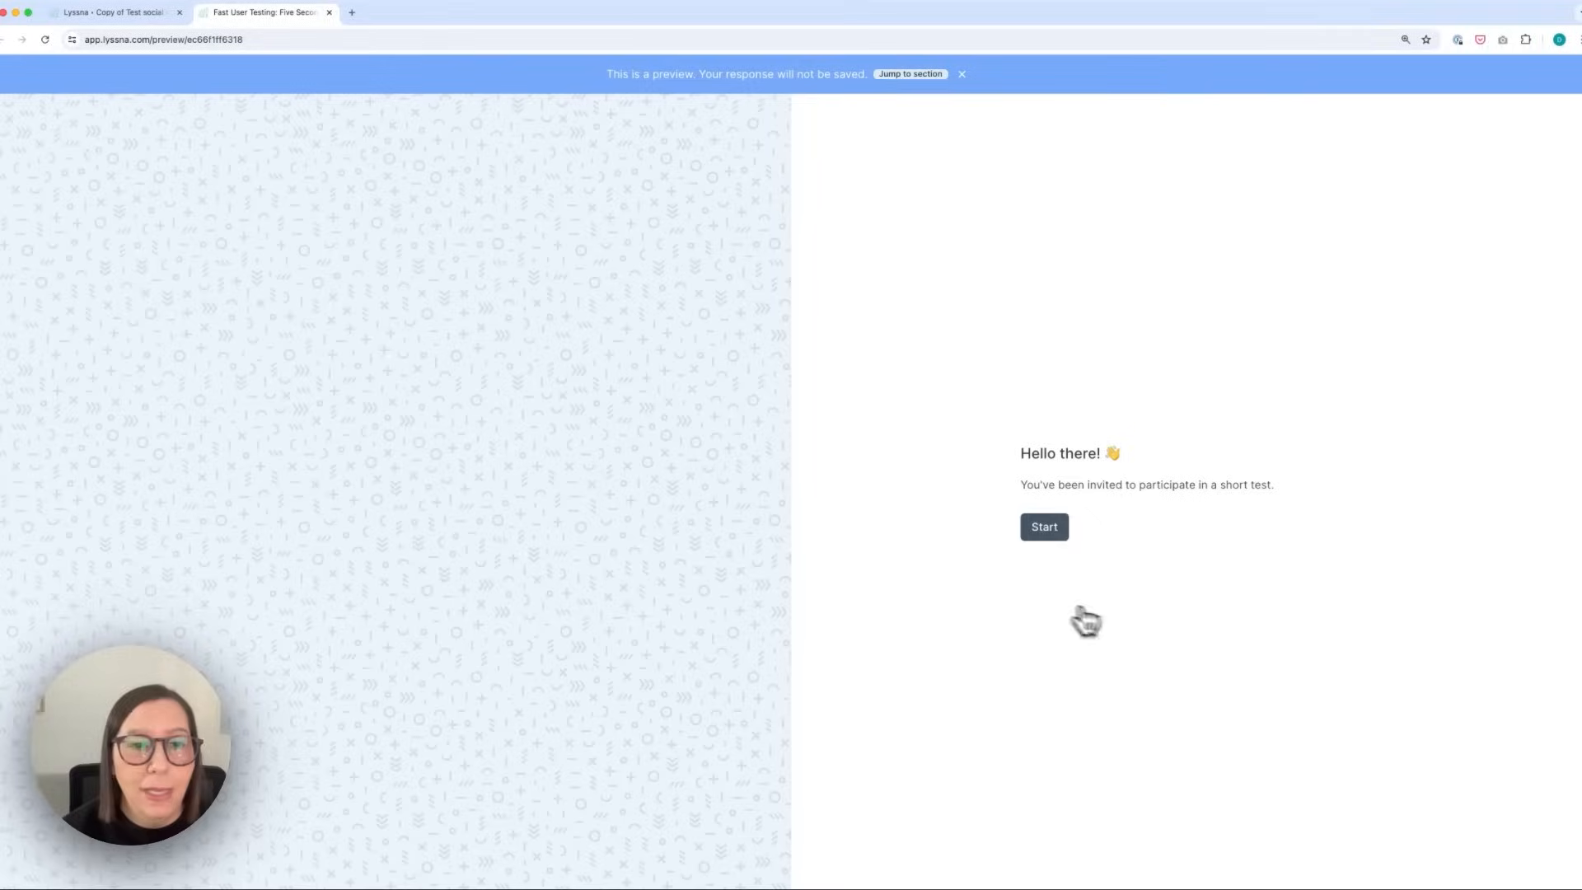
{"action": "left_click", "coordinate": [1043, 526]}
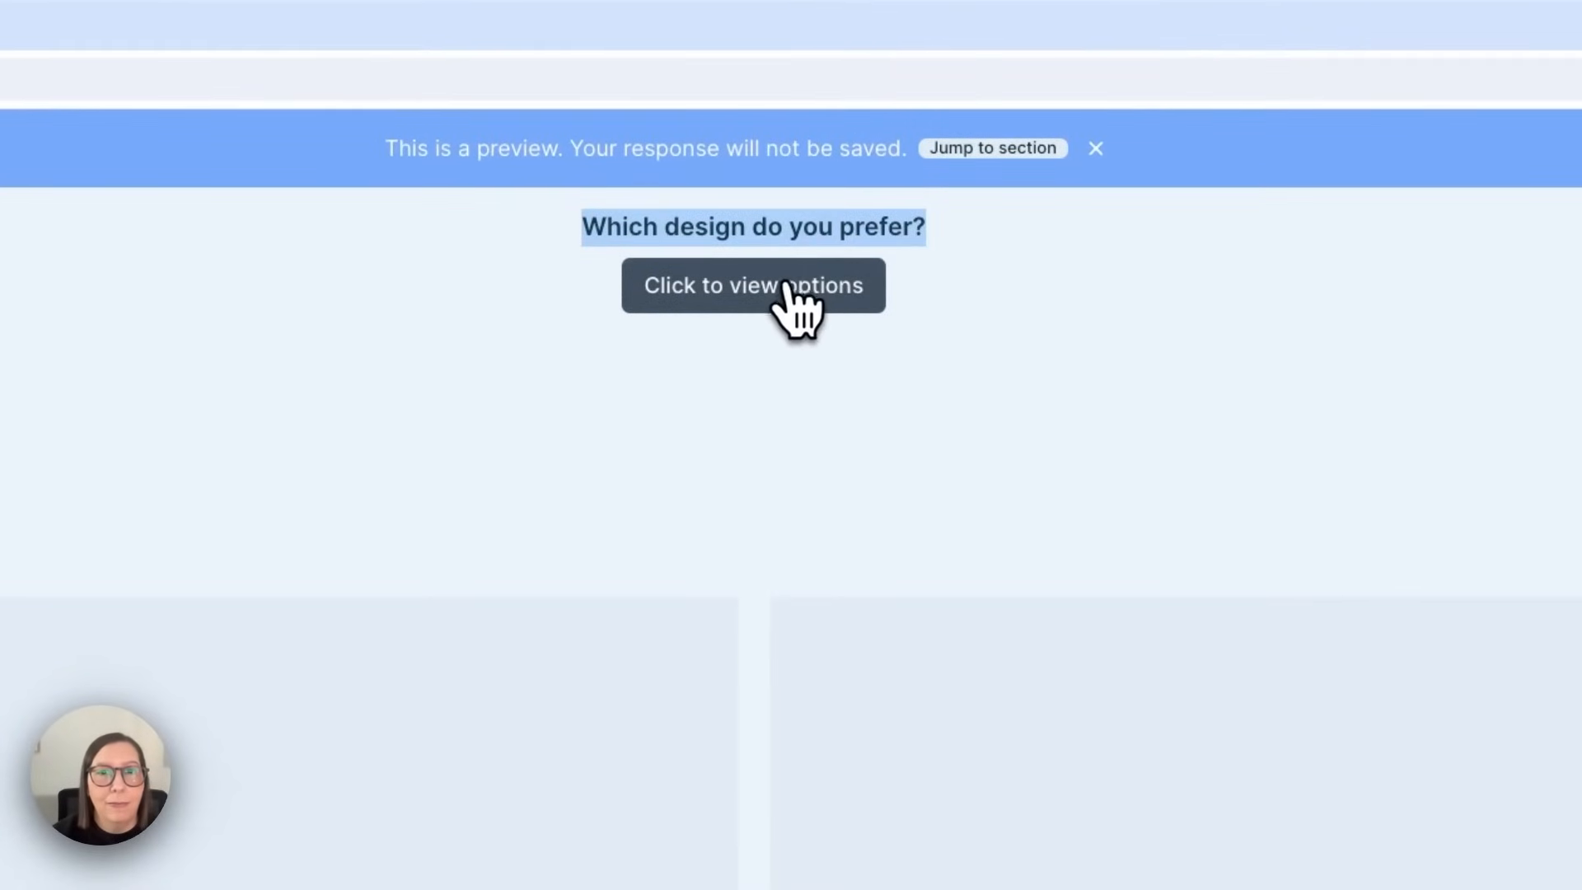
{"action": "left_click", "coordinate": [753, 285]}
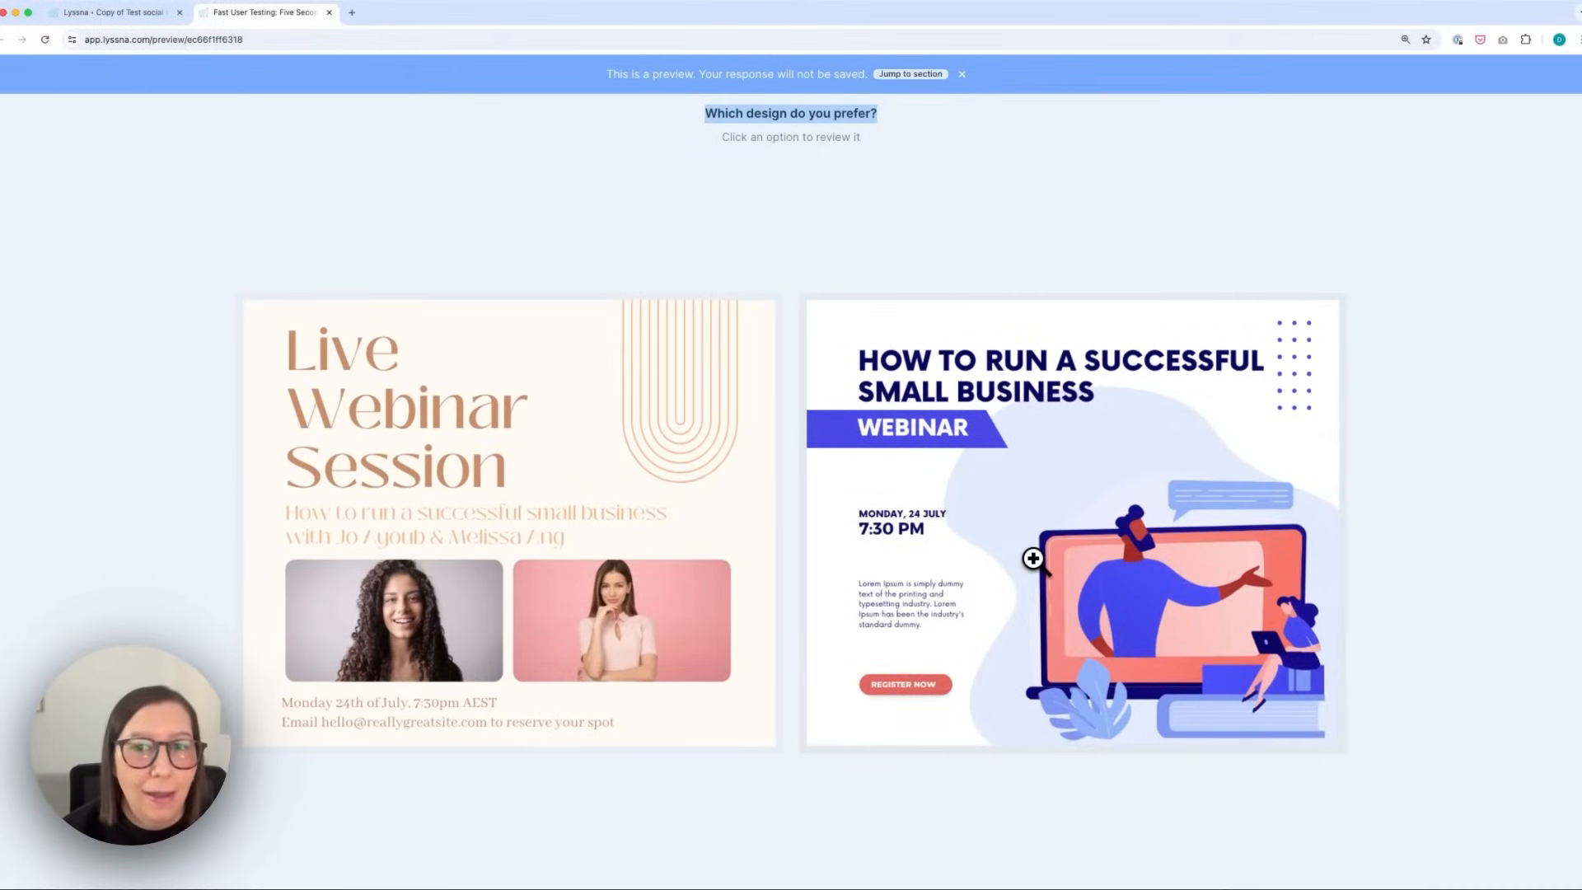
- View the illustrated Option 2 design on its own and choose it as preferred
{"action": "left_click", "coordinate": [1070, 519]}
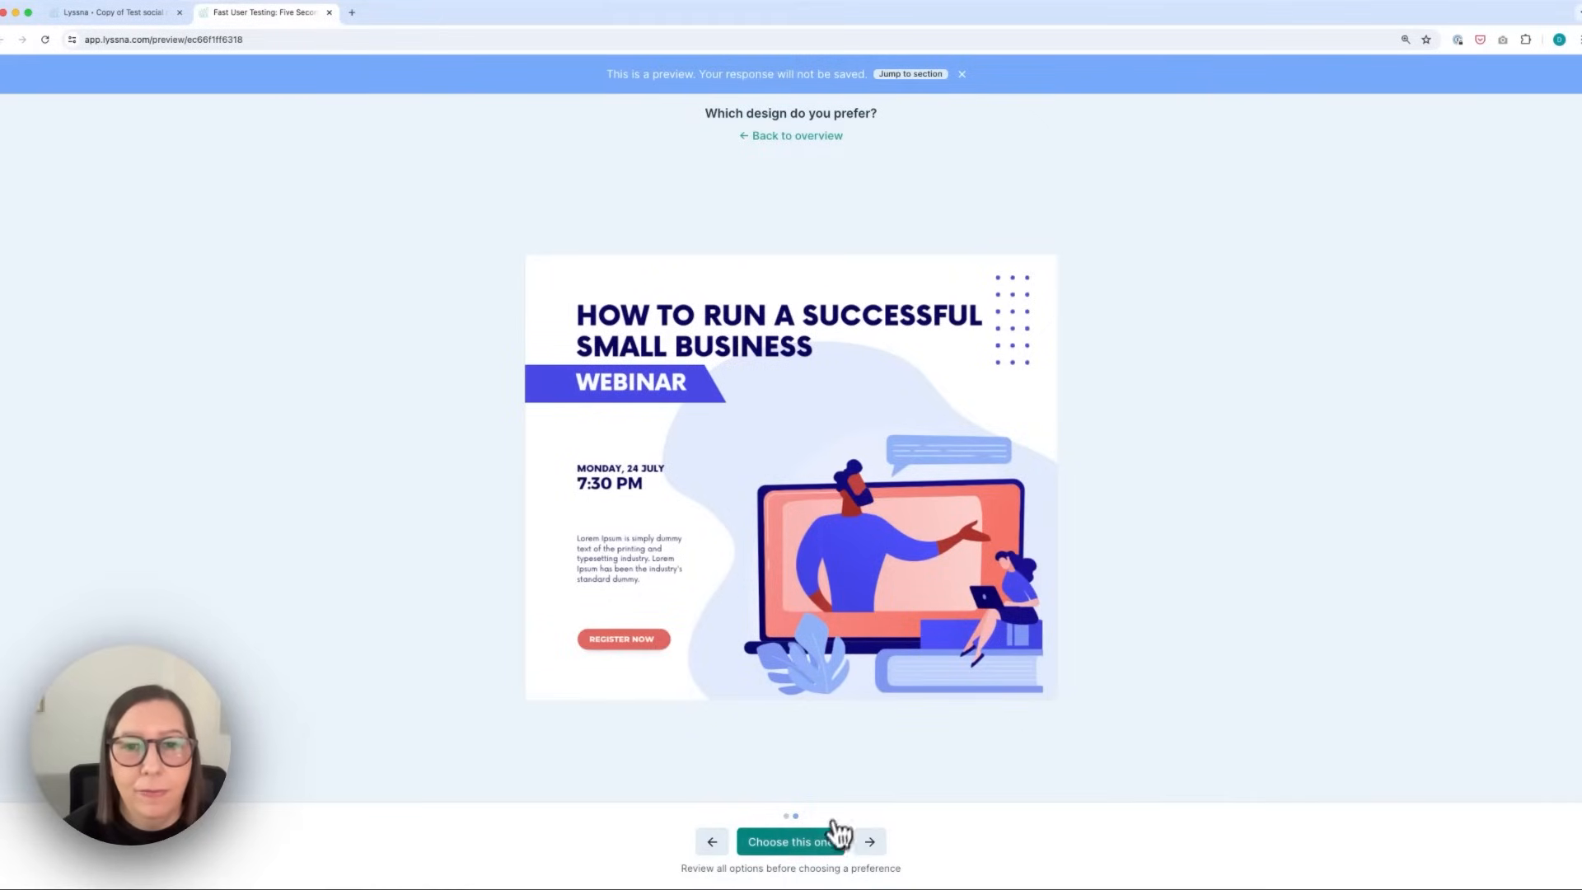
{"action": "left_click", "coordinate": [791, 843]}
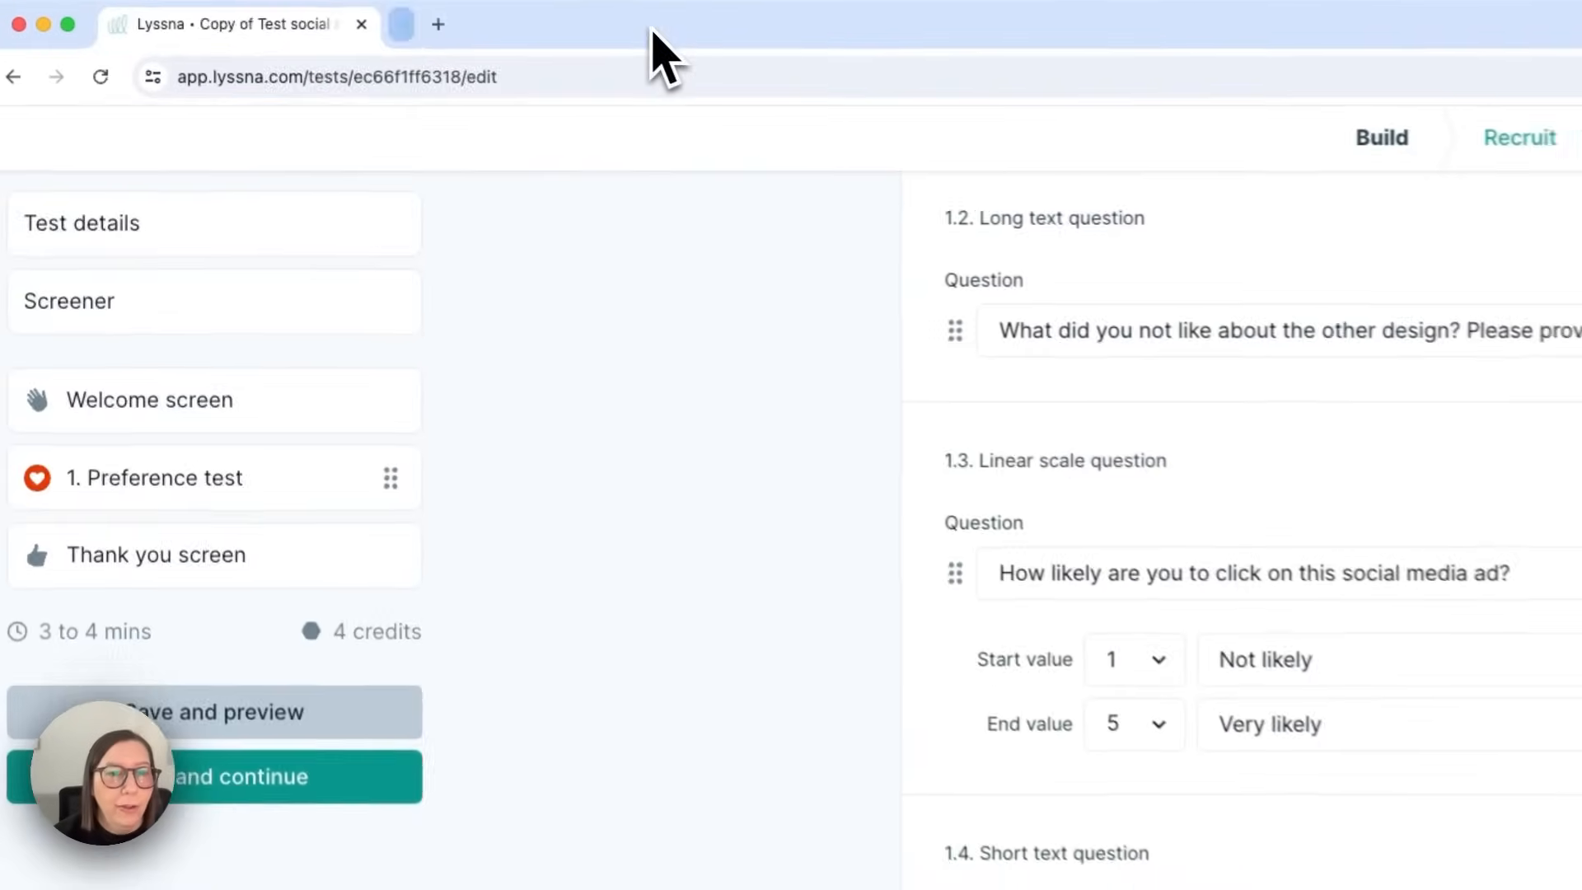
- Move on to the Recruit step offering panel or shareable-link recruitment
{"action": "scroll", "scroll_direction": "down", "scroll_amount": 3}
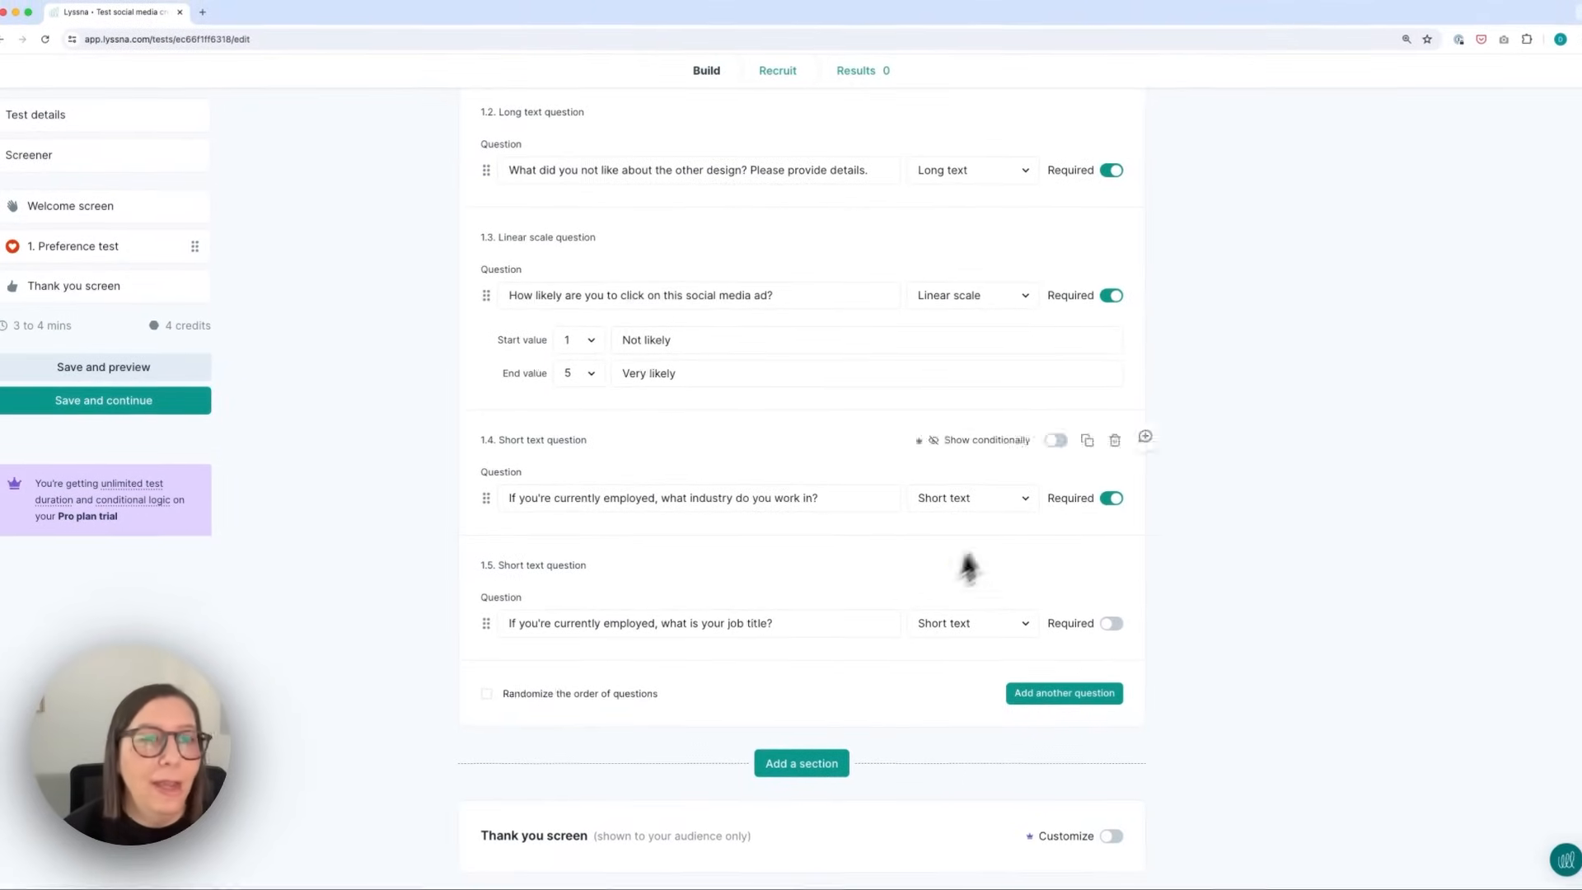
{"action": "mouse_move", "coordinate": [484, 498]}
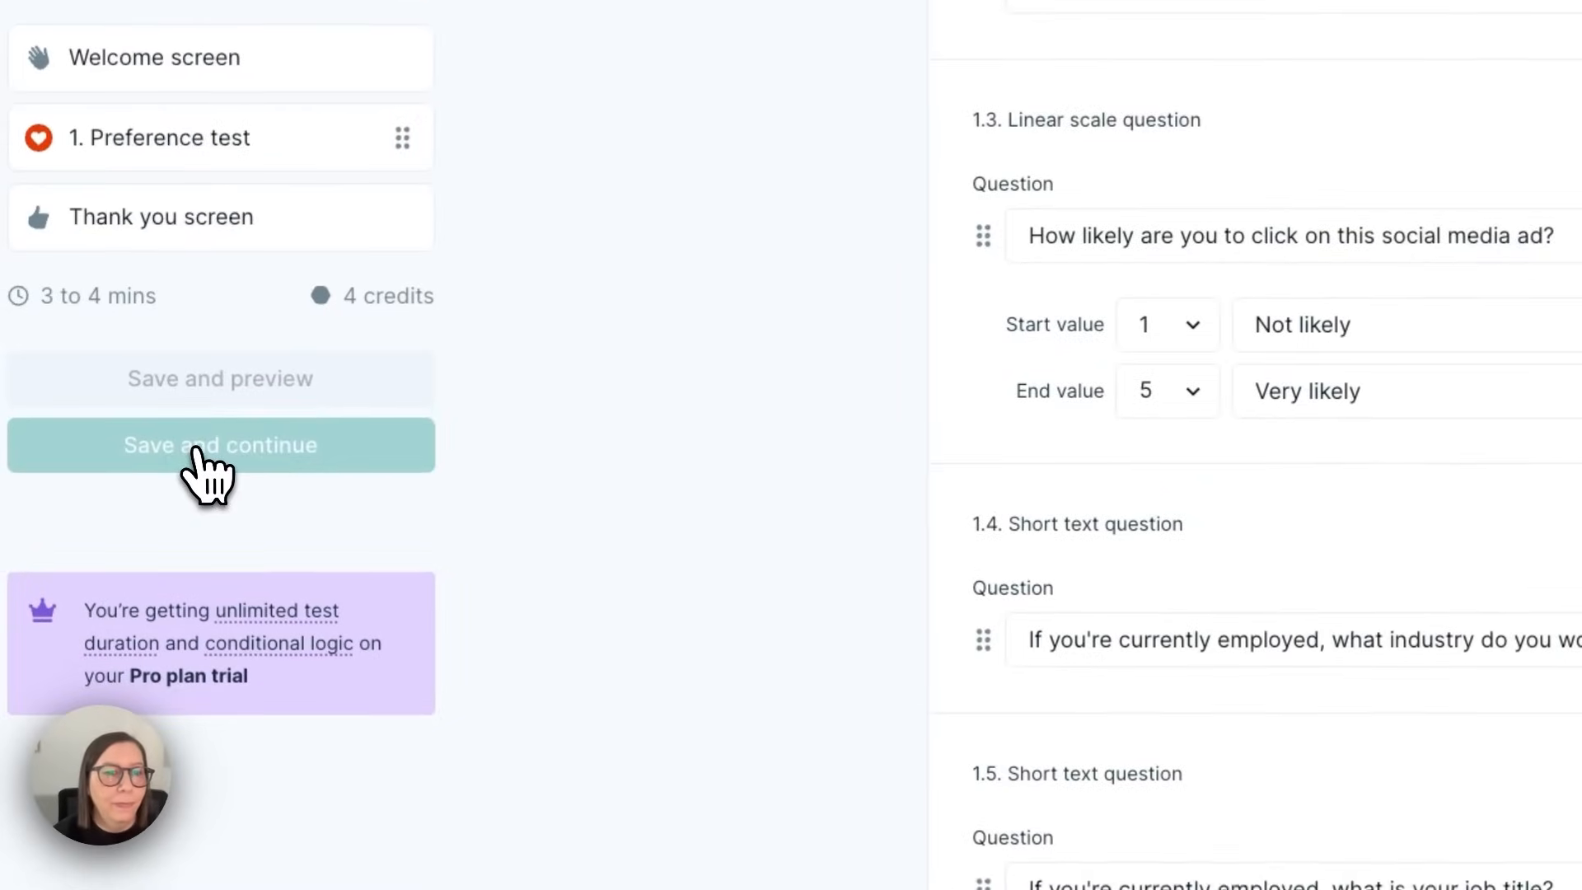
{"action": "left_click", "coordinate": [219, 445]}
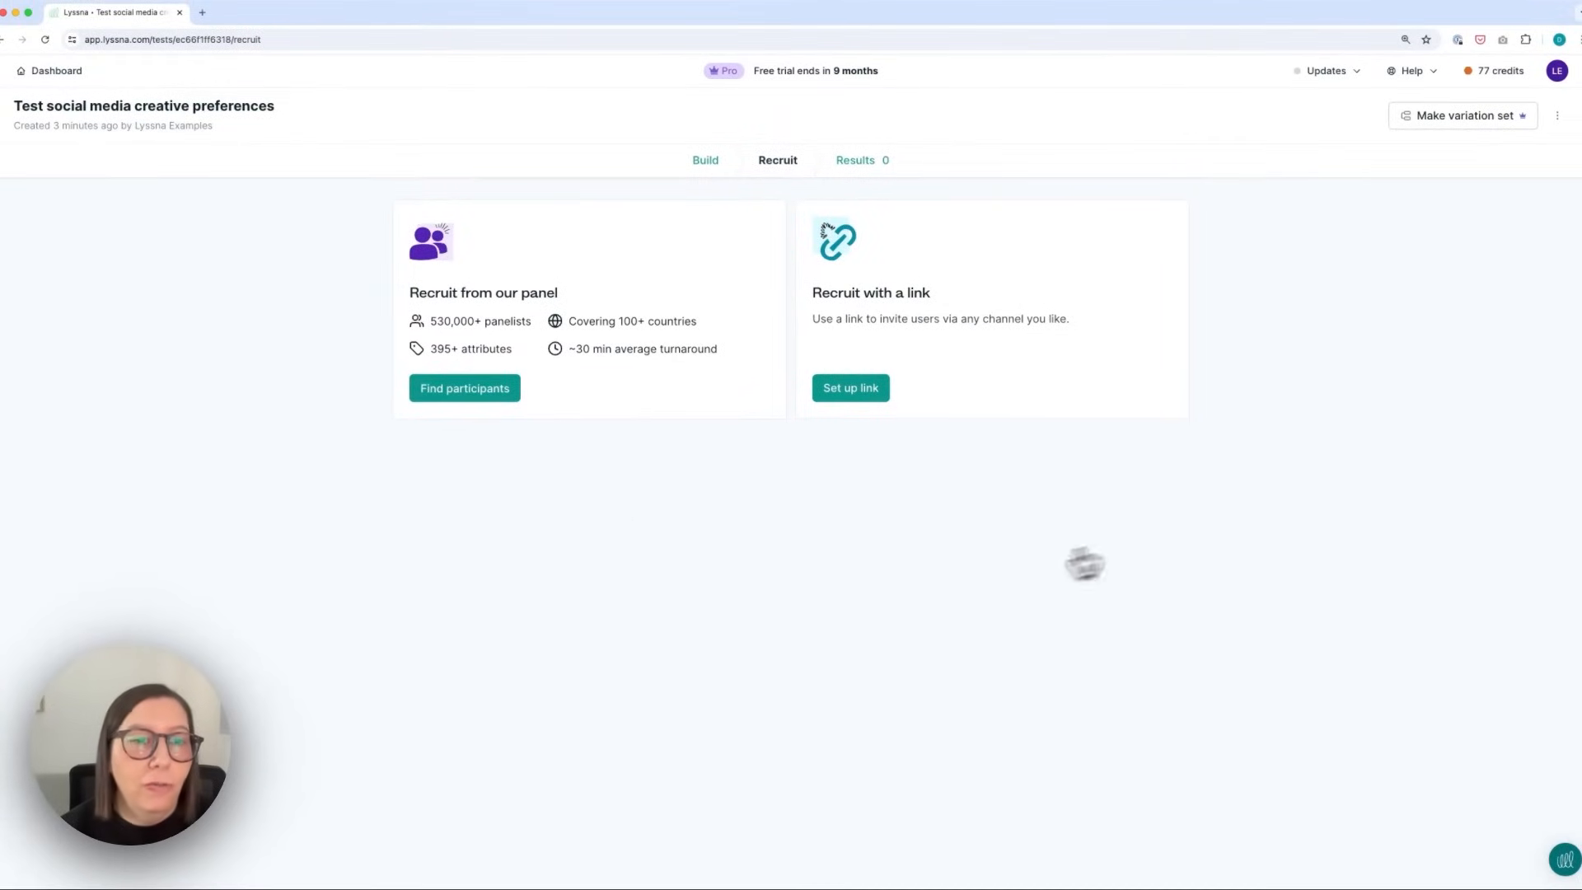
{"action": "mouse_move", "coordinate": [1079, 325]}
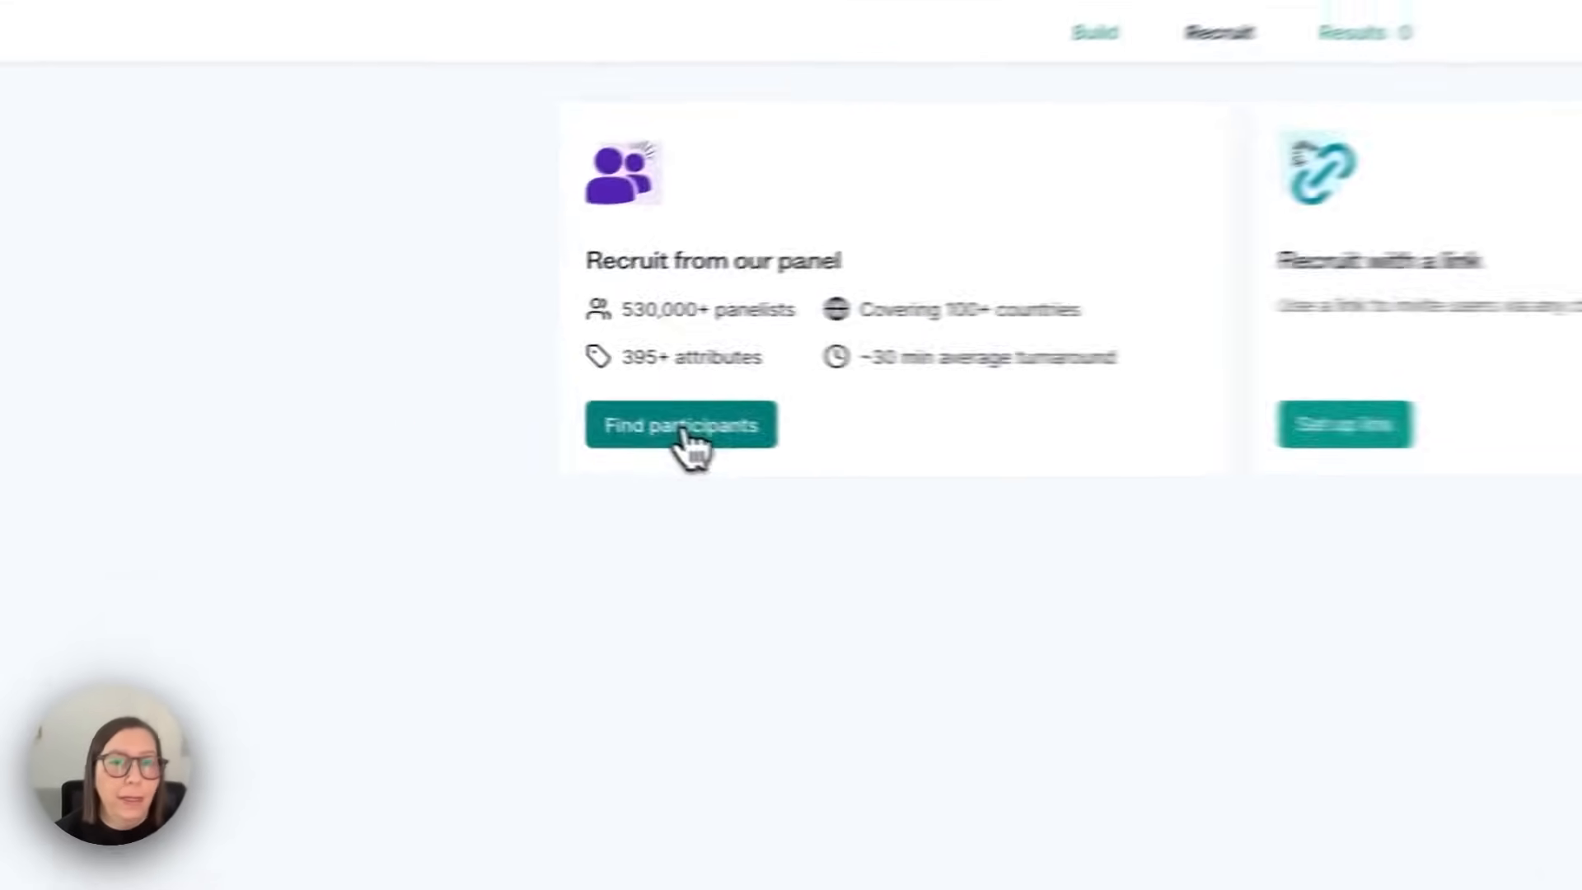
- Set up a $23 panel order for 25 participants and bring up the test's results
{"action": "left_click", "coordinate": [681, 424]}
{"action": "type", "text": "25"}
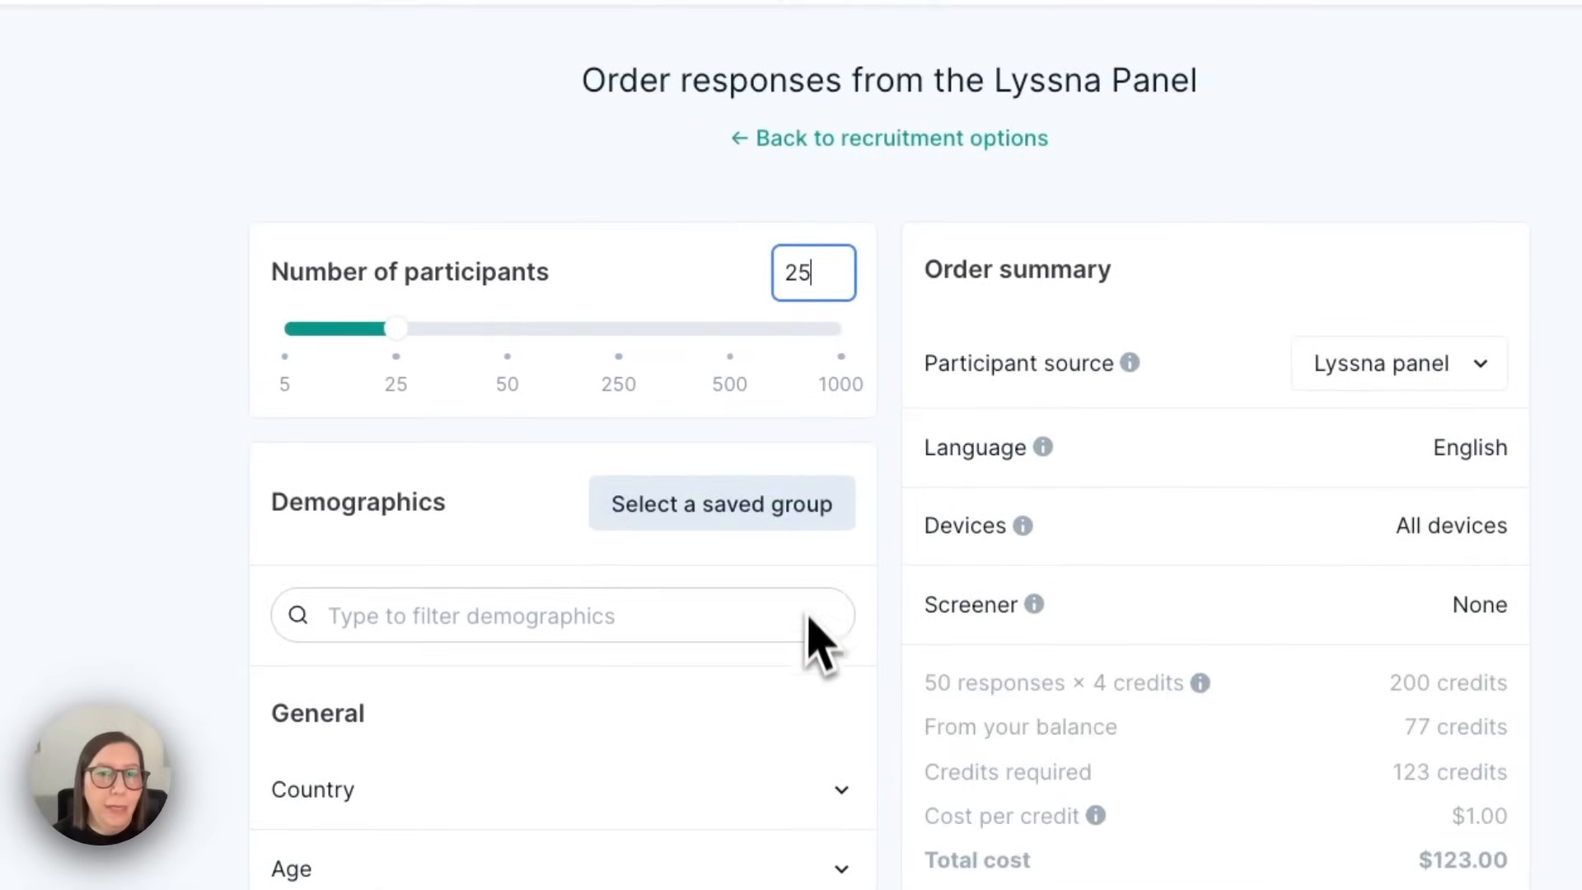
{"action": "scroll", "scroll_direction": "down", "scroll_amount": 3}
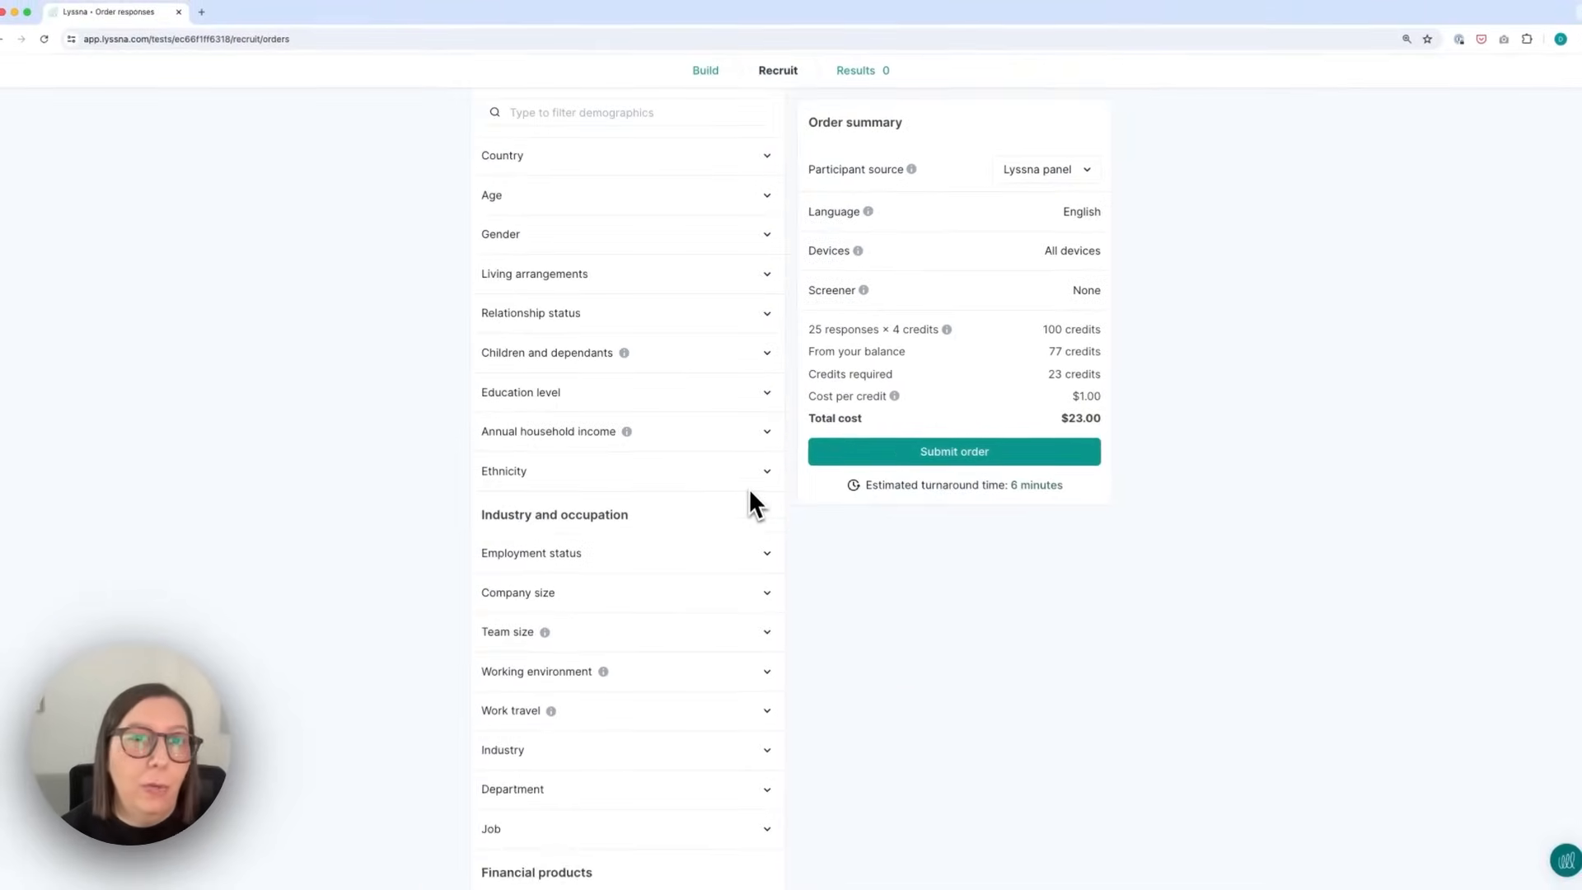
{"action": "scroll", "scroll_direction": "up", "scroll_amount": 3}
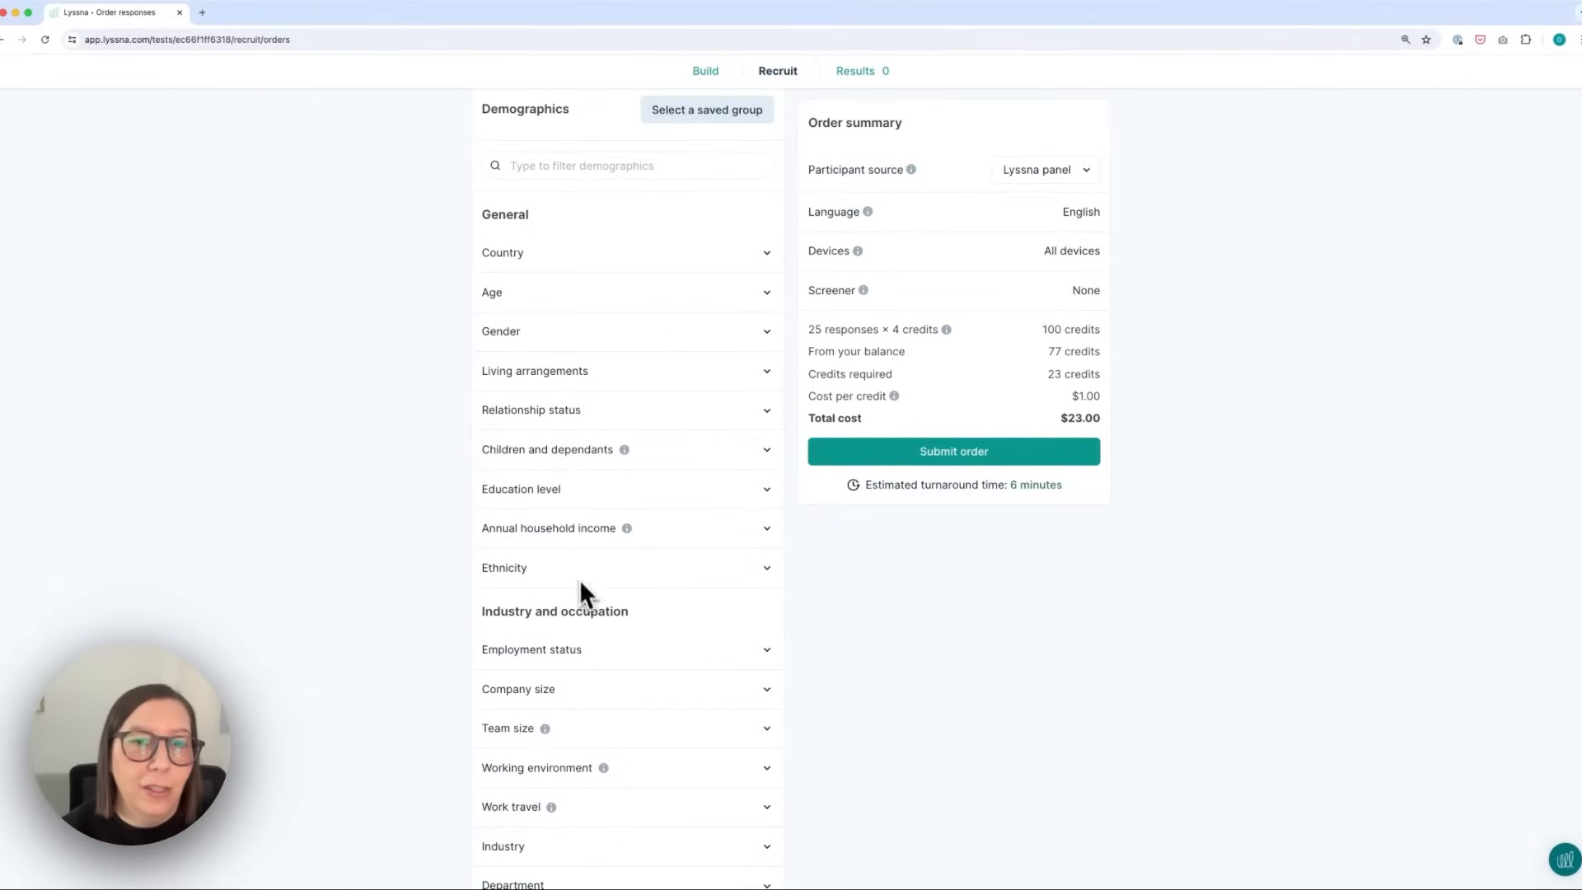
{"action": "scroll", "scroll_direction": "up", "scroll_amount": 3}
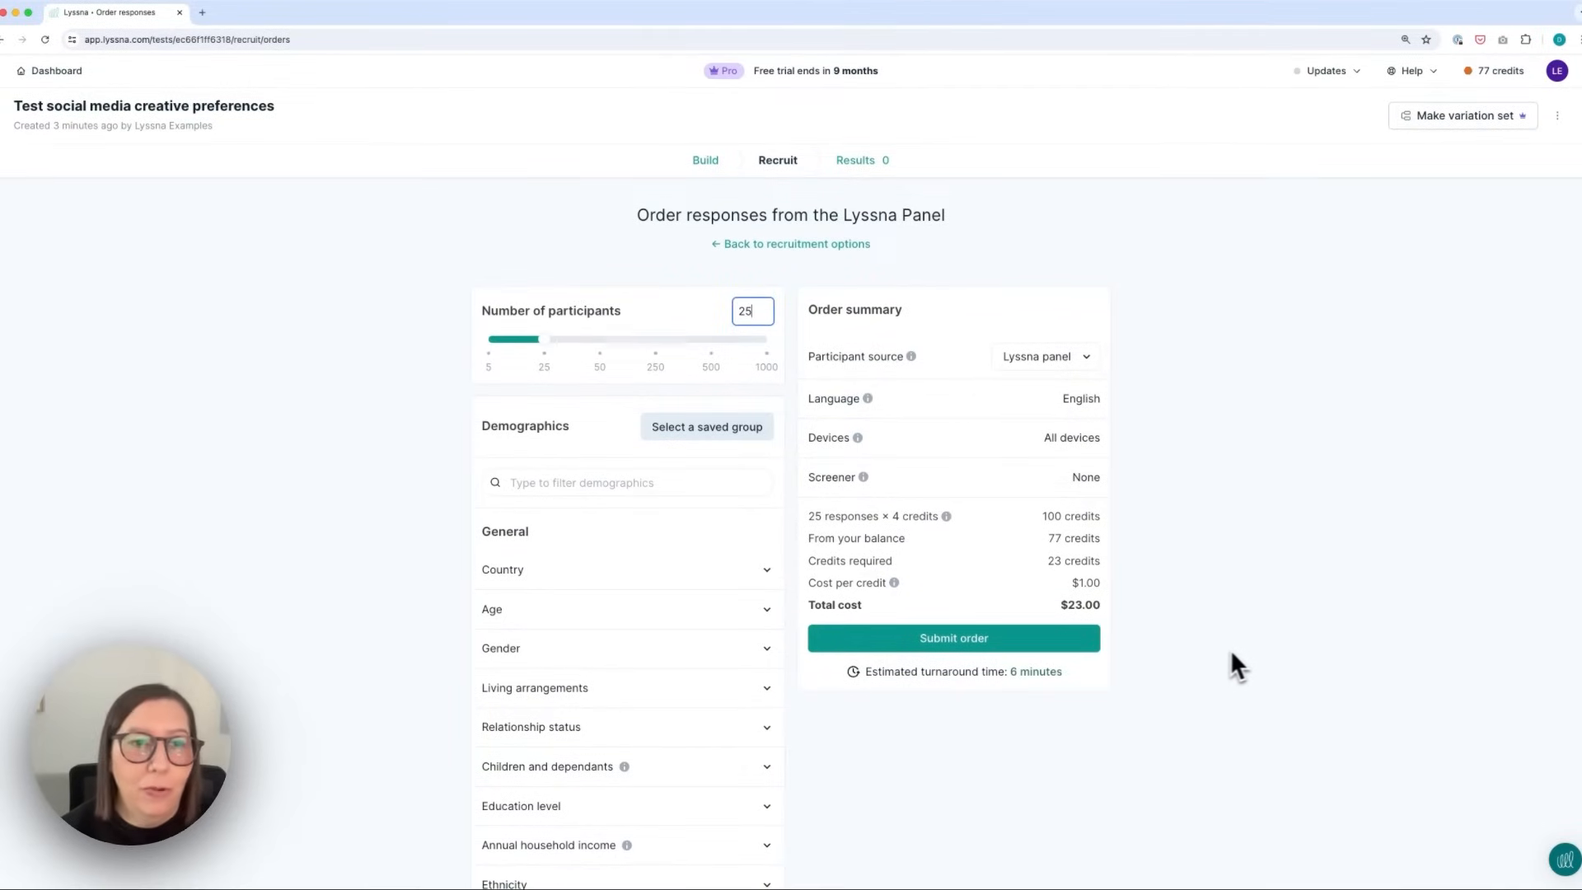
{"action": "mouse_move", "coordinate": [1053, 433]}
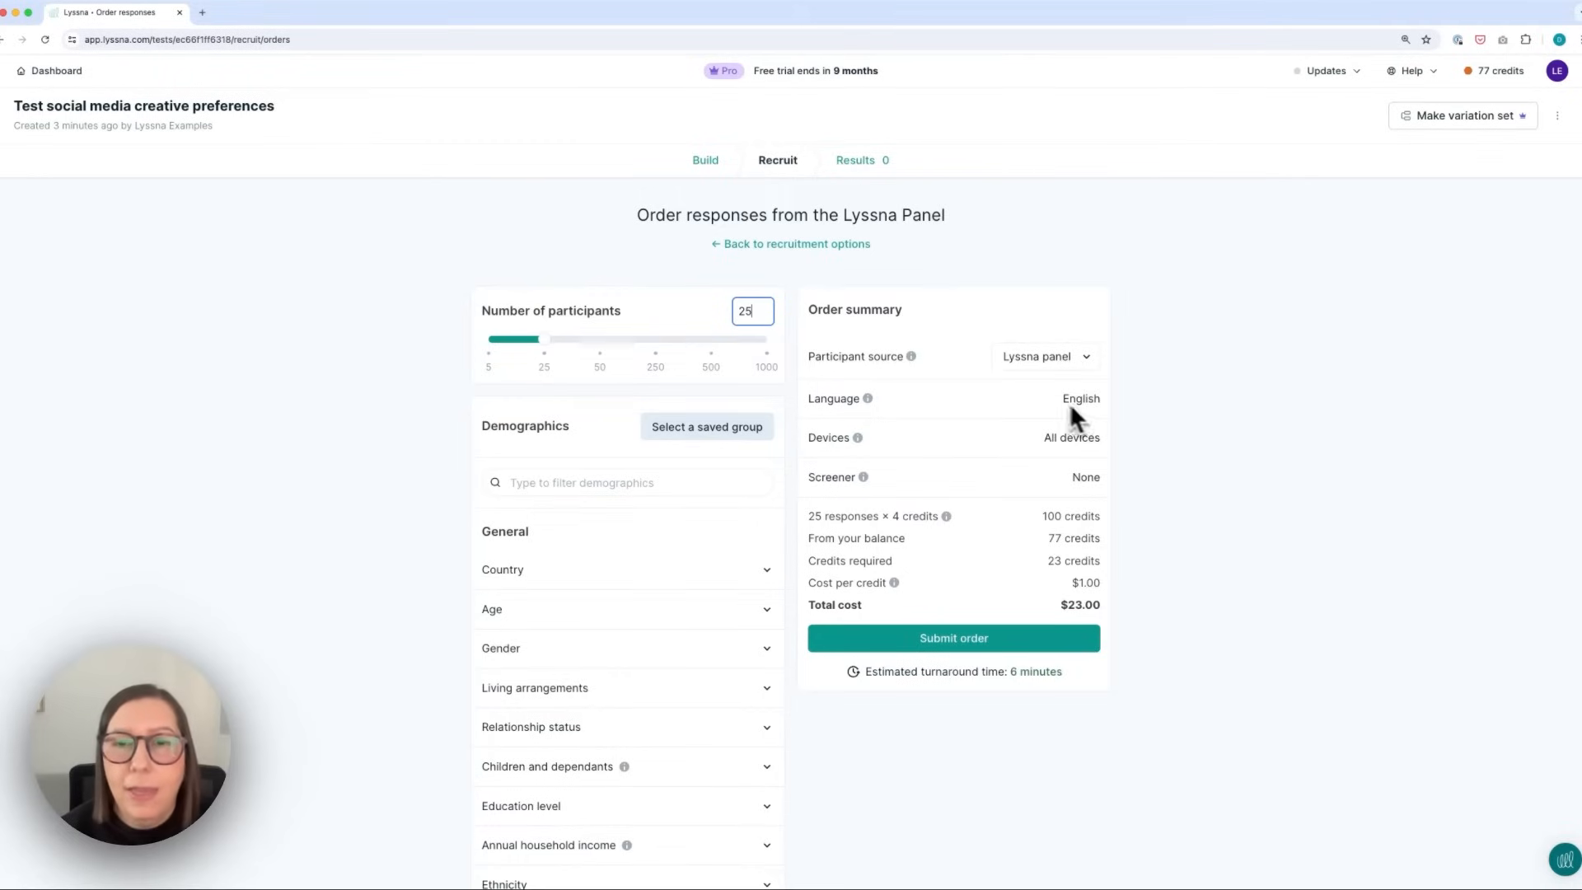
{"action": "mouse_move", "coordinate": [1141, 476]}
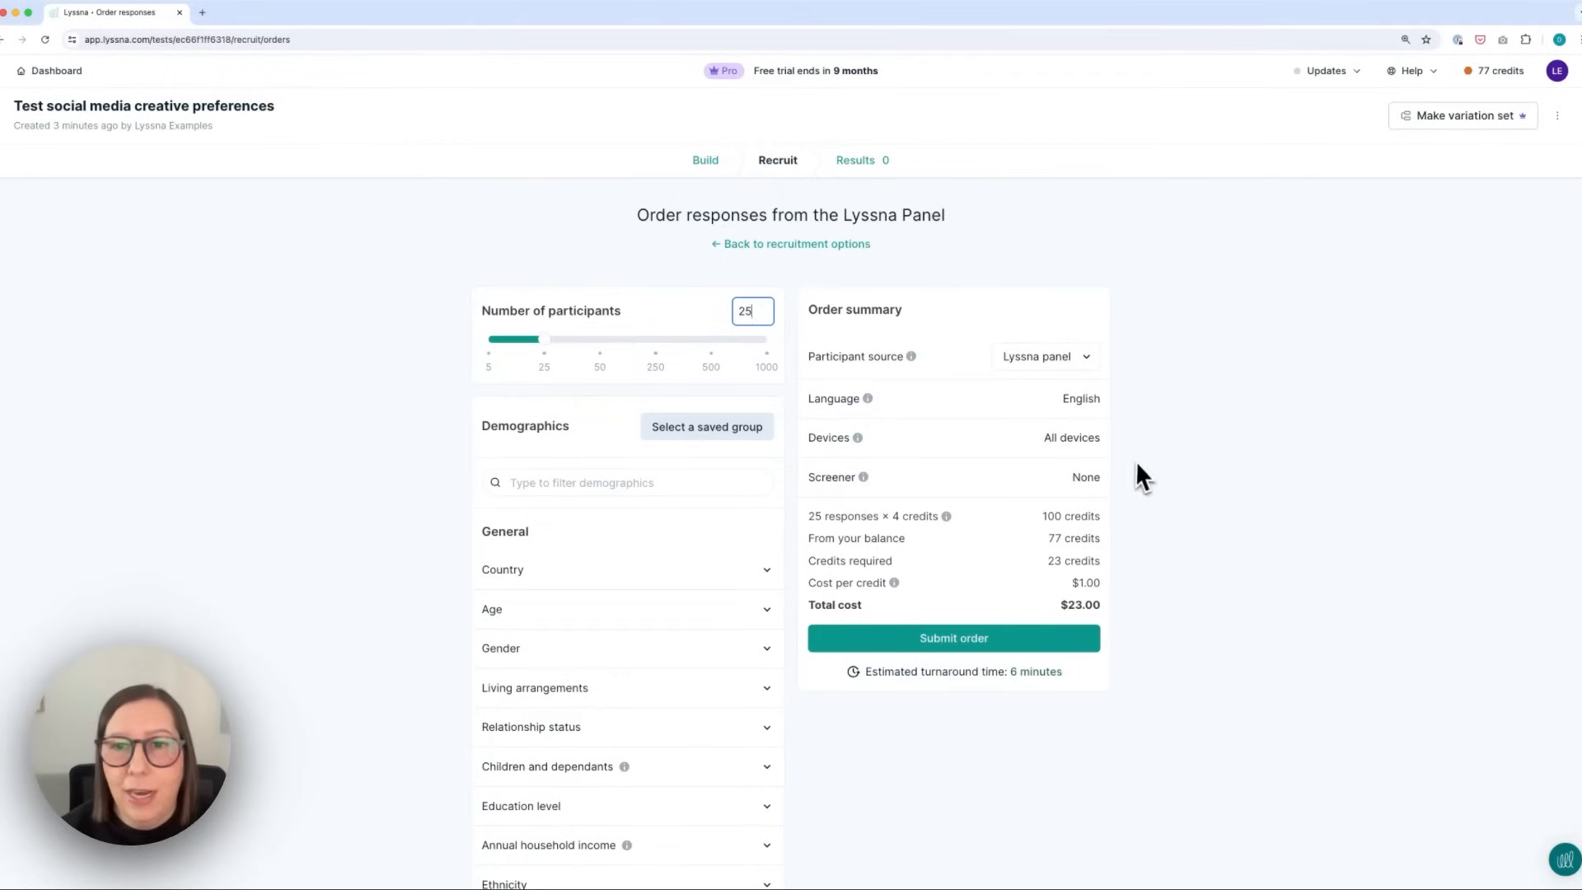
{"action": "mouse_move", "coordinate": [1055, 546]}
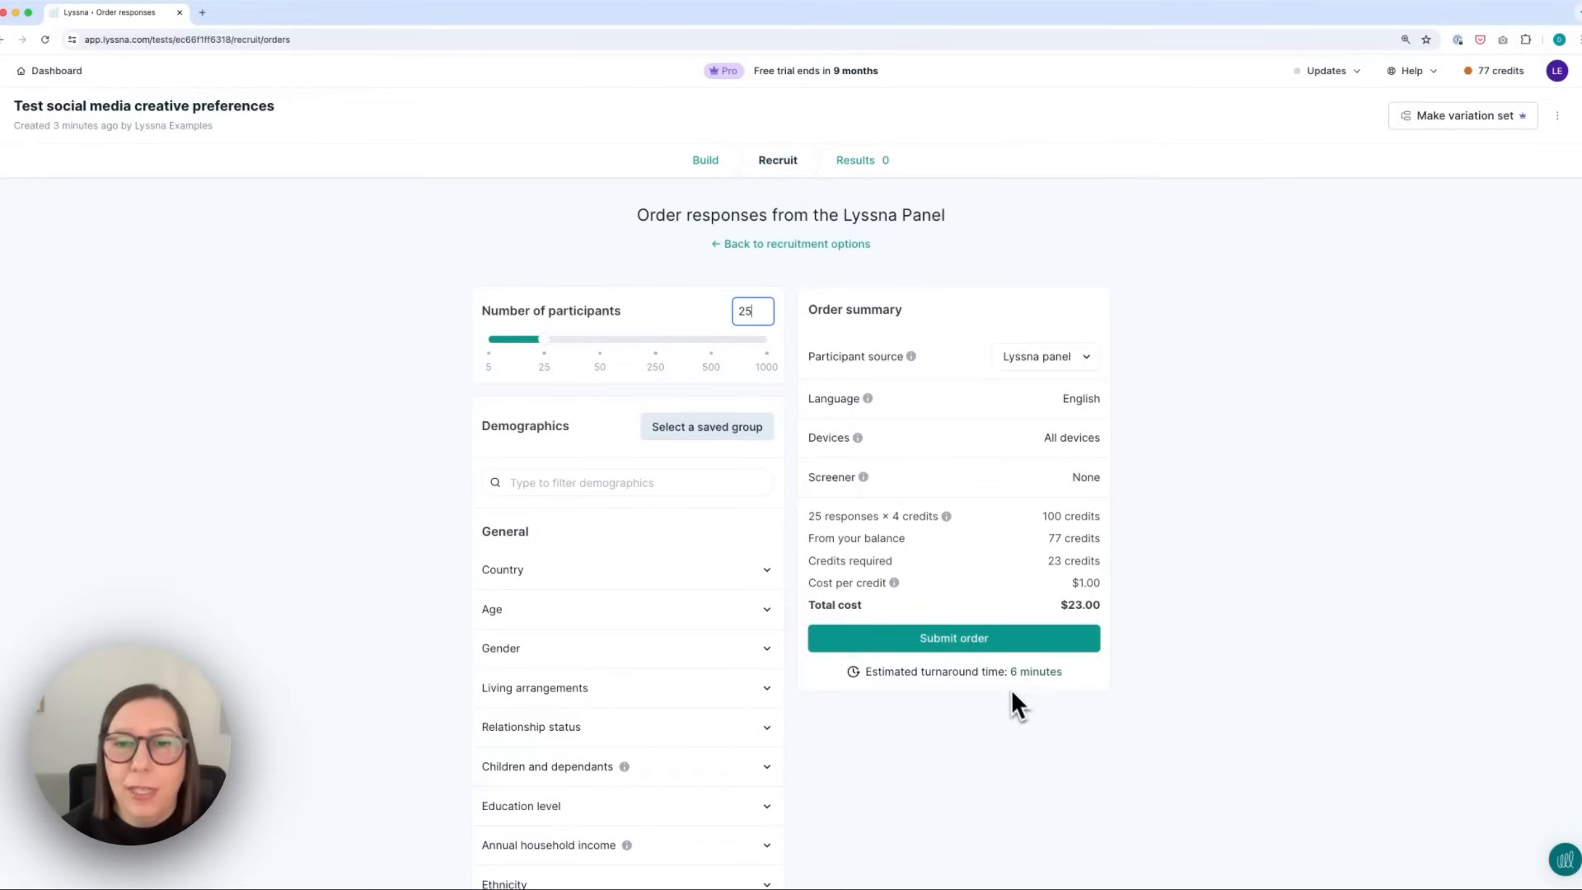
{"action": "mouse_move", "coordinate": [1068, 703]}
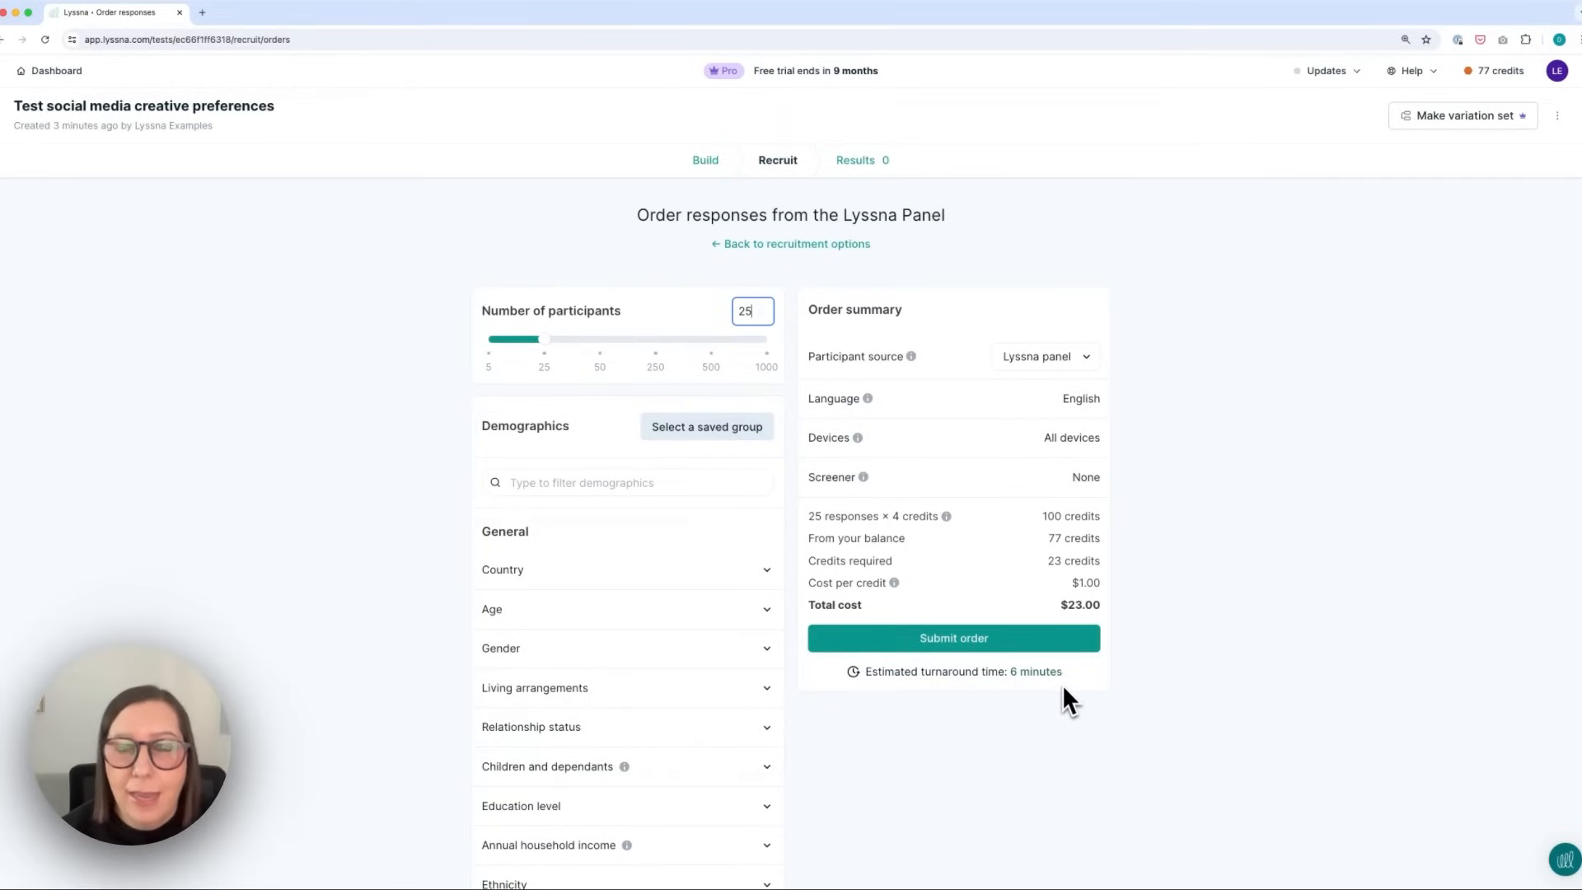
{"action": "left_click", "coordinate": [860, 160]}
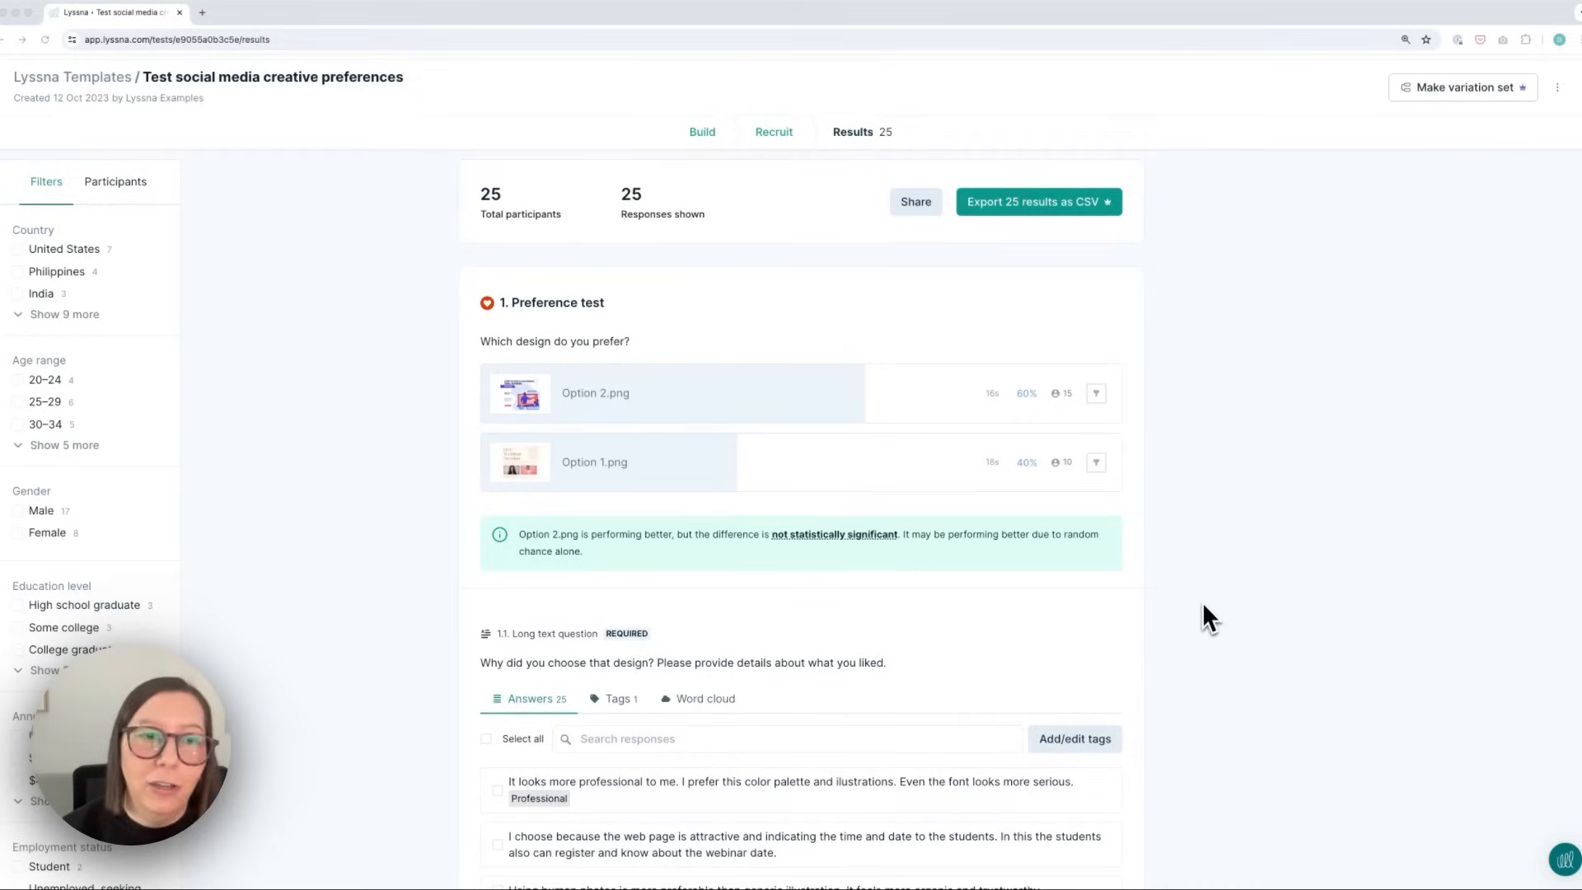
{"action": "mouse_move", "coordinate": [681, 474]}
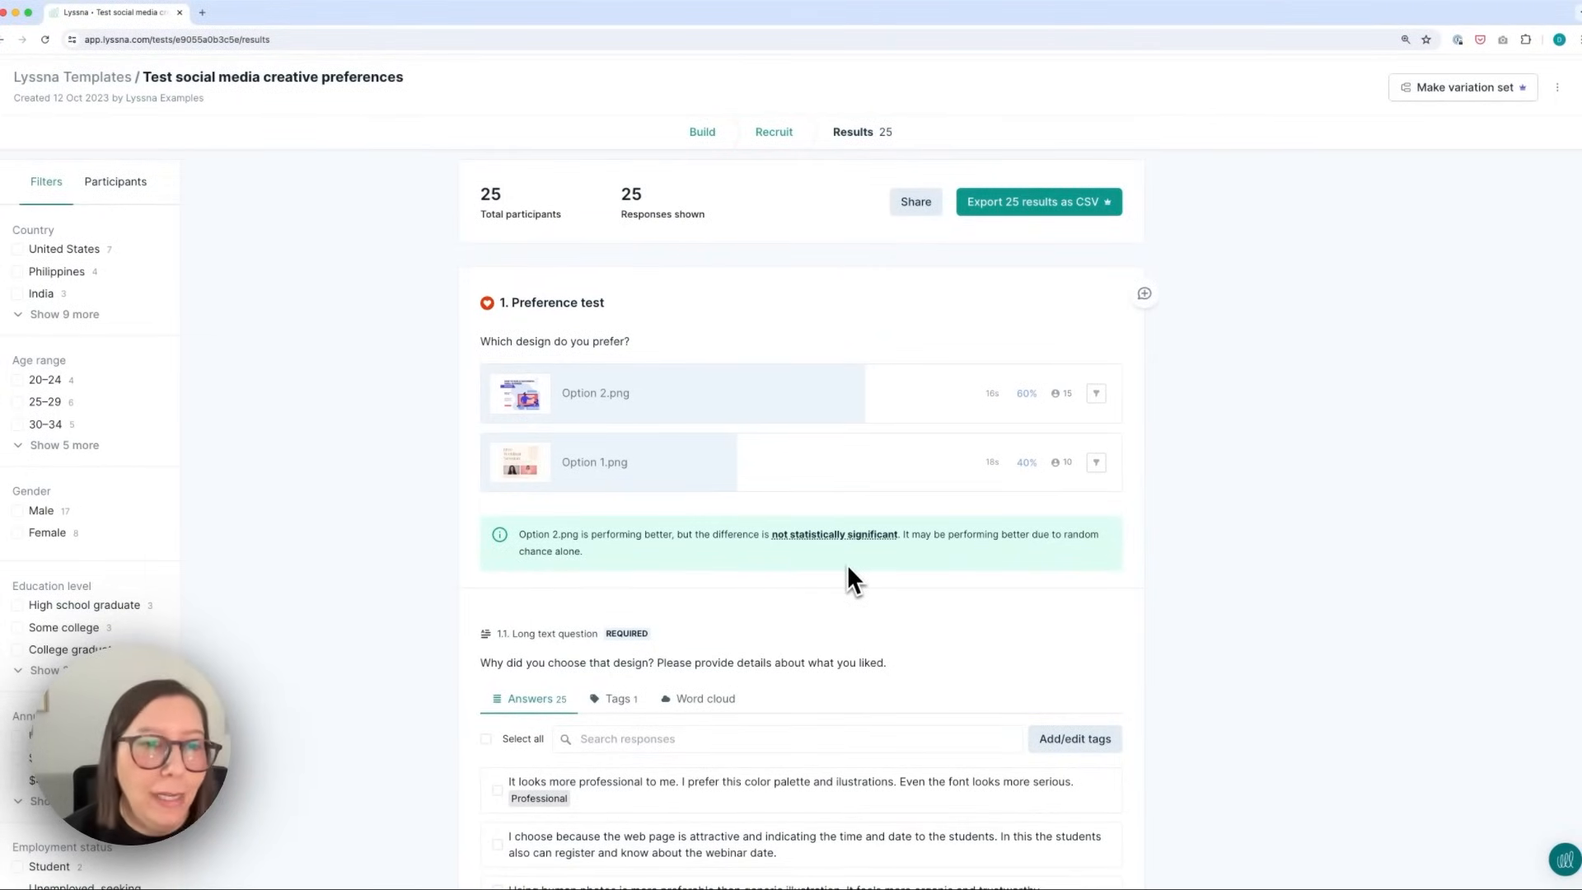
{"action": "mouse_move", "coordinate": [1026, 609]}
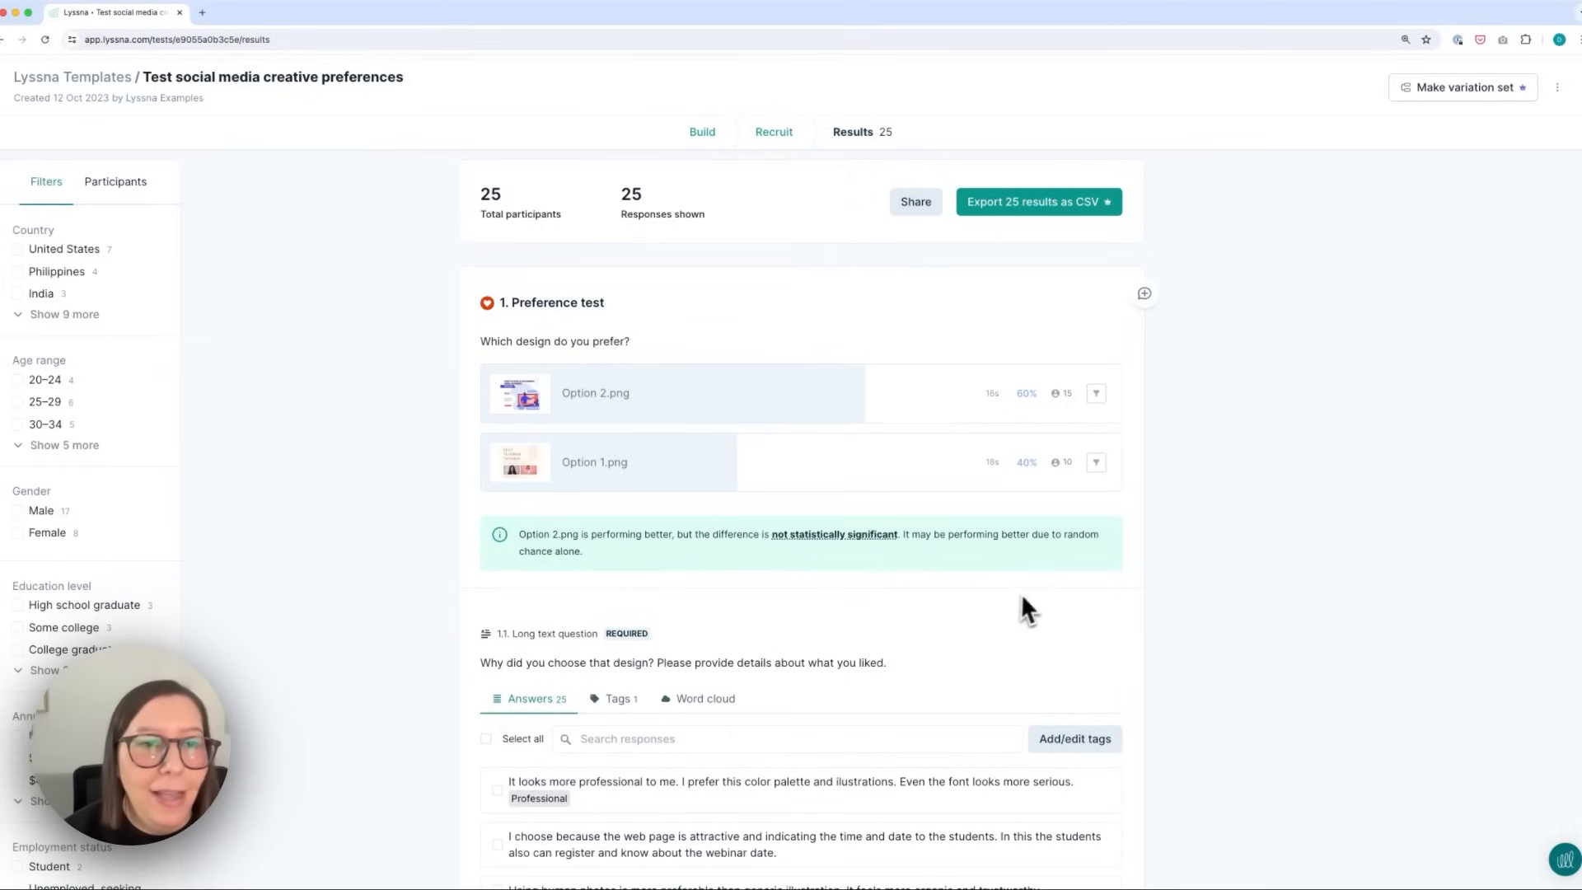
- Scroll through the 25 responses, including design dislikes and the 4.00 mean click likelihood
{"action": "scroll", "scroll_direction": "down", "scroll_amount": 3}
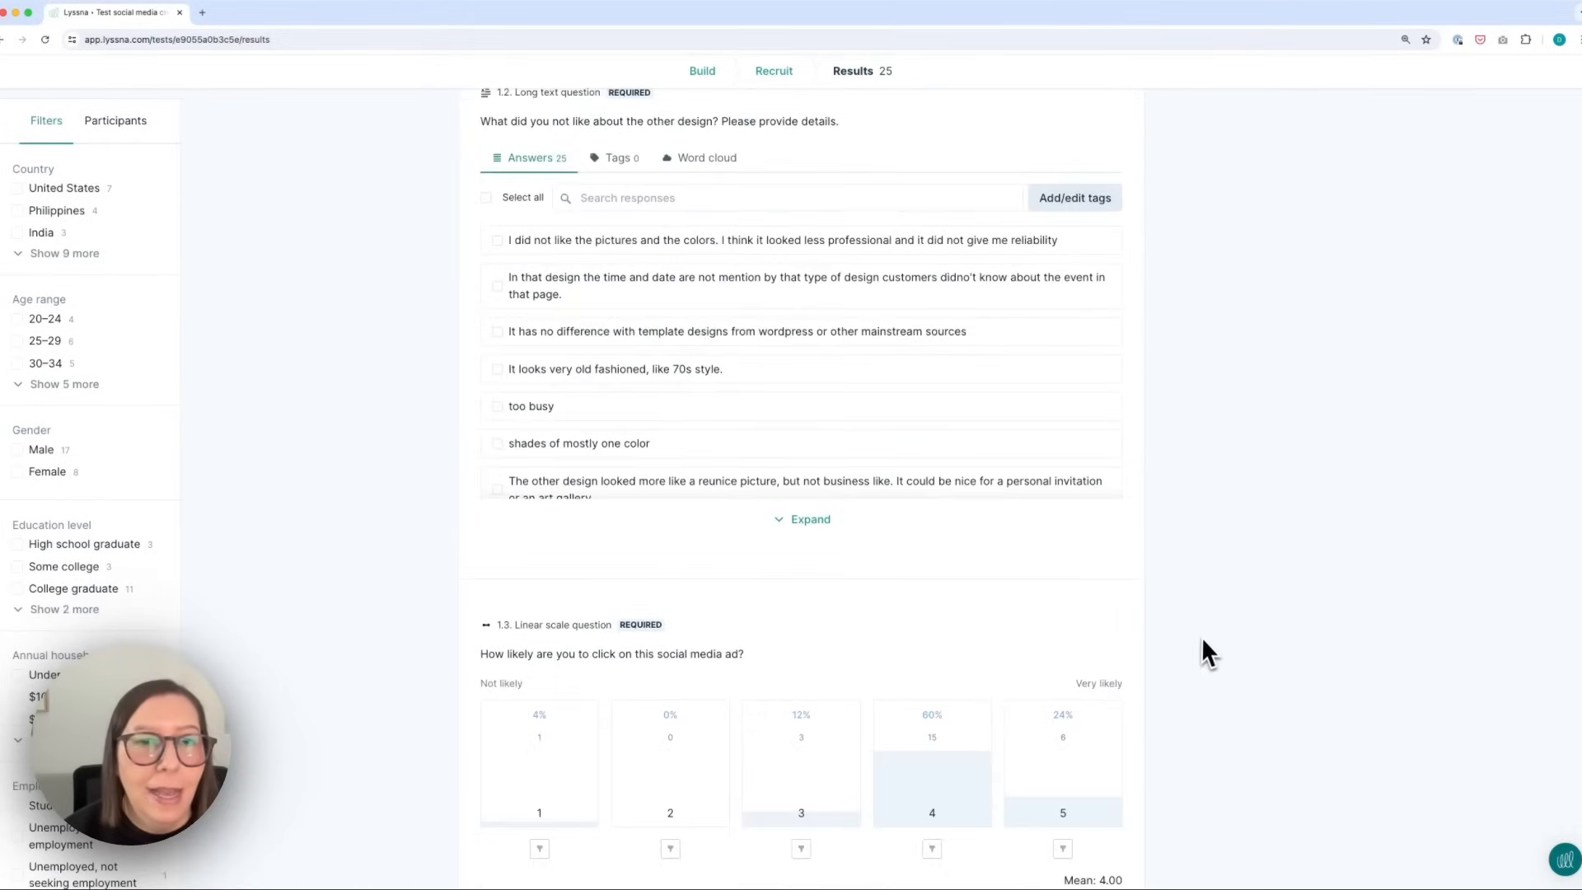
{"action": "scroll", "scroll_direction": "down", "scroll_amount": 3}
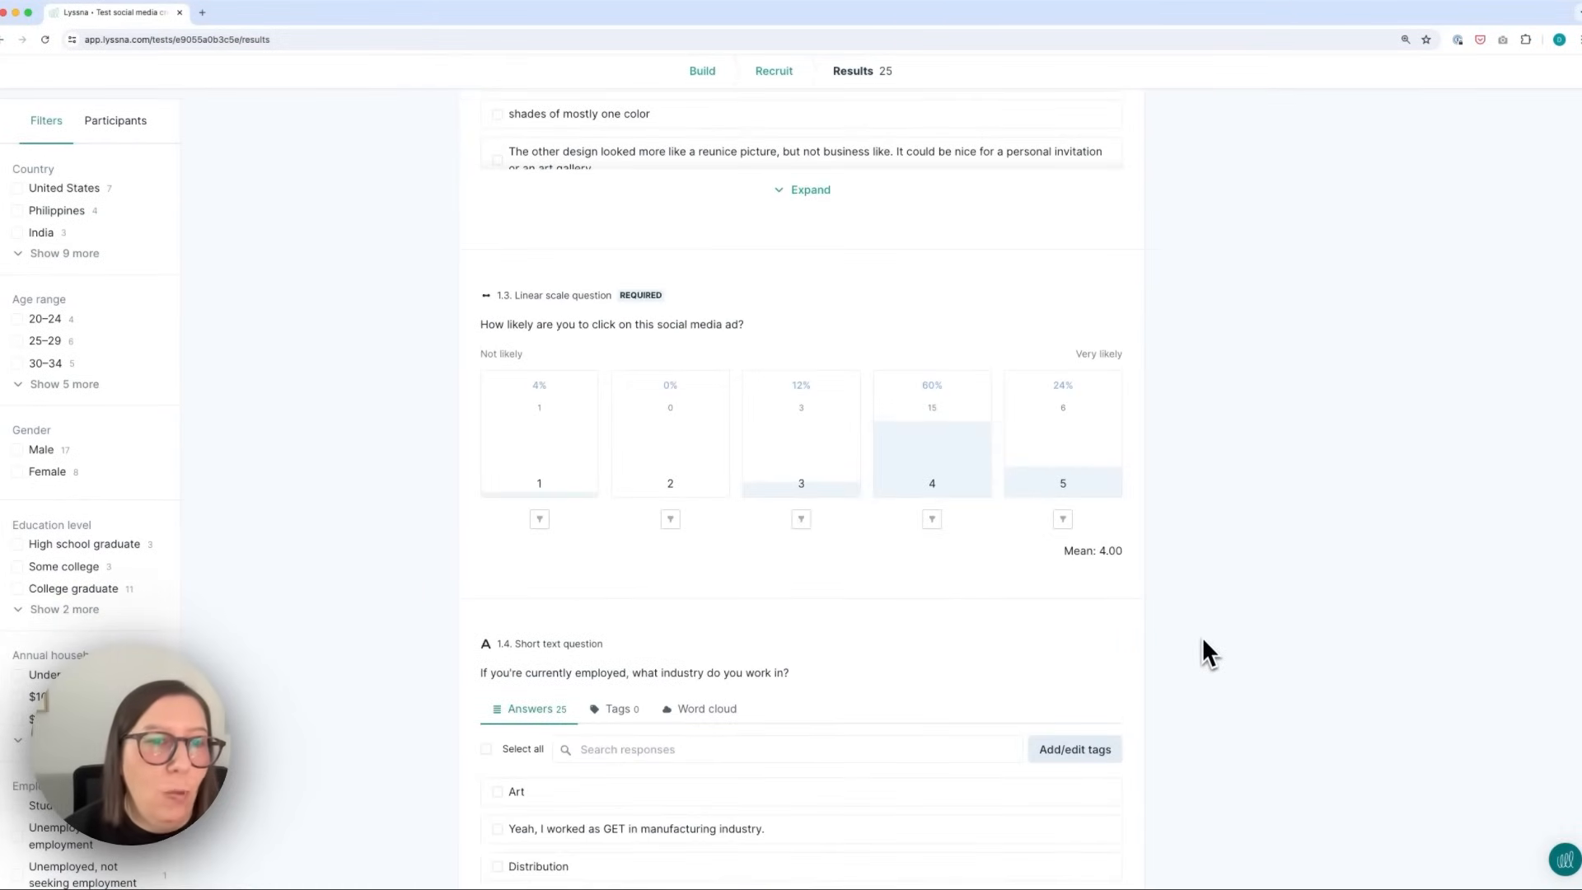
{"action": "scroll", "scroll_direction": "up", "scroll_amount": 3}
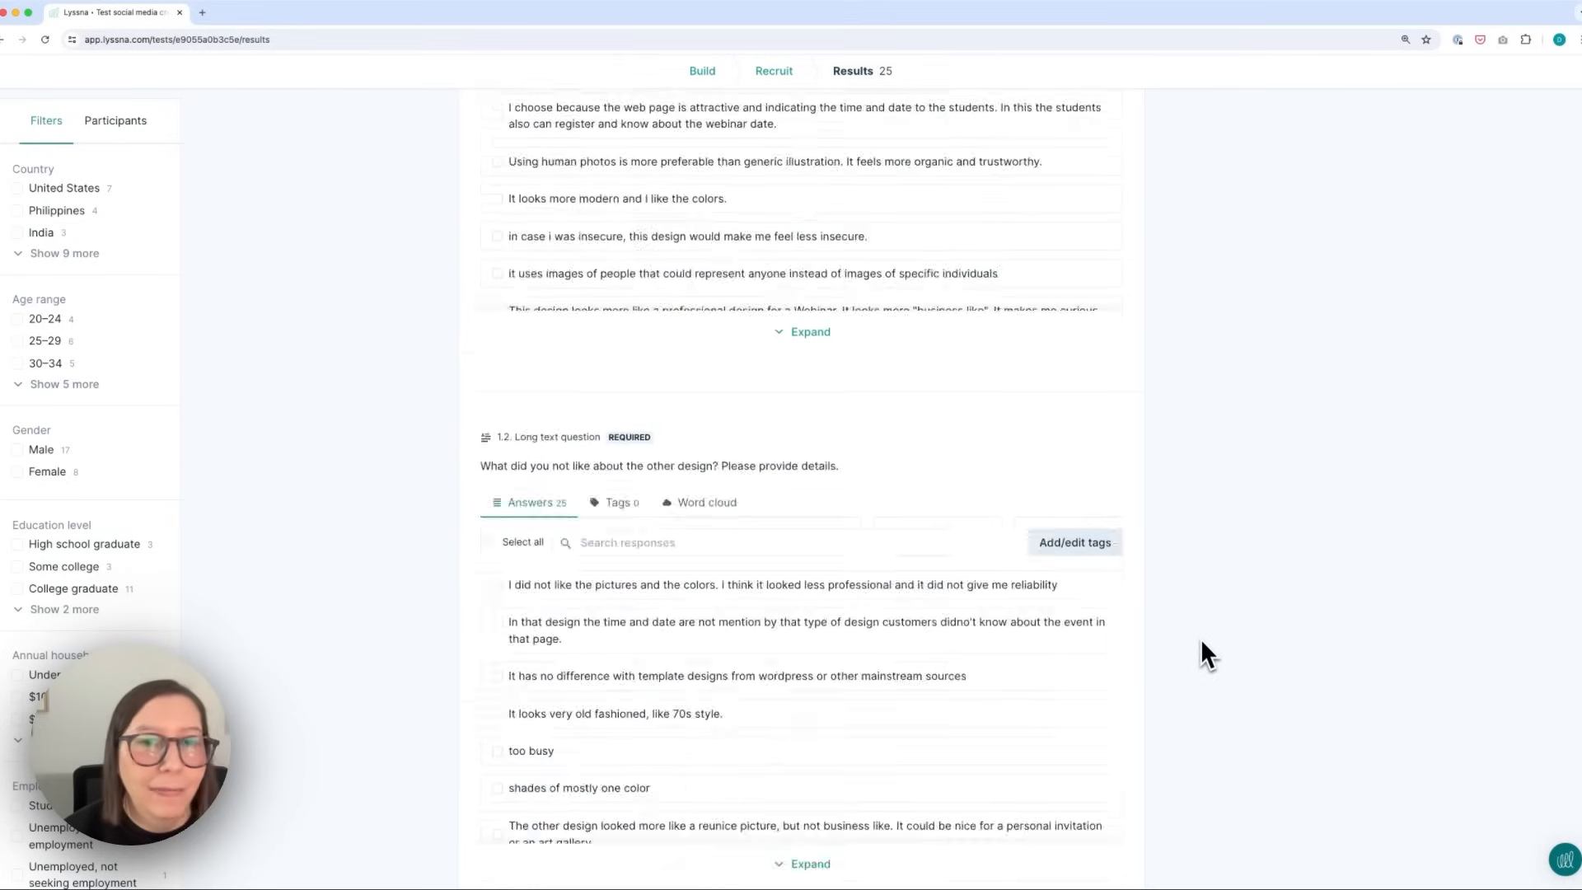
{"action": "scroll", "scroll_direction": "up", "scroll_amount": 3}
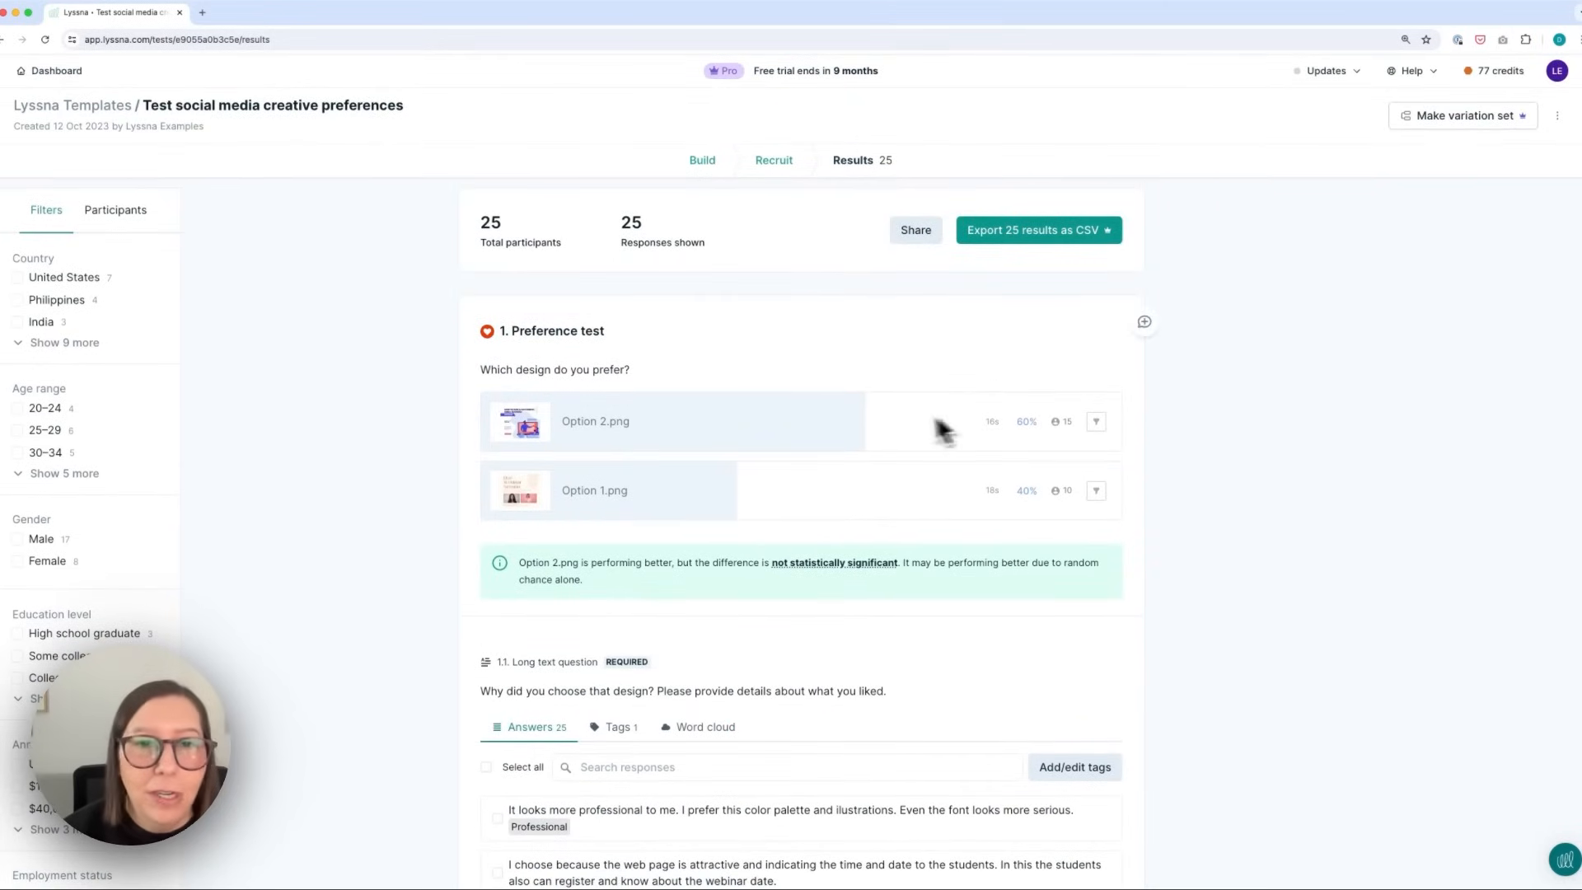
{"action": "mouse_move", "coordinate": [888, 448]}
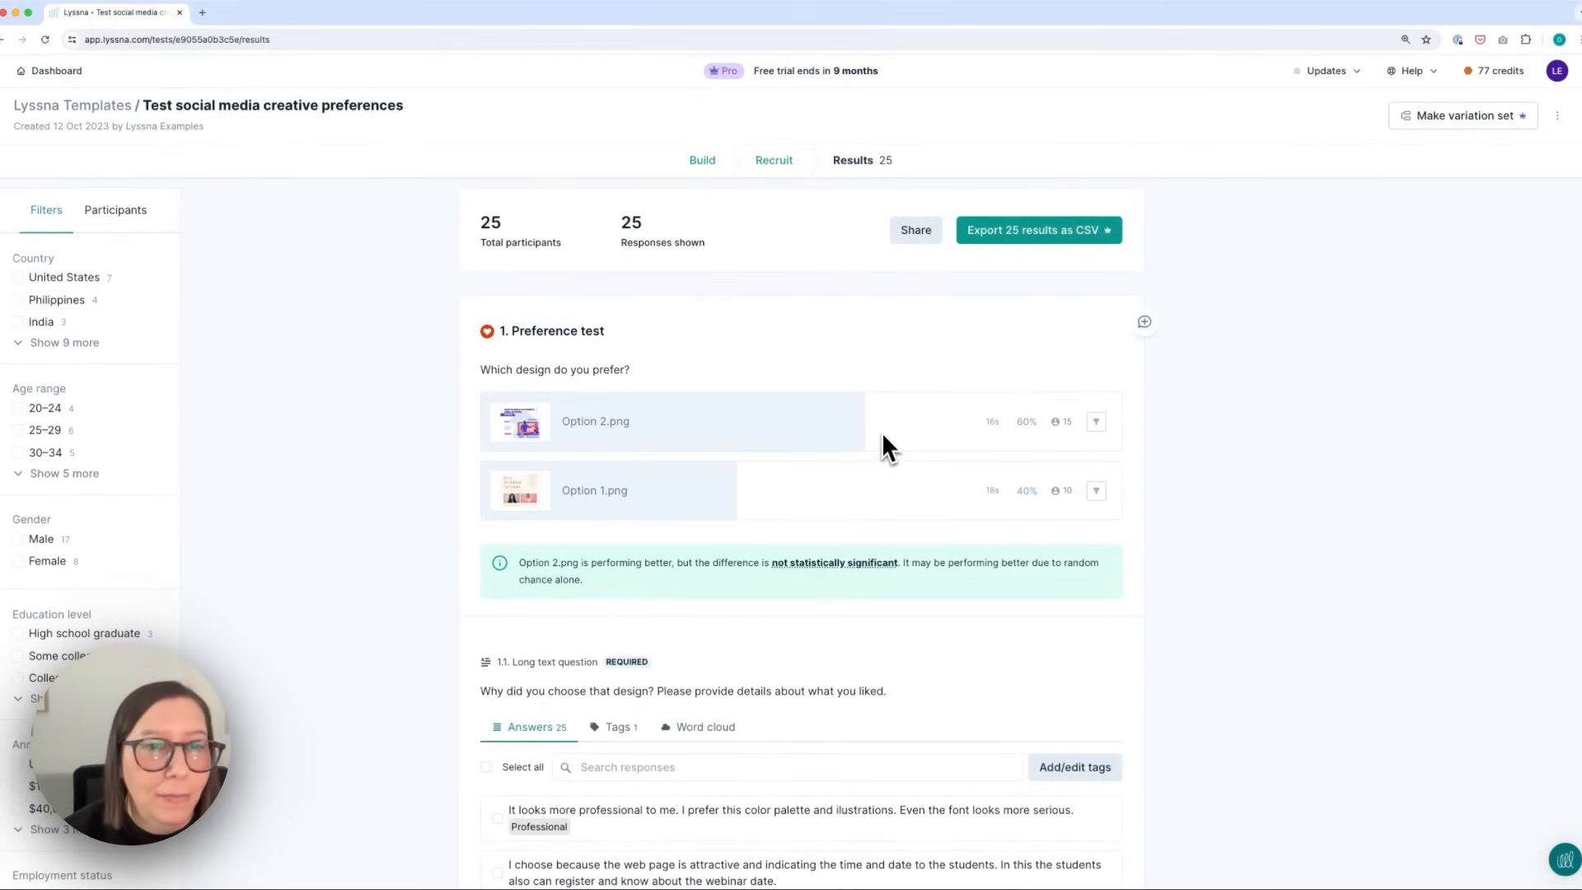
{"action": "mouse_move", "coordinate": [1170, 429]}
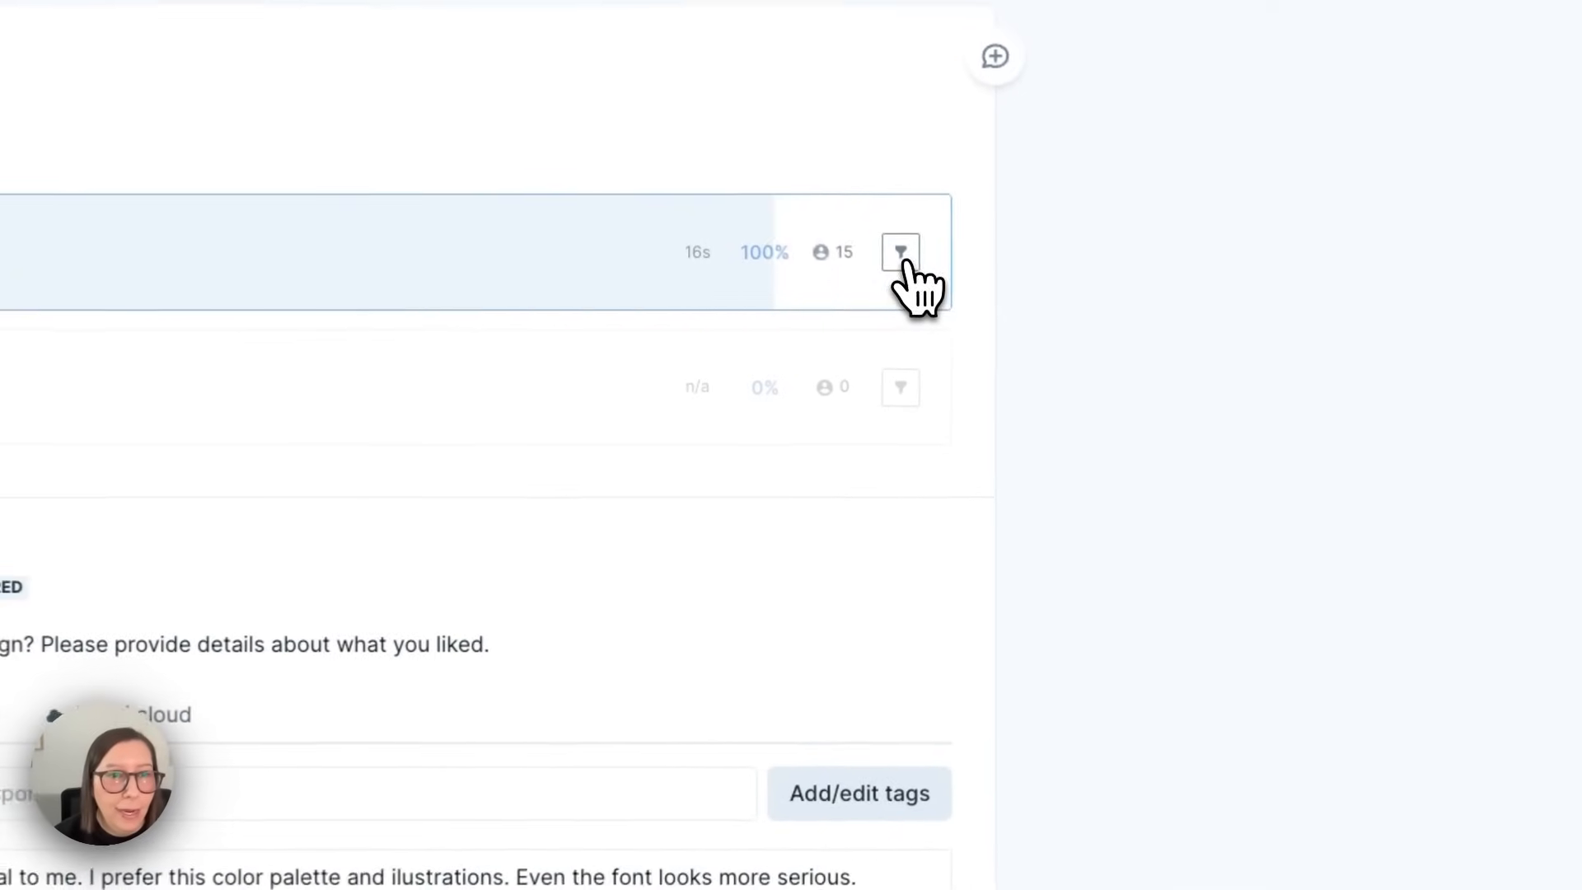
{"action": "scroll", "scroll_direction": "down", "scroll_amount": 3}
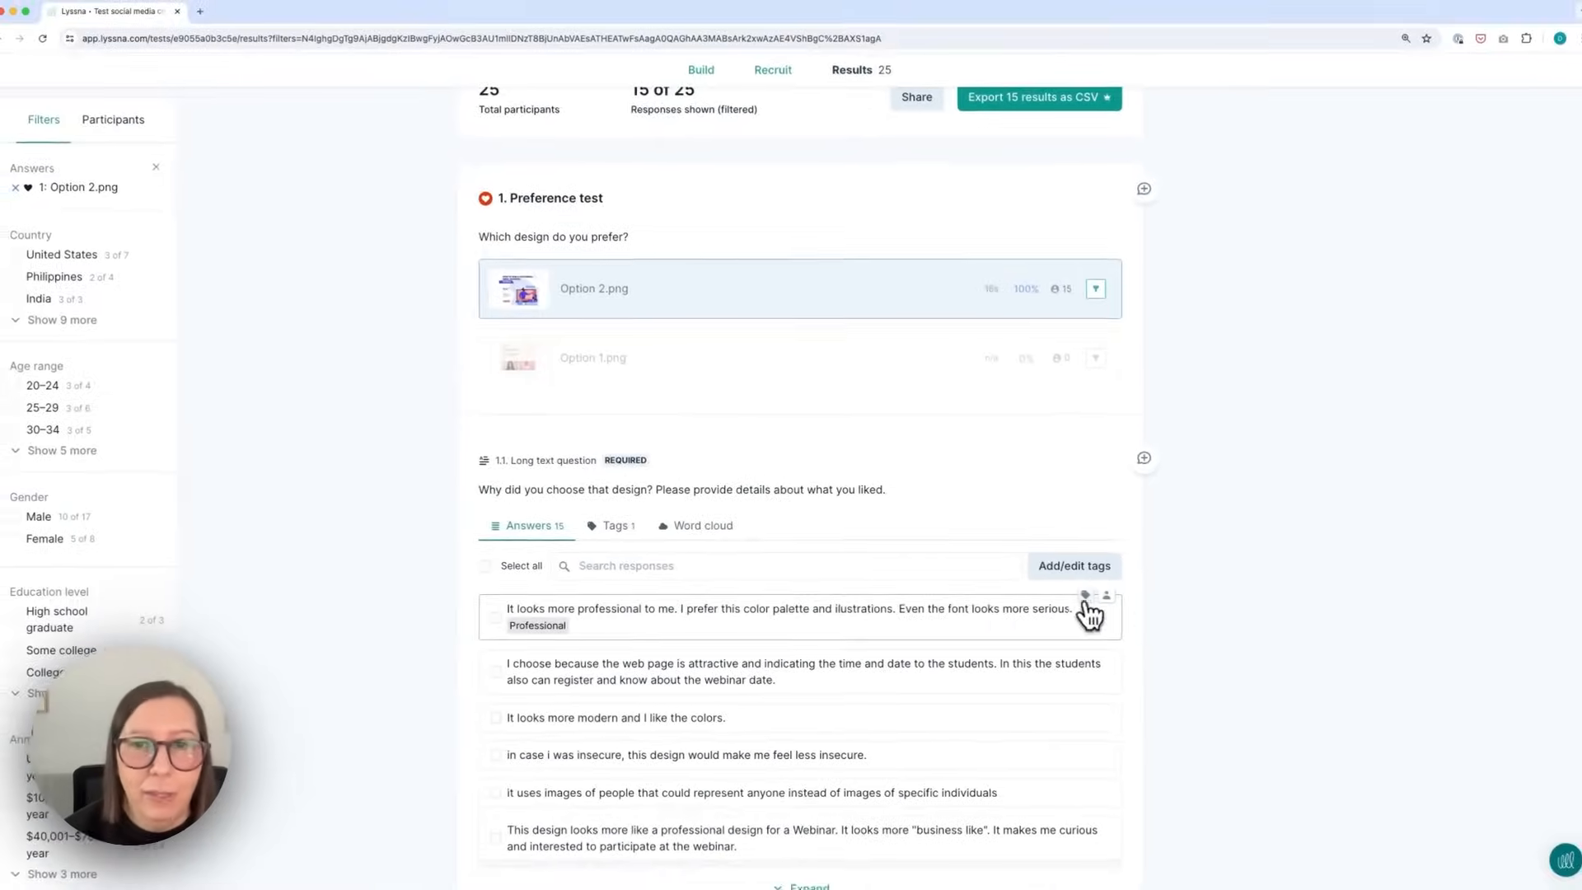
{"action": "left_click", "coordinate": [1088, 595]}
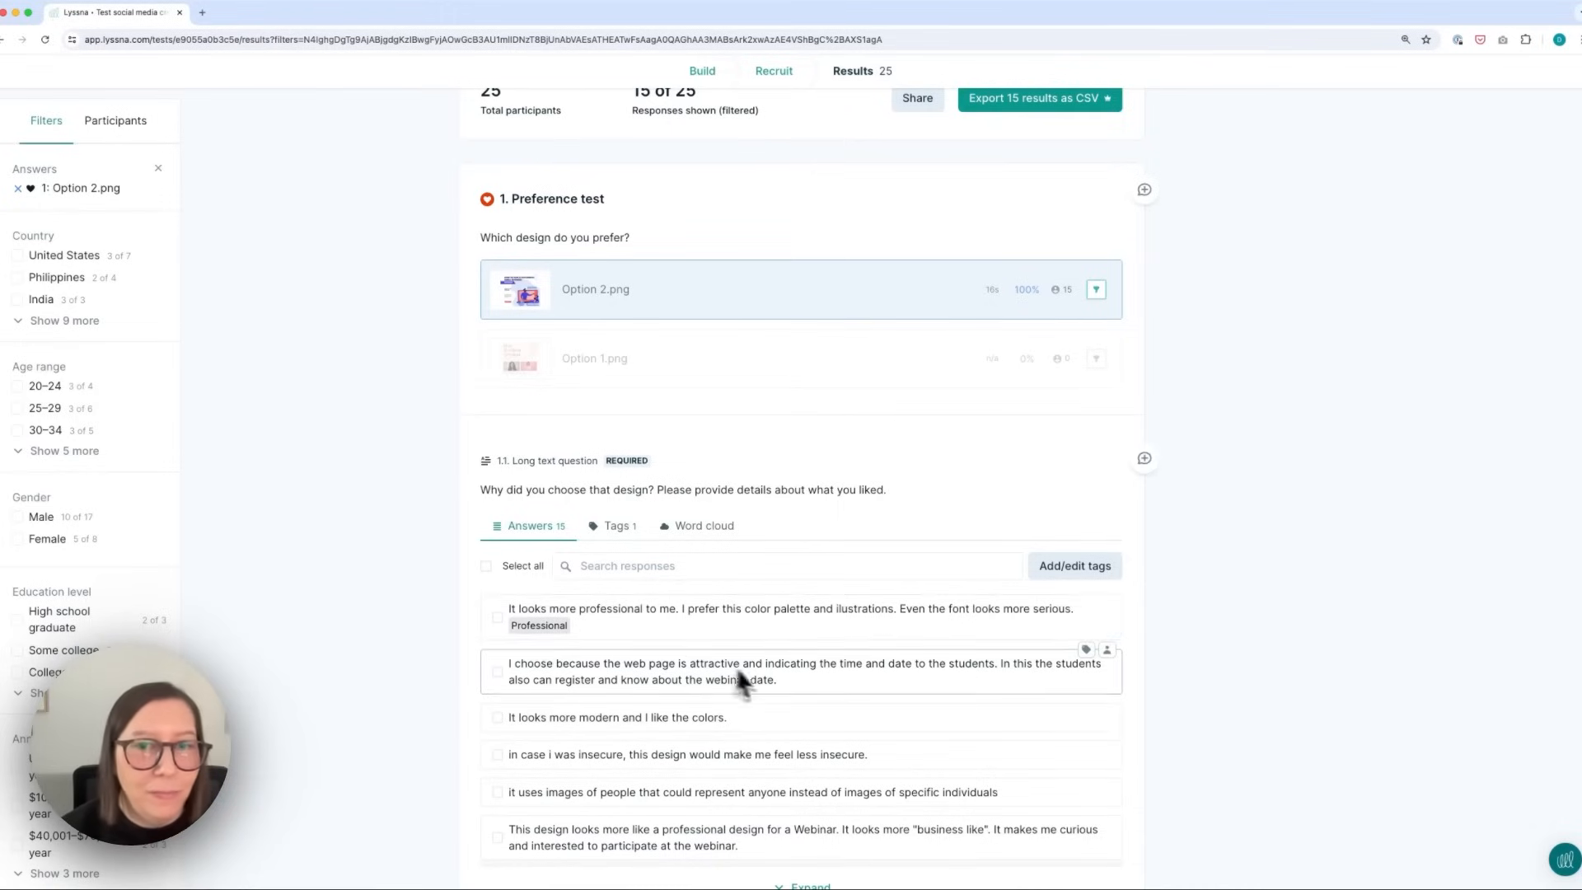
{"action": "scroll", "scroll_direction": "down", "scroll_amount": 3}
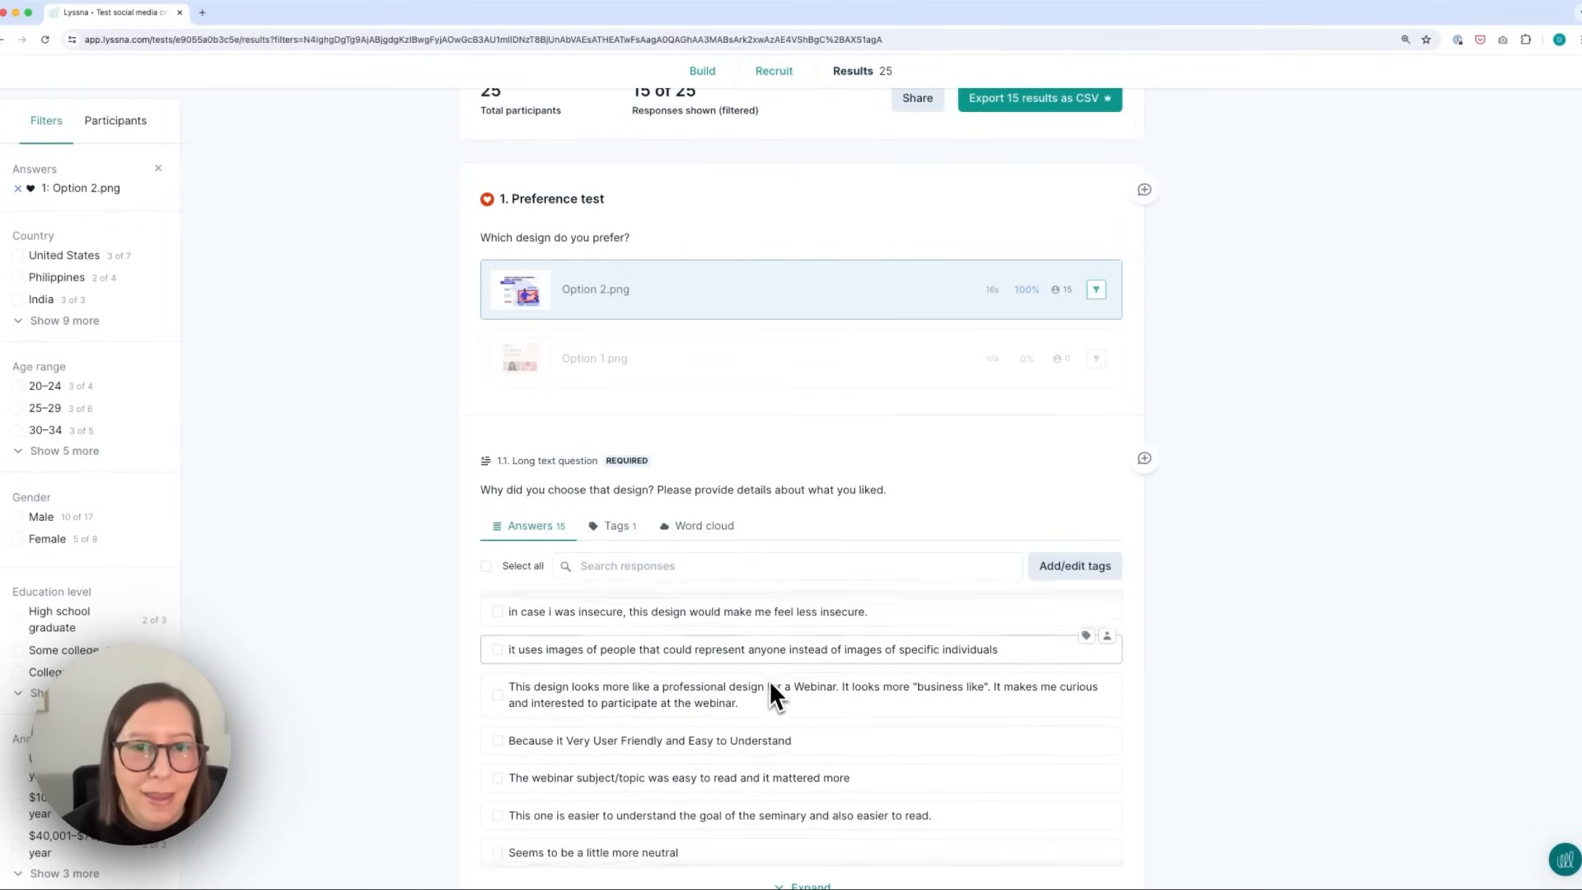
{"action": "scroll", "scroll_direction": "down", "scroll_amount": 3}
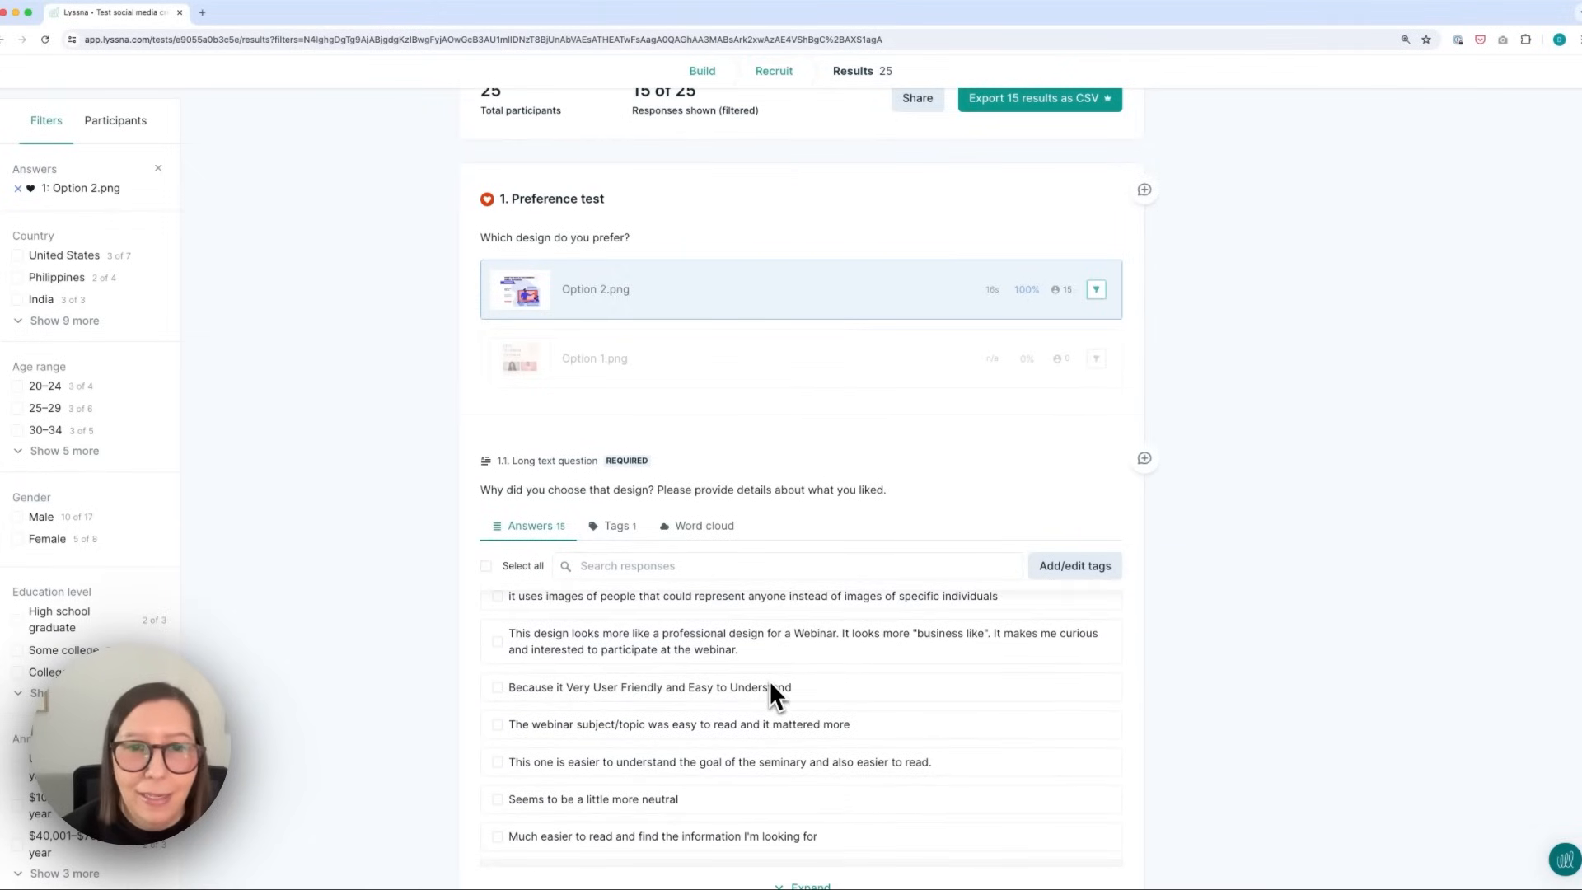
{"action": "scroll", "scroll_direction": "down", "scroll_amount": 3}
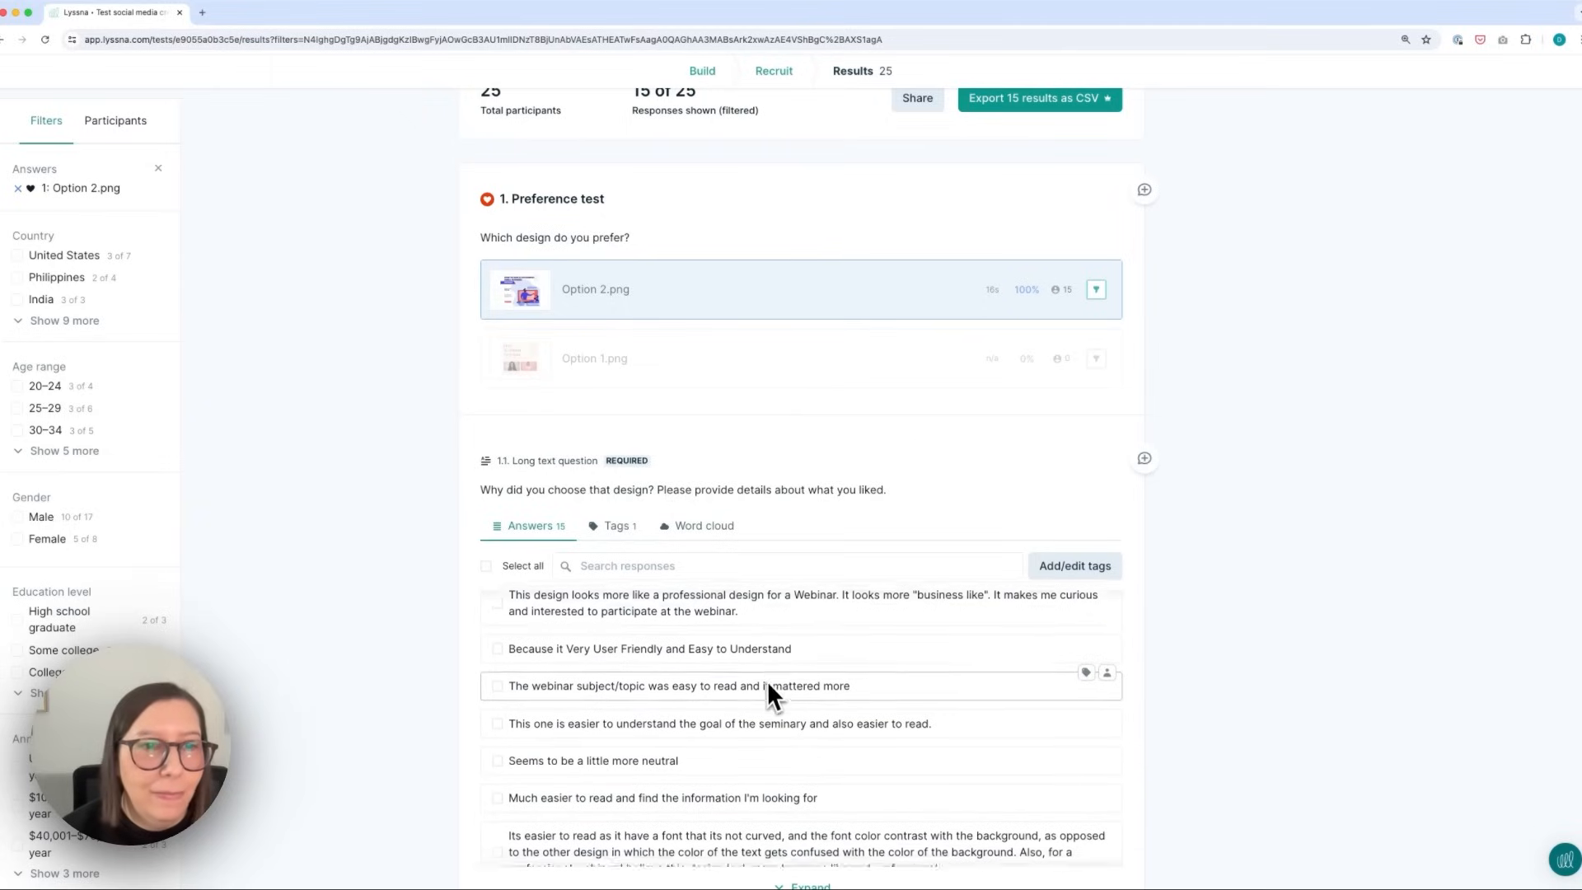
{"action": "scroll", "scroll_direction": "down", "scroll_amount": 3}
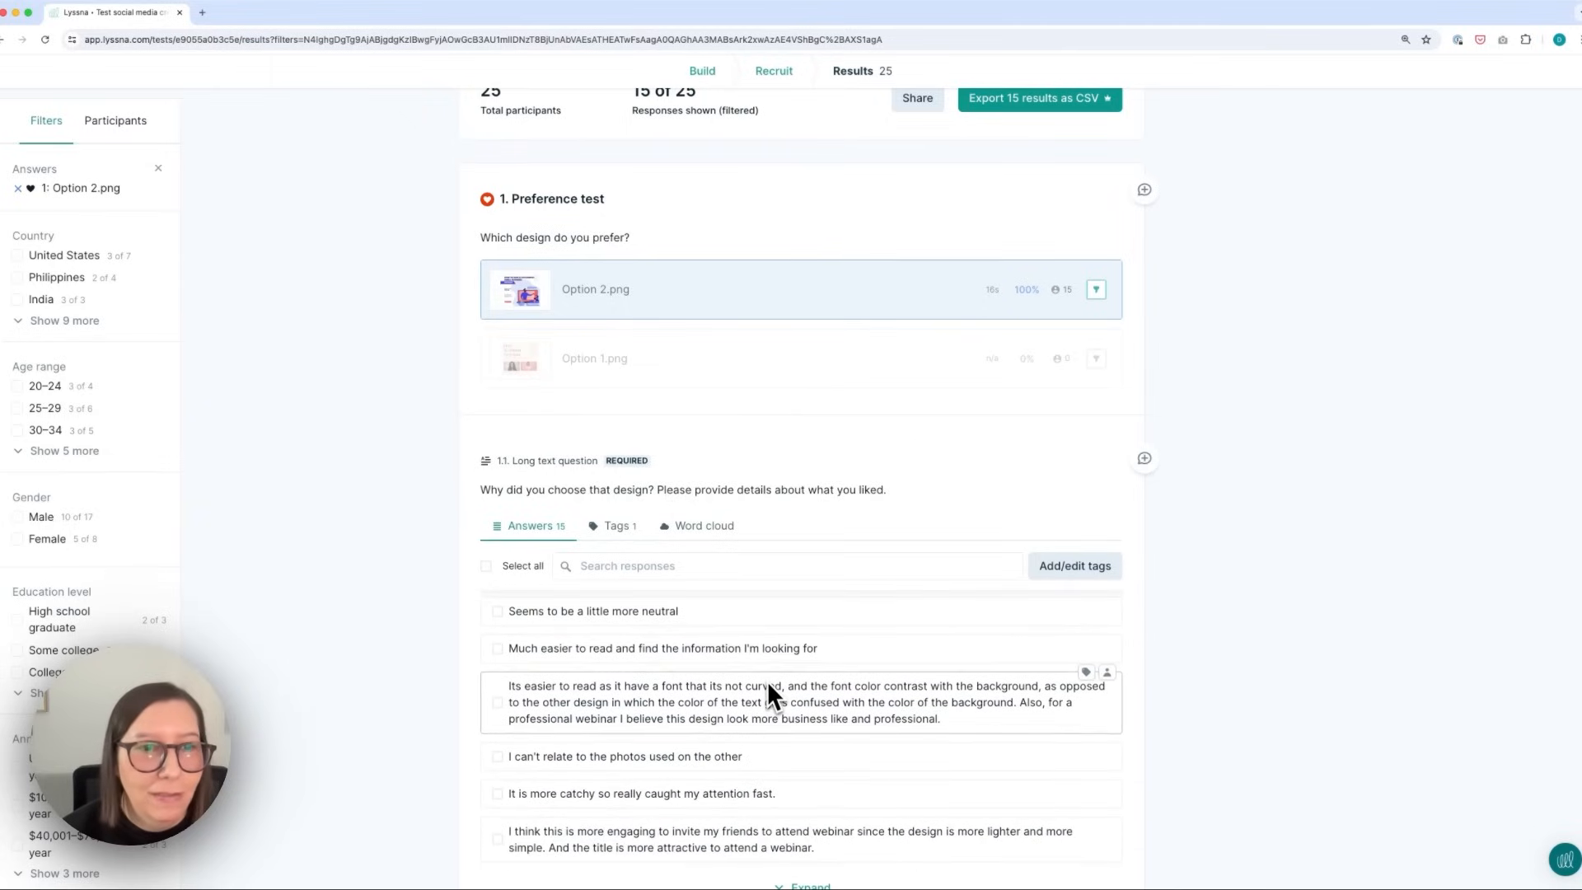
{"action": "mouse_move", "coordinate": [908, 803]}
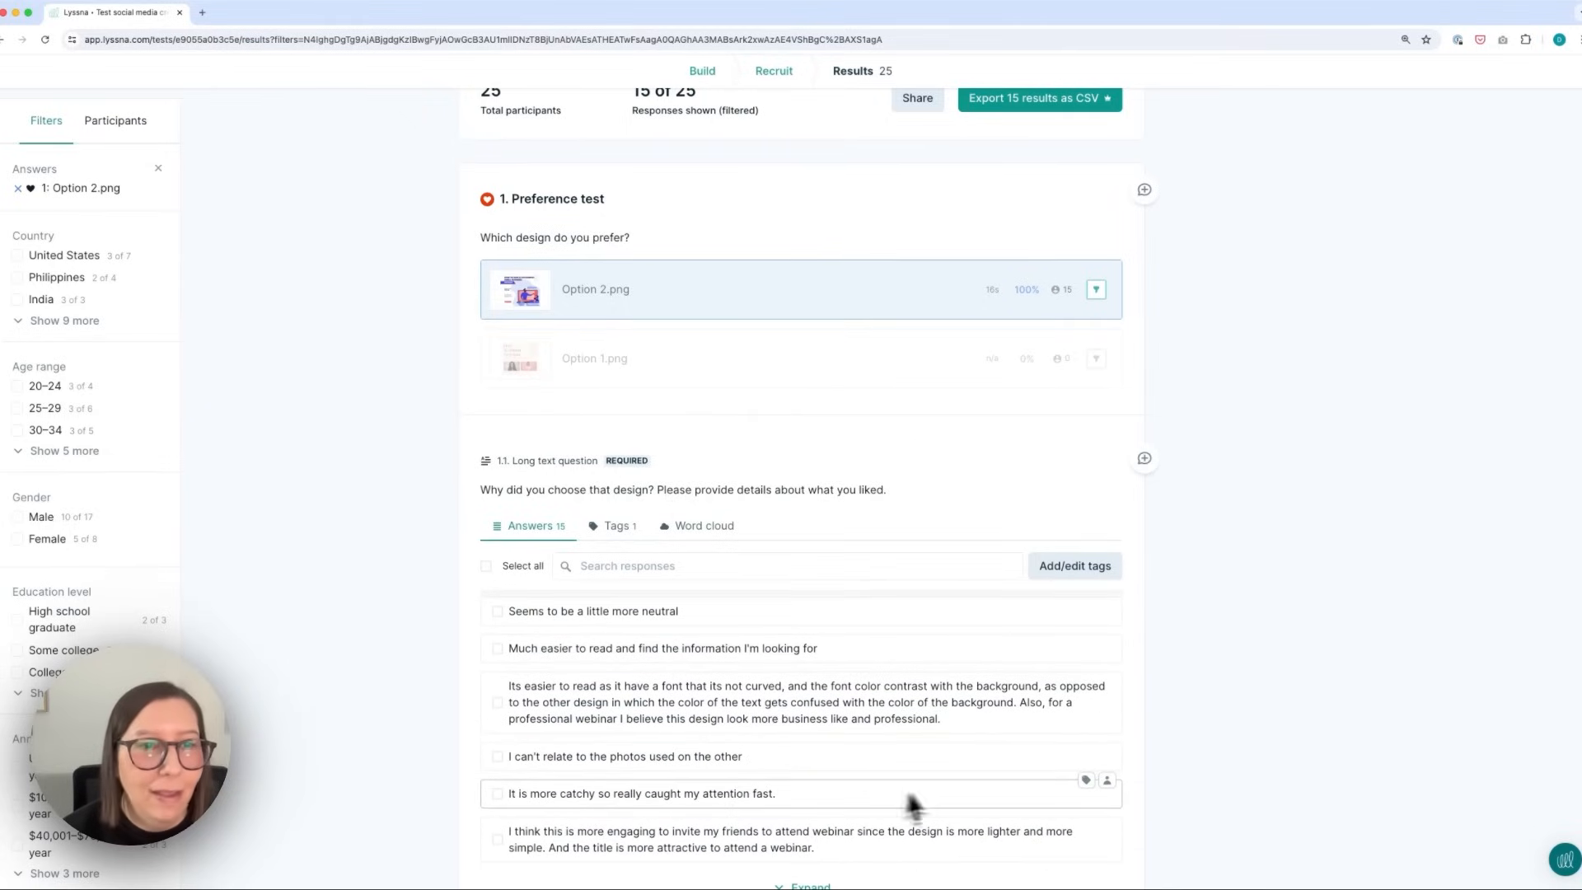
{"action": "mouse_move", "coordinate": [1216, 801]}
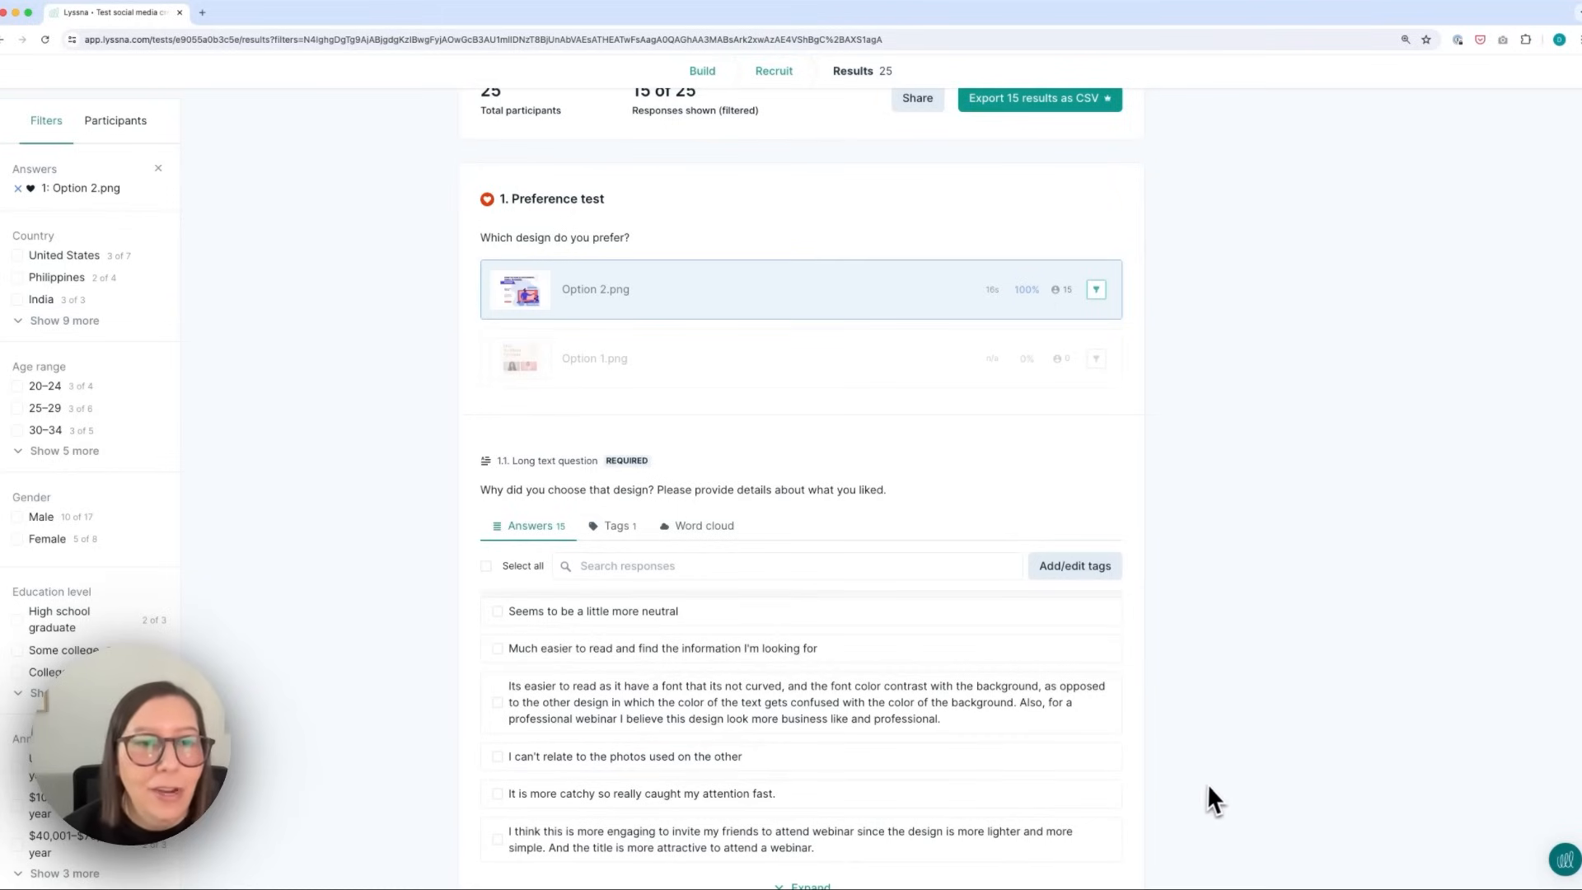
{"action": "scroll", "scroll_direction": "up", "scroll_amount": 3}
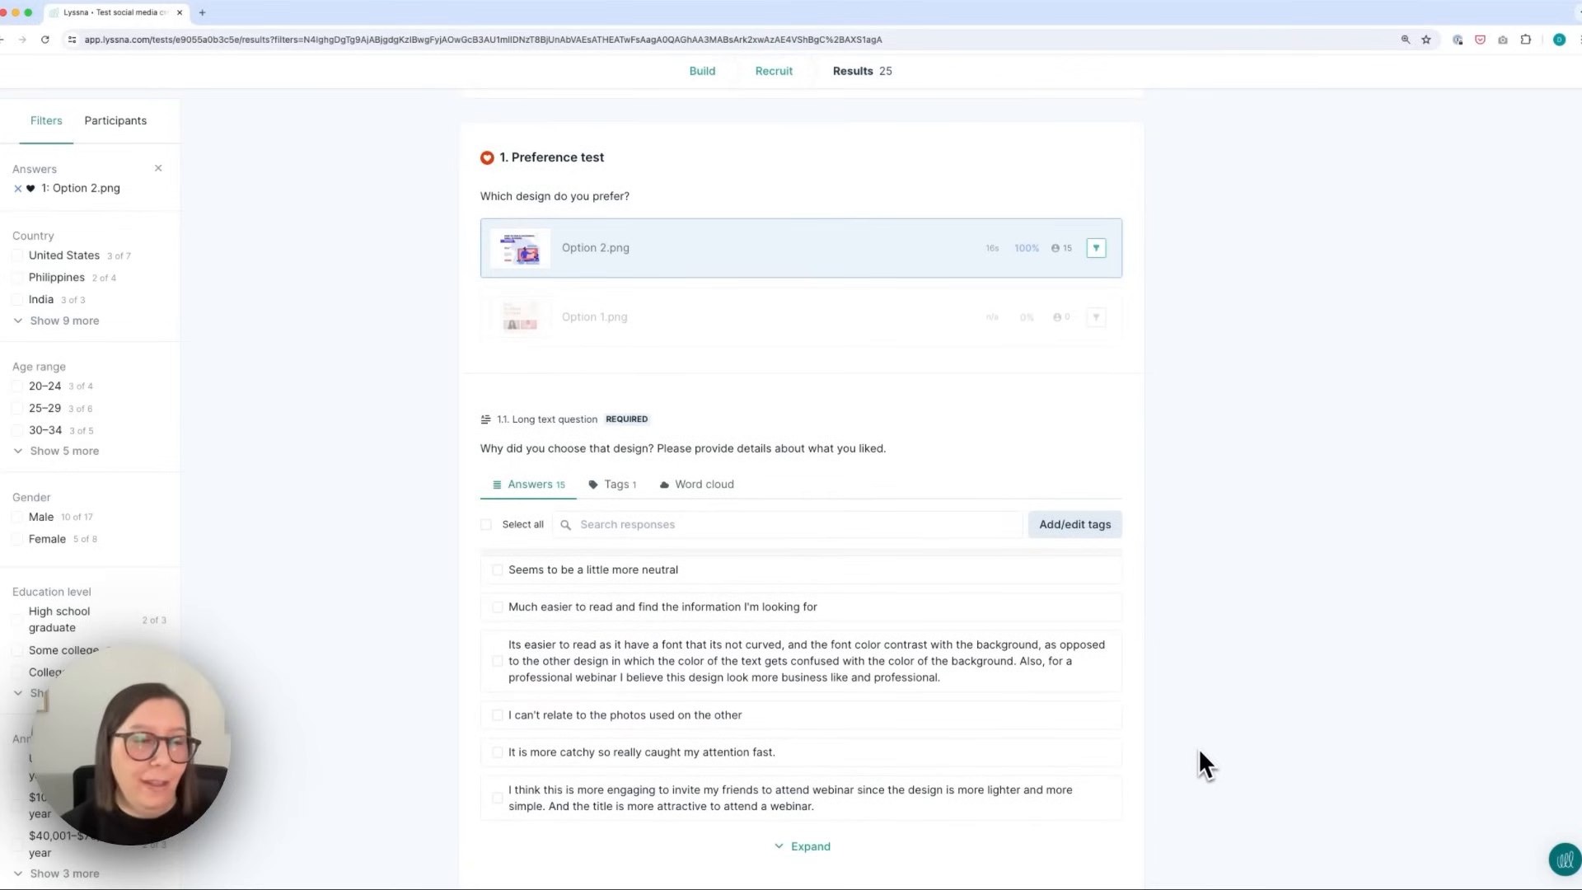